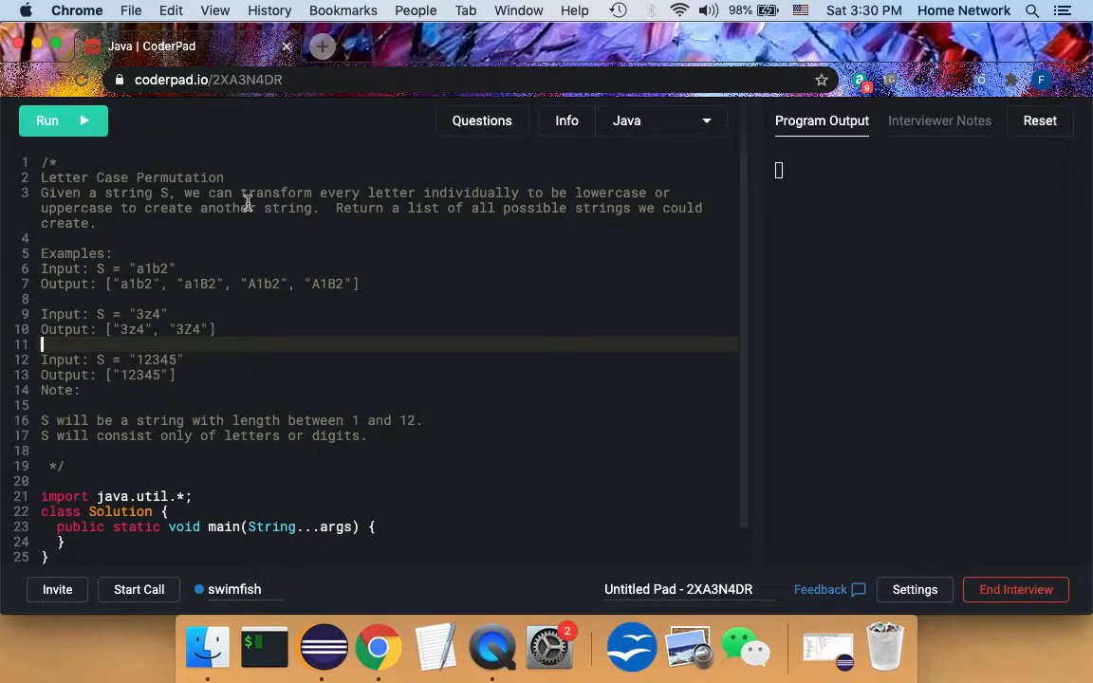
mouse_move(125, 213)
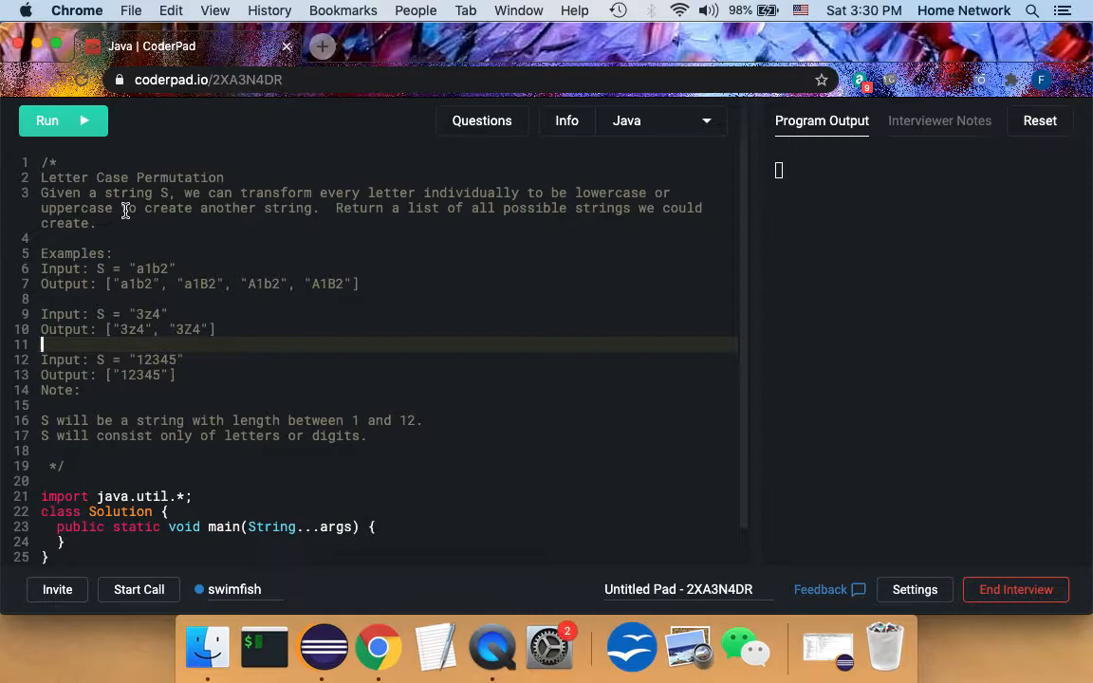
mouse_move(494, 218)
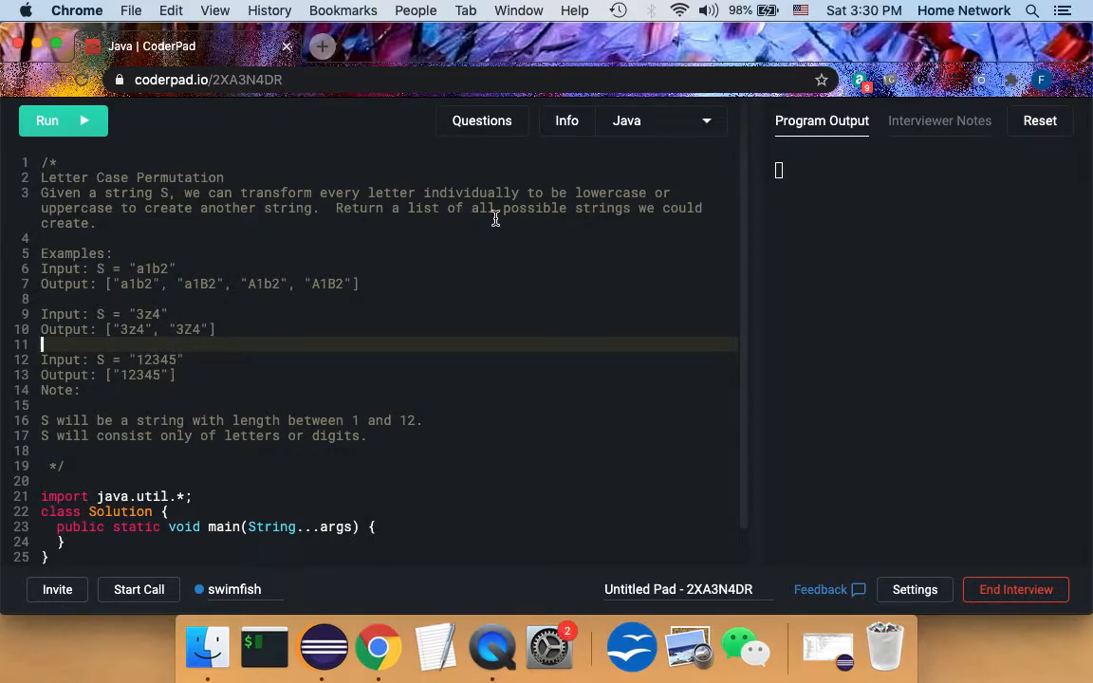
mouse_move(642, 218)
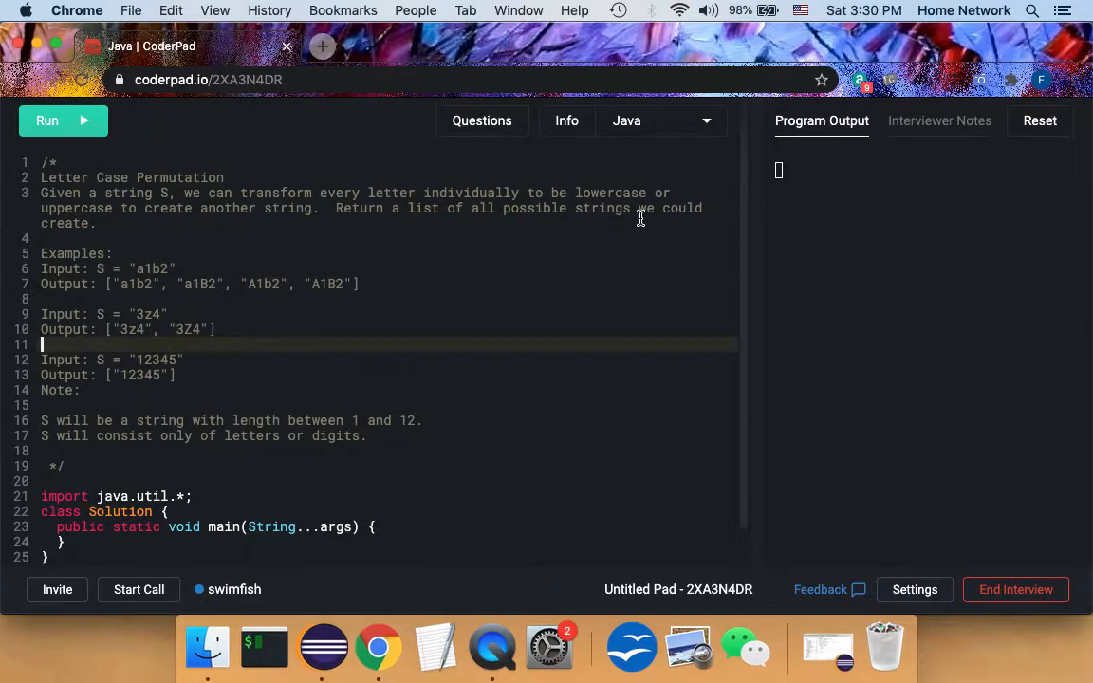
mouse_move(83, 269)
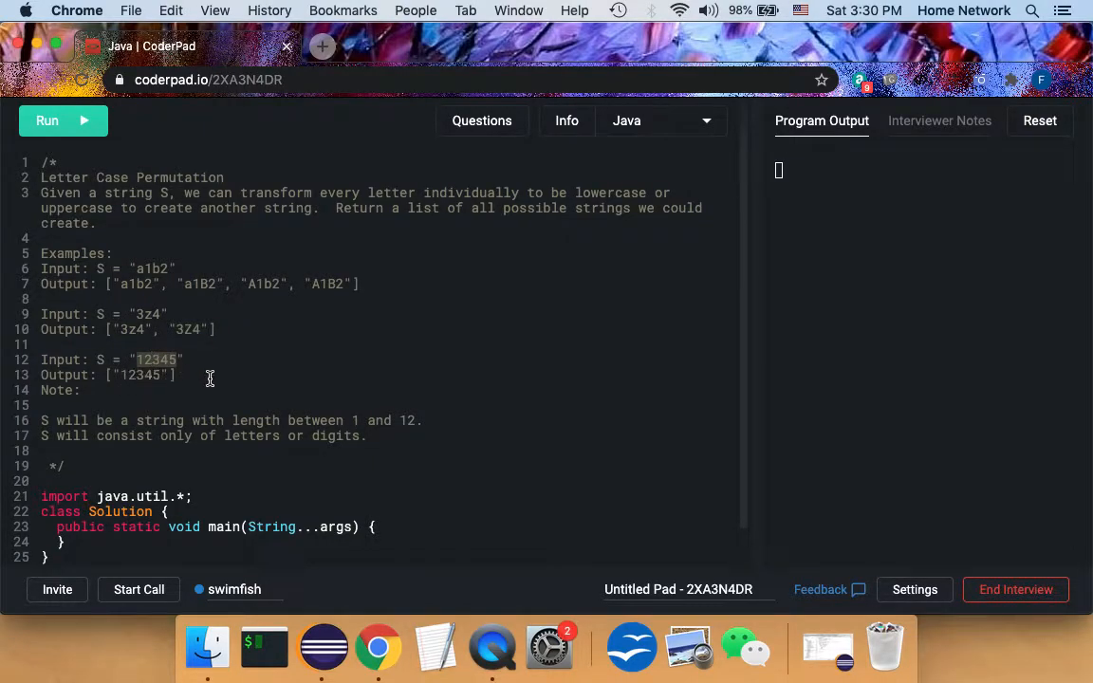
mouse_move(331, 364)
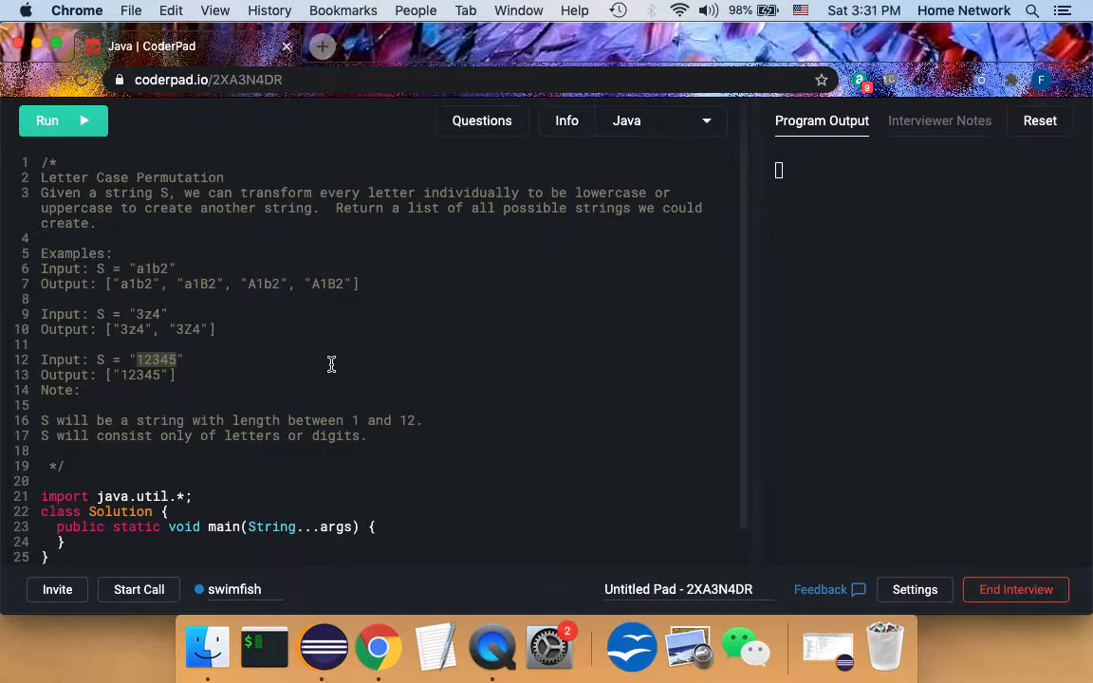
mouse_move(160, 434)
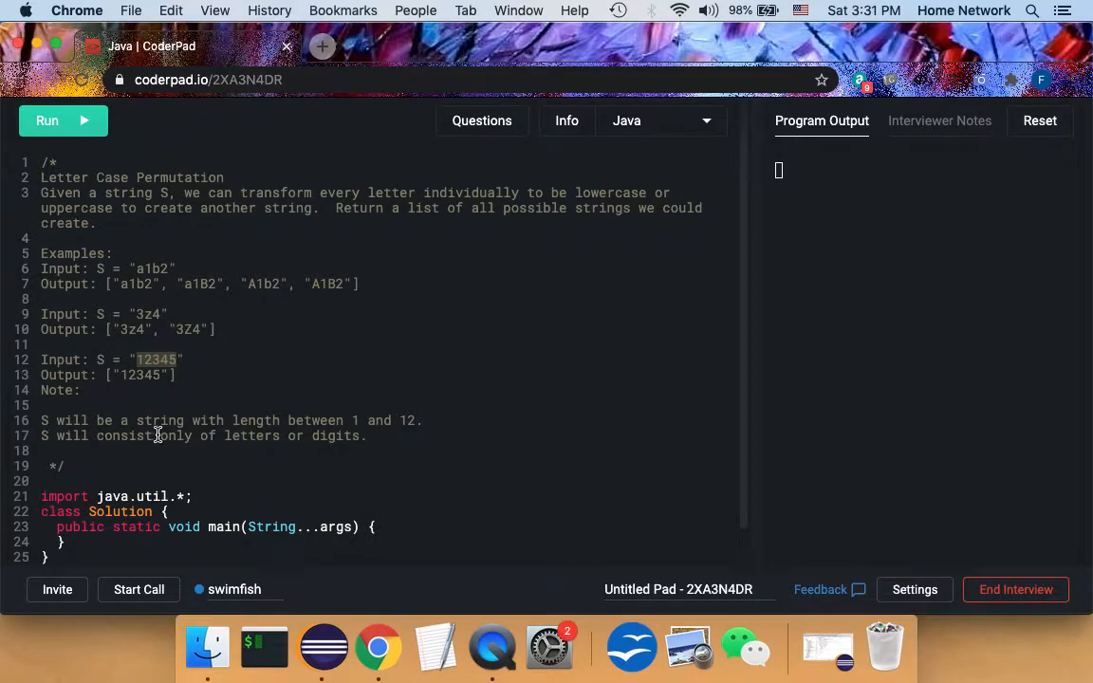
mouse_move(400, 428)
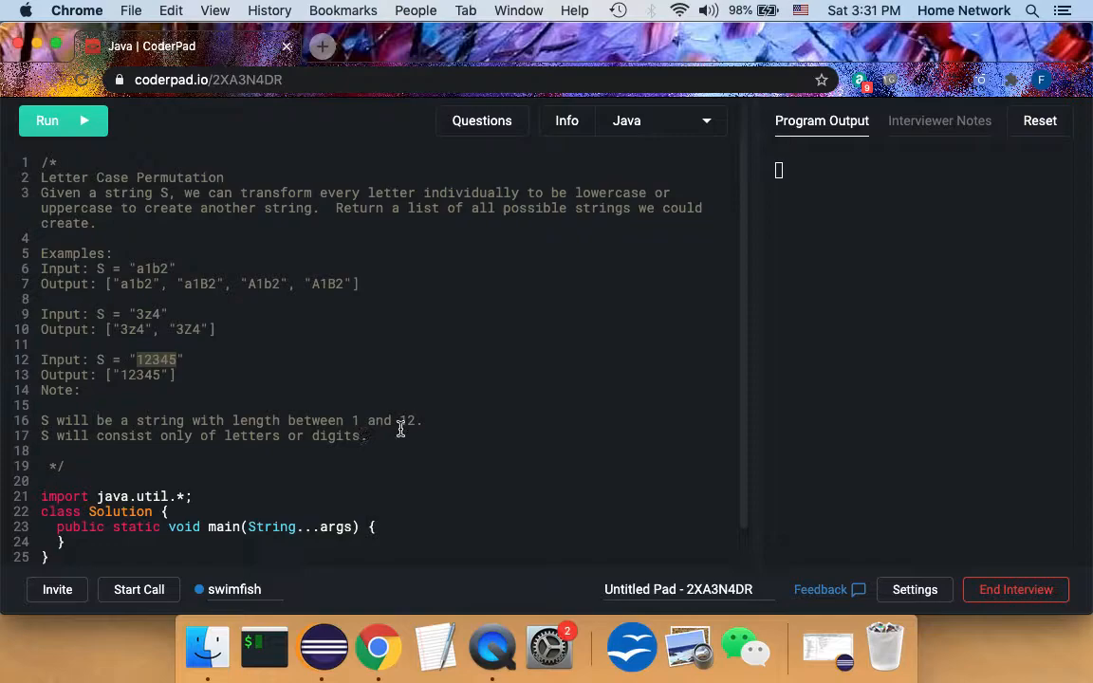
mouse_move(421, 425)
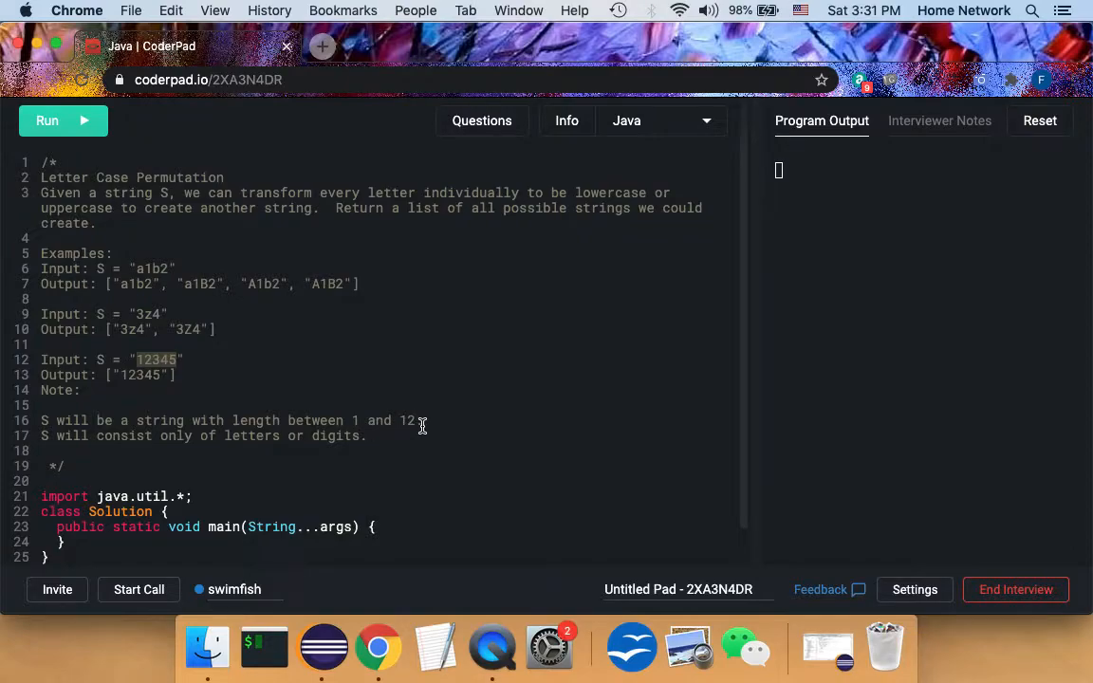
mouse_move(425, 341)
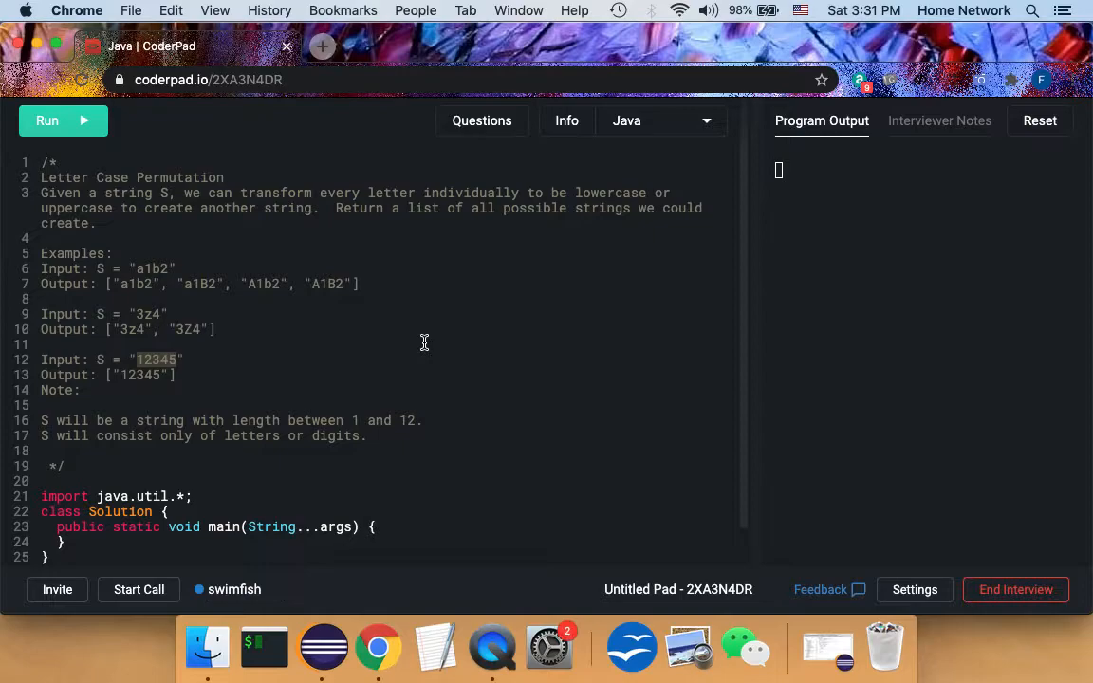
mouse_move(72, 440)
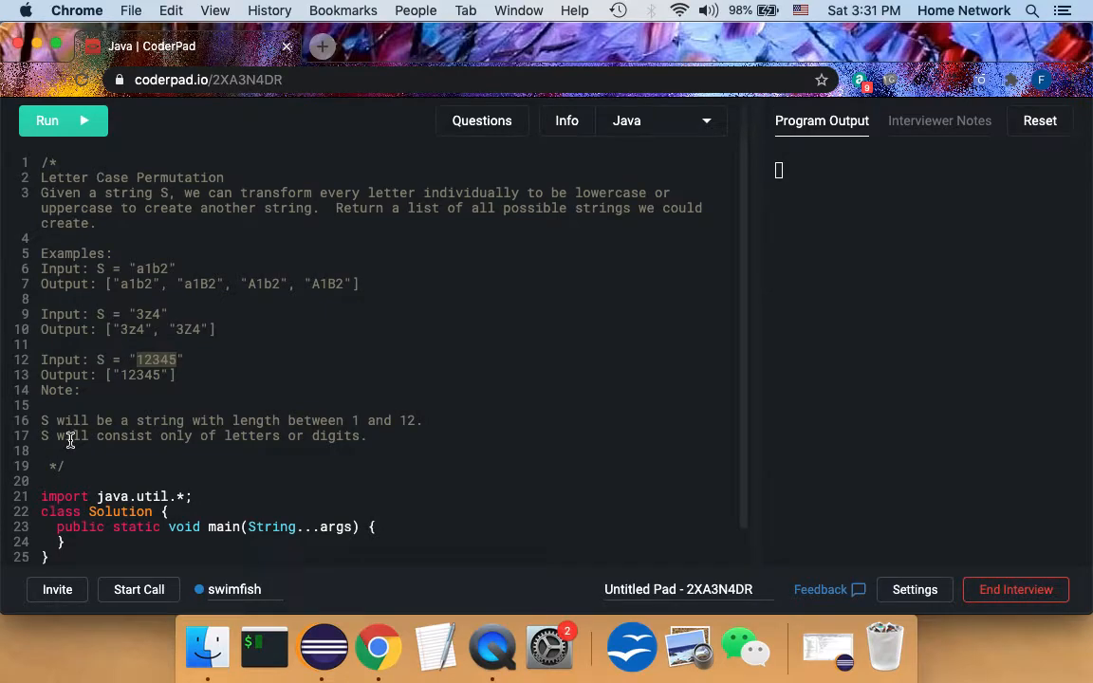
mouse_move(289, 441)
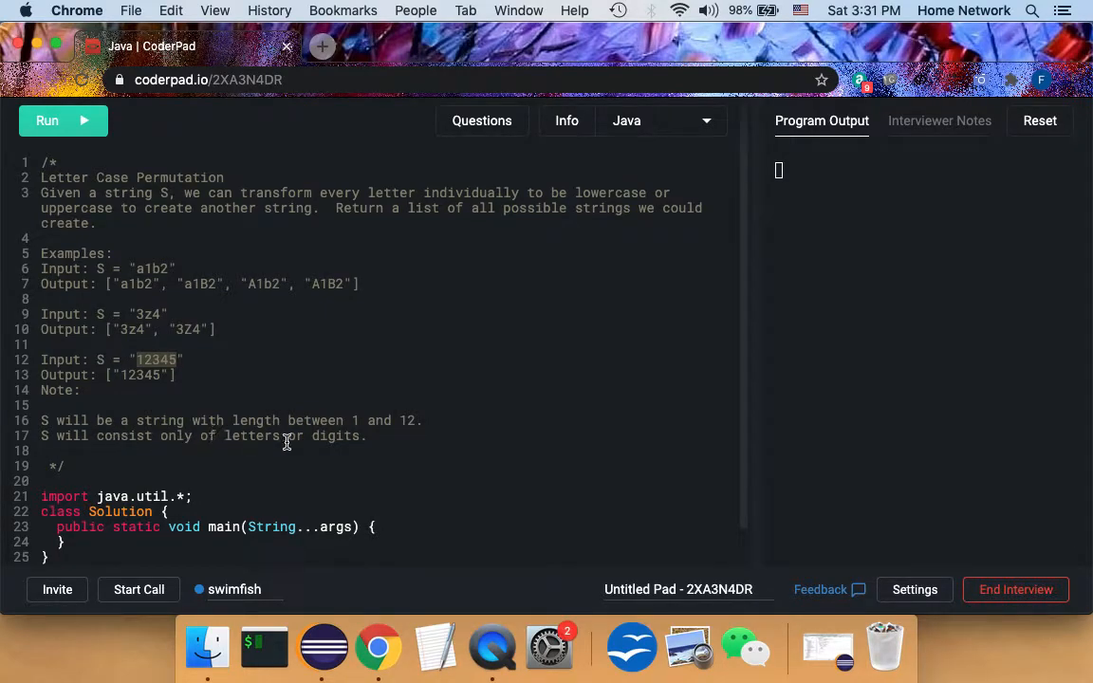
mouse_move(193, 288)
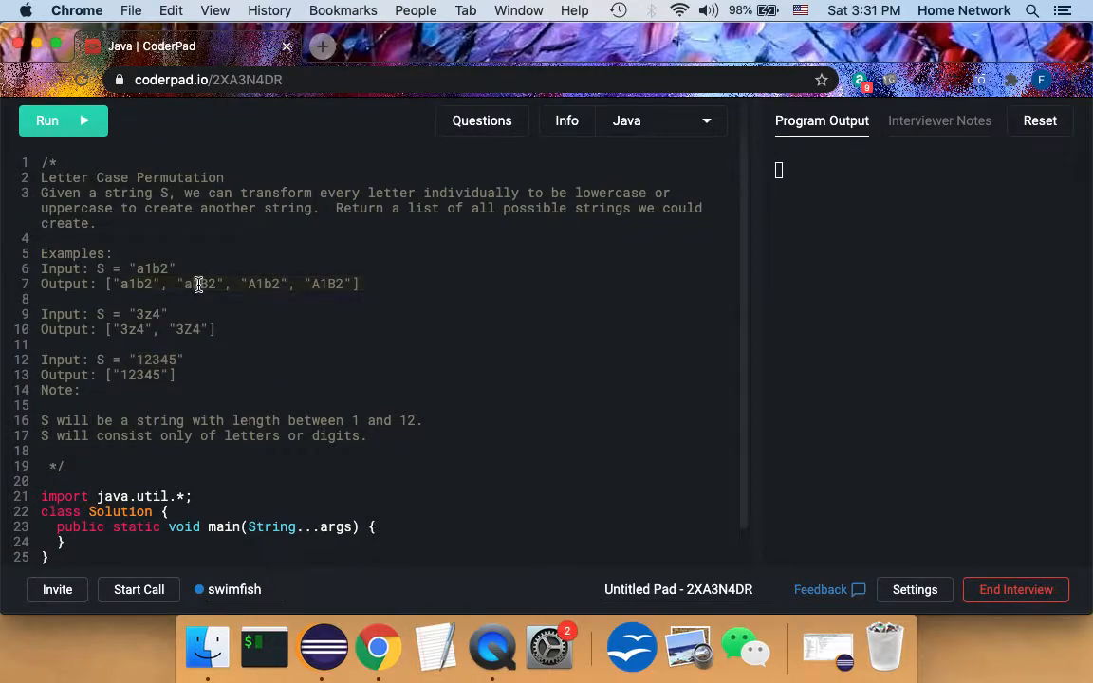
mouse_move(247, 315)
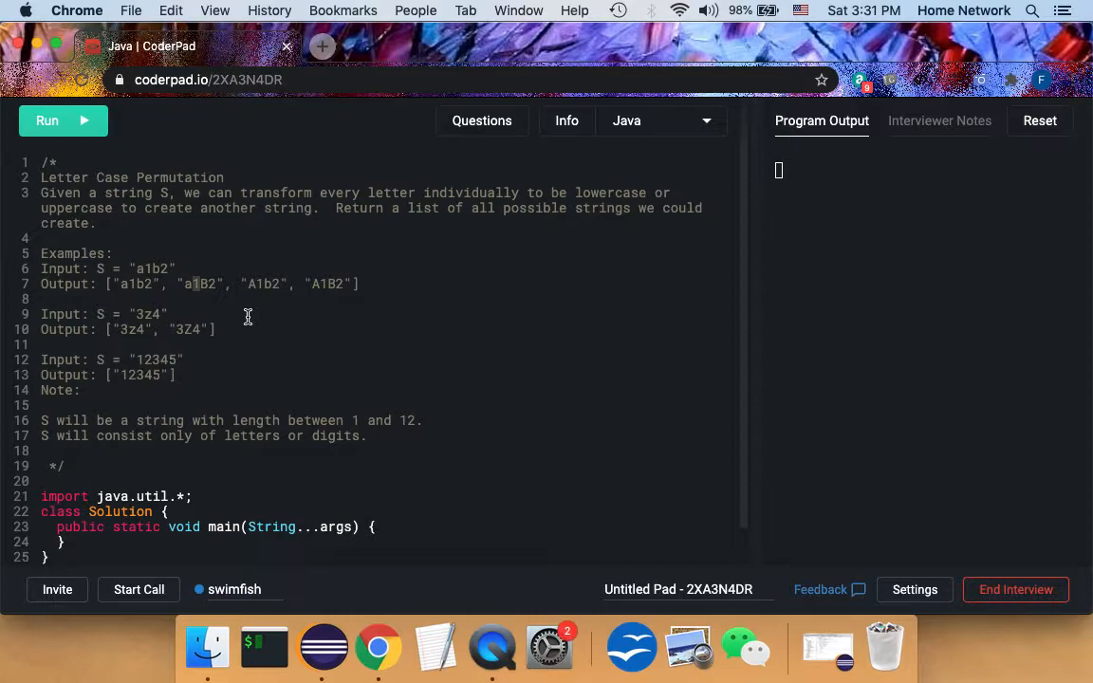
mouse_move(274, 315)
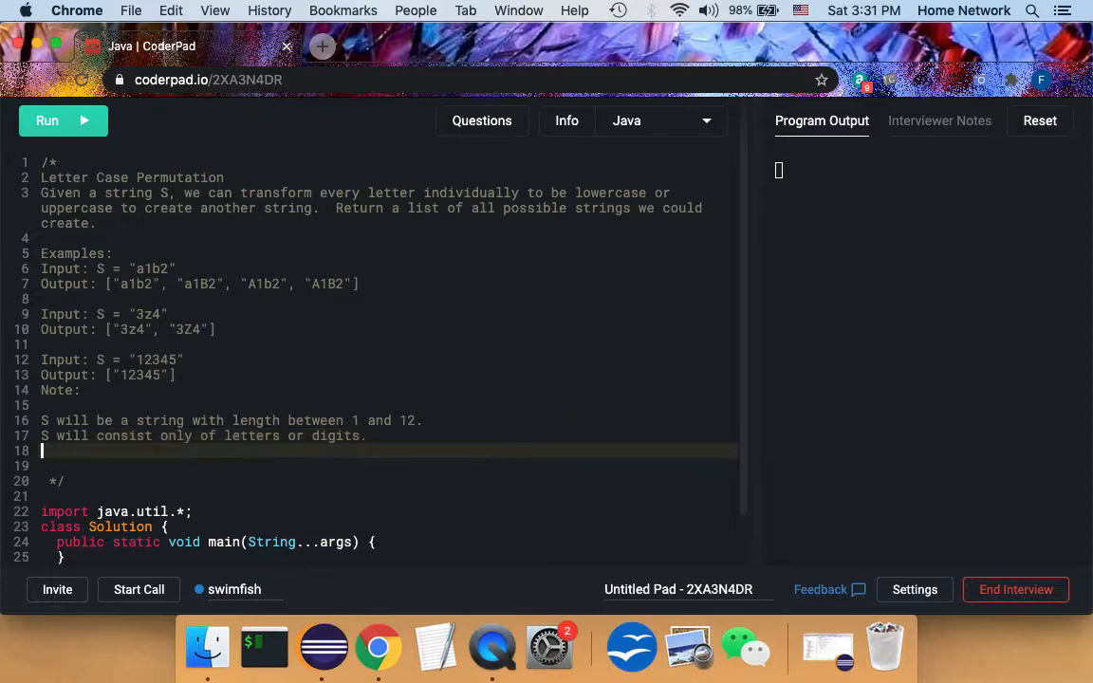
Step: Sketch the a1b2 case rows in the comment: a A, then 1, then b b, then 2 2
key(Return)
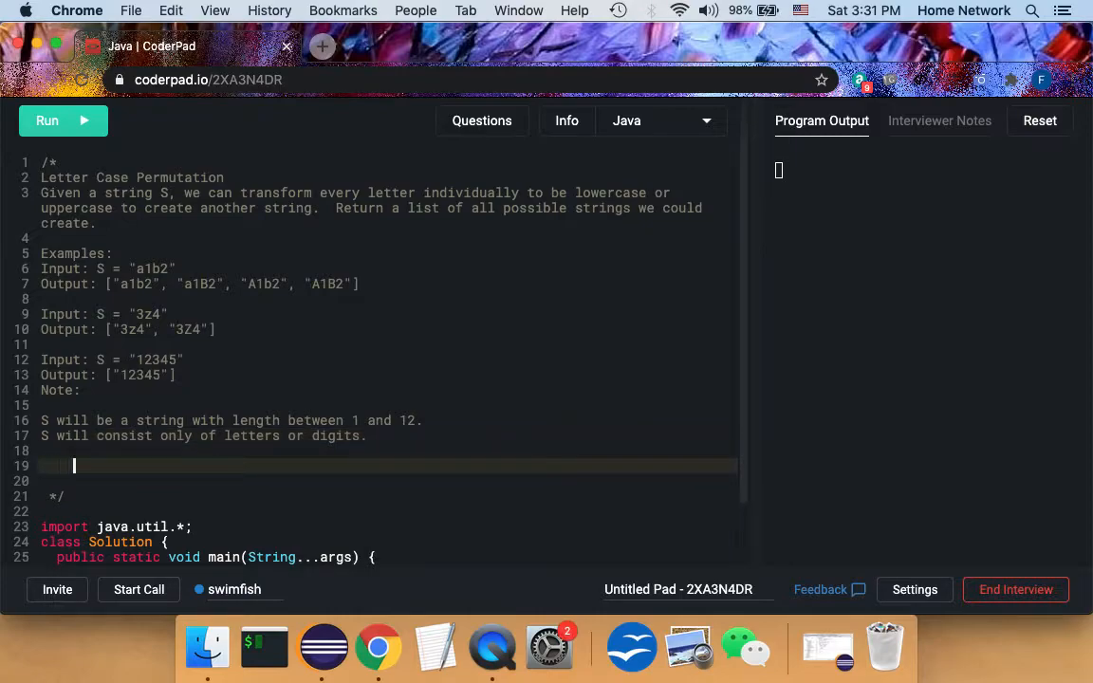
mouse_move(86, 199)
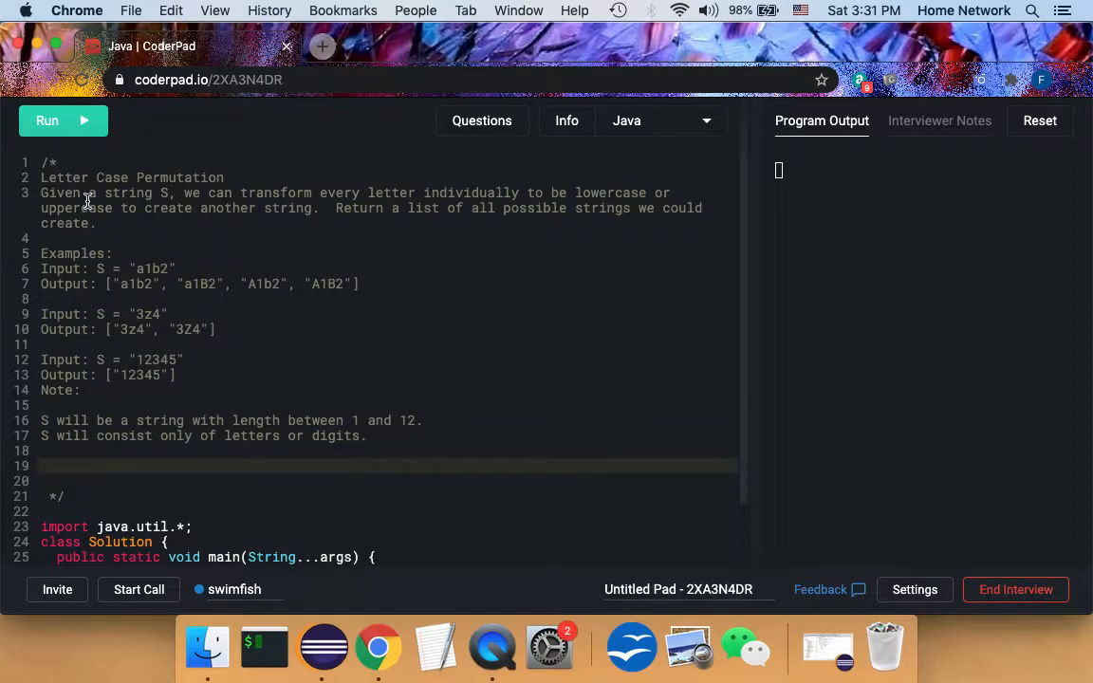
mouse_move(471, 231)
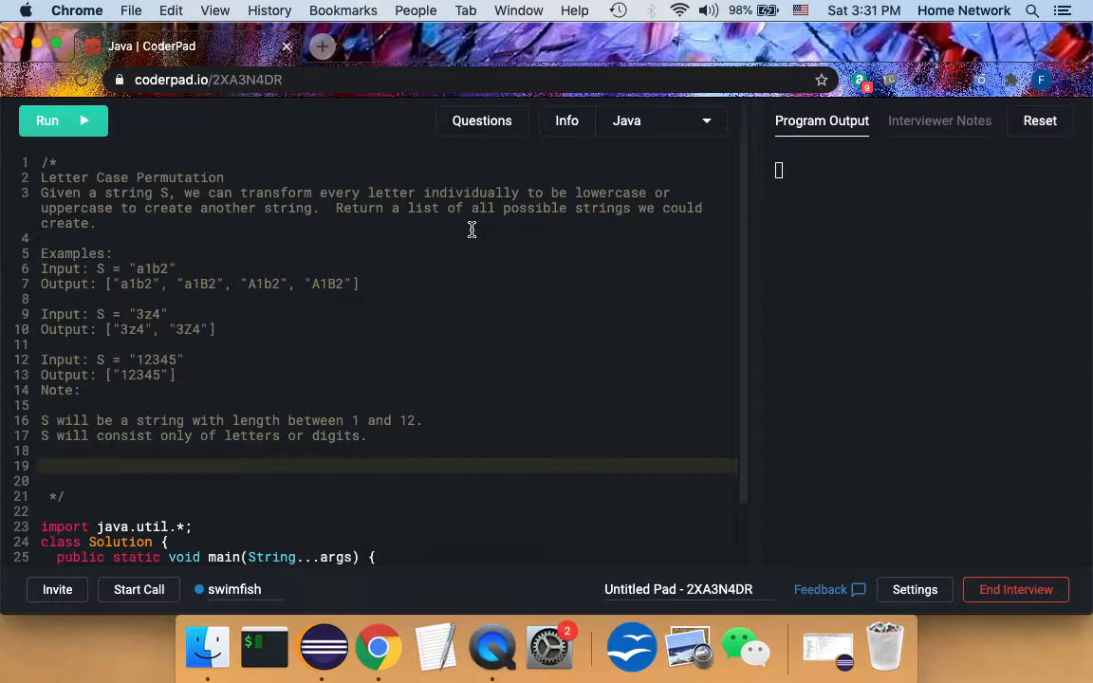
text(a)
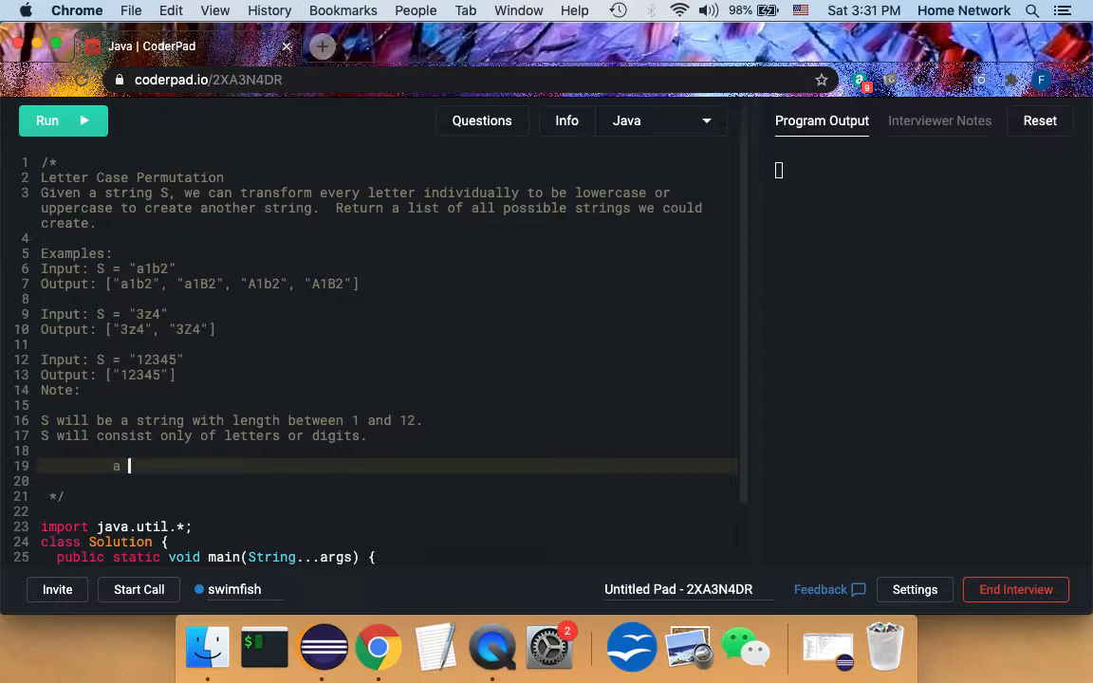
text(A)
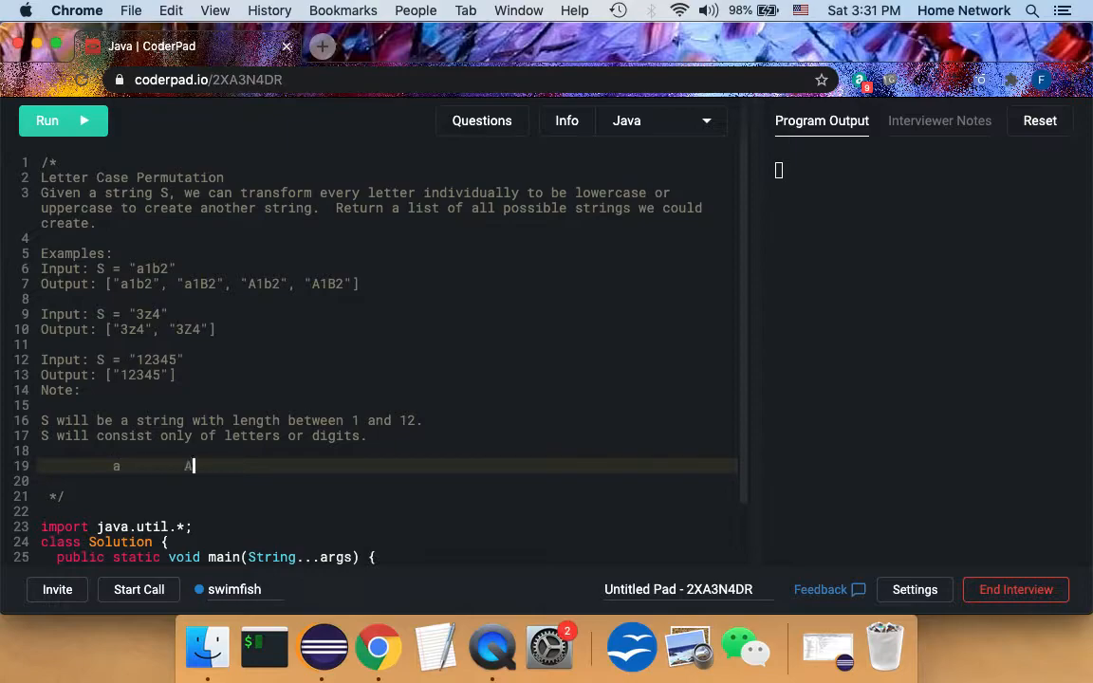
key(Return)
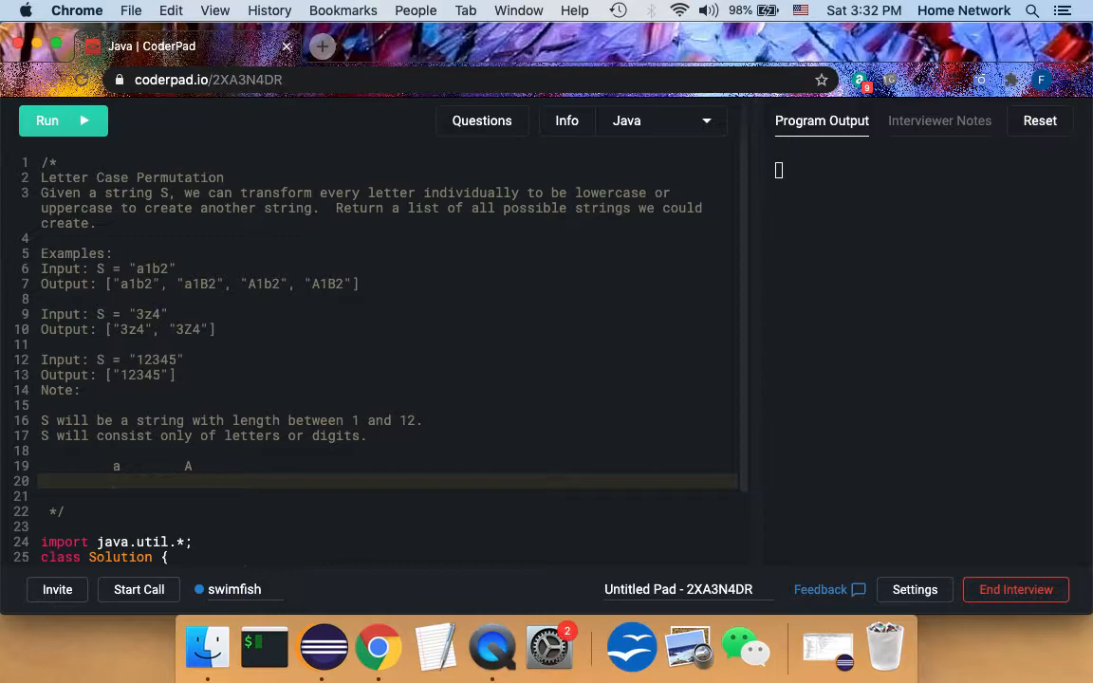
text(1)
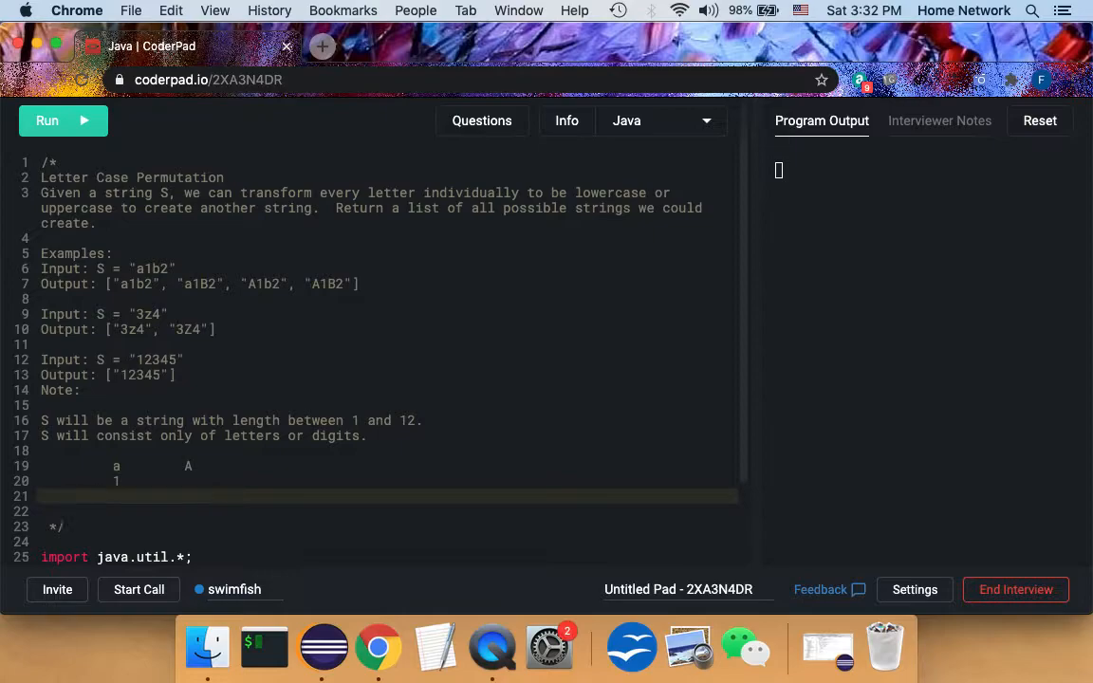
text(b)
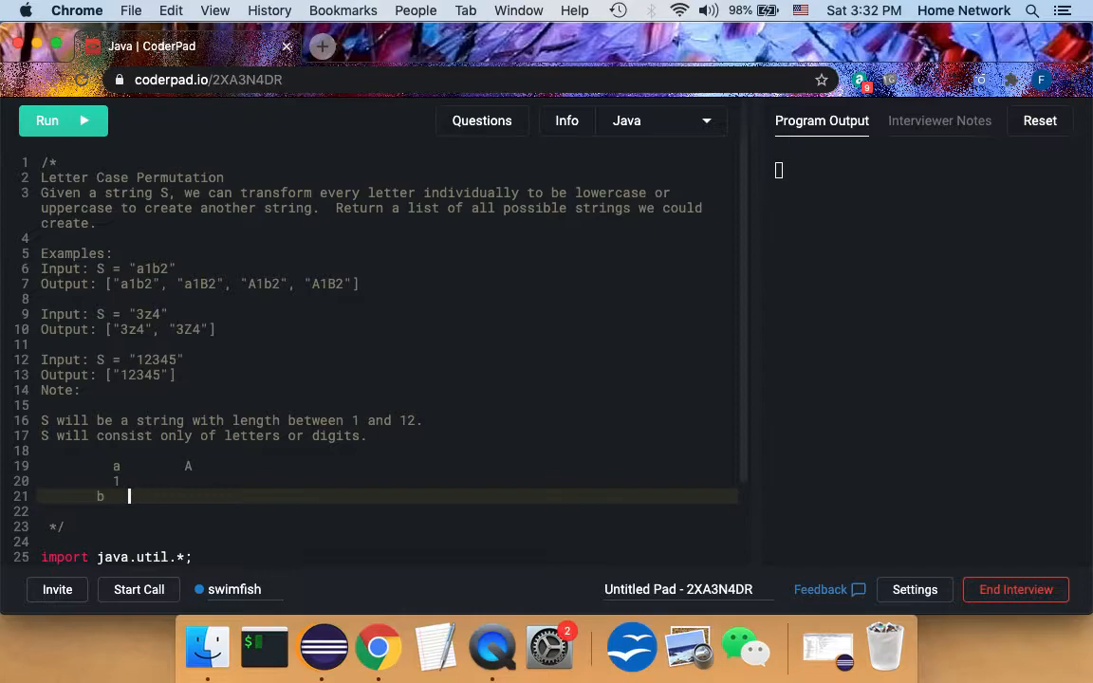
text(b)
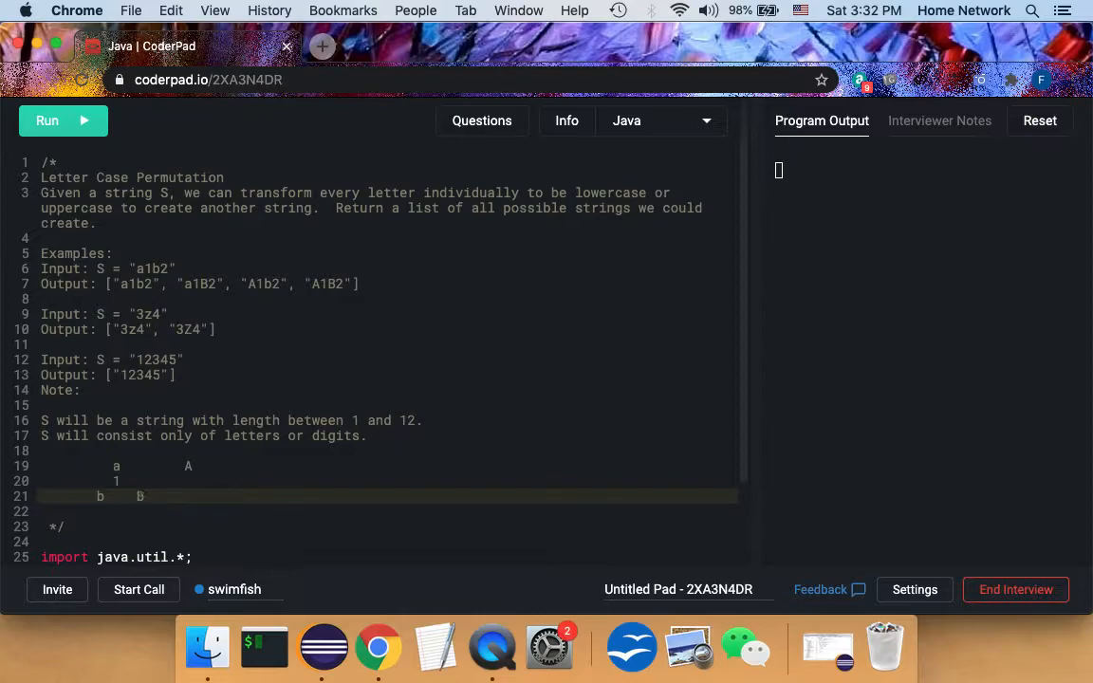
key(Return)
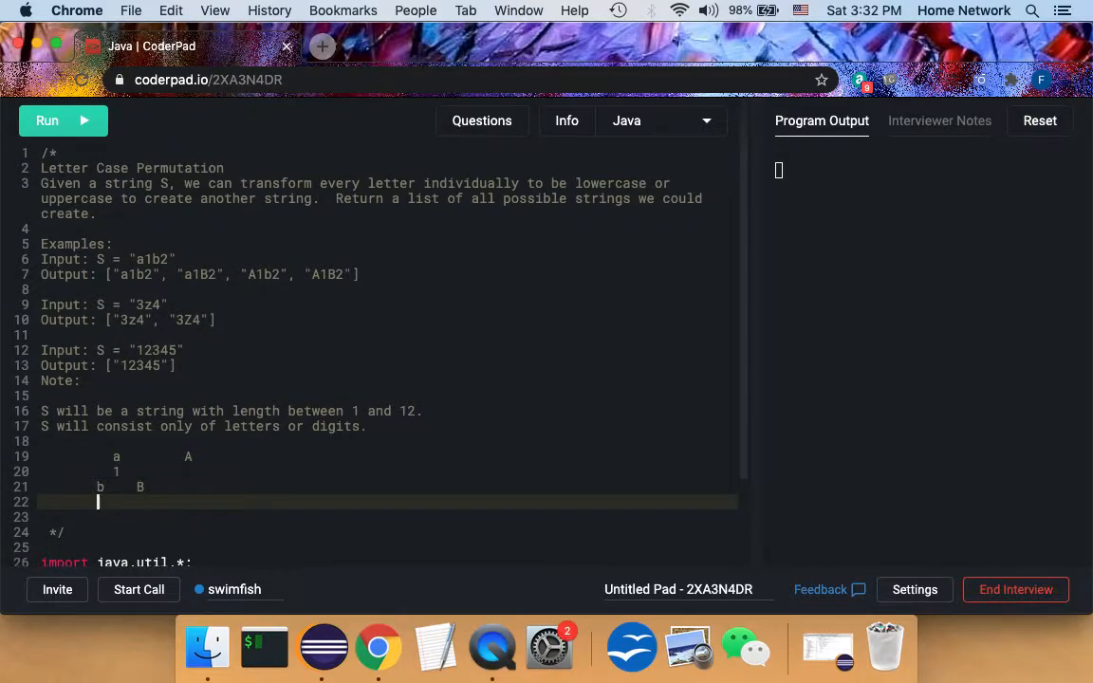
text(2)
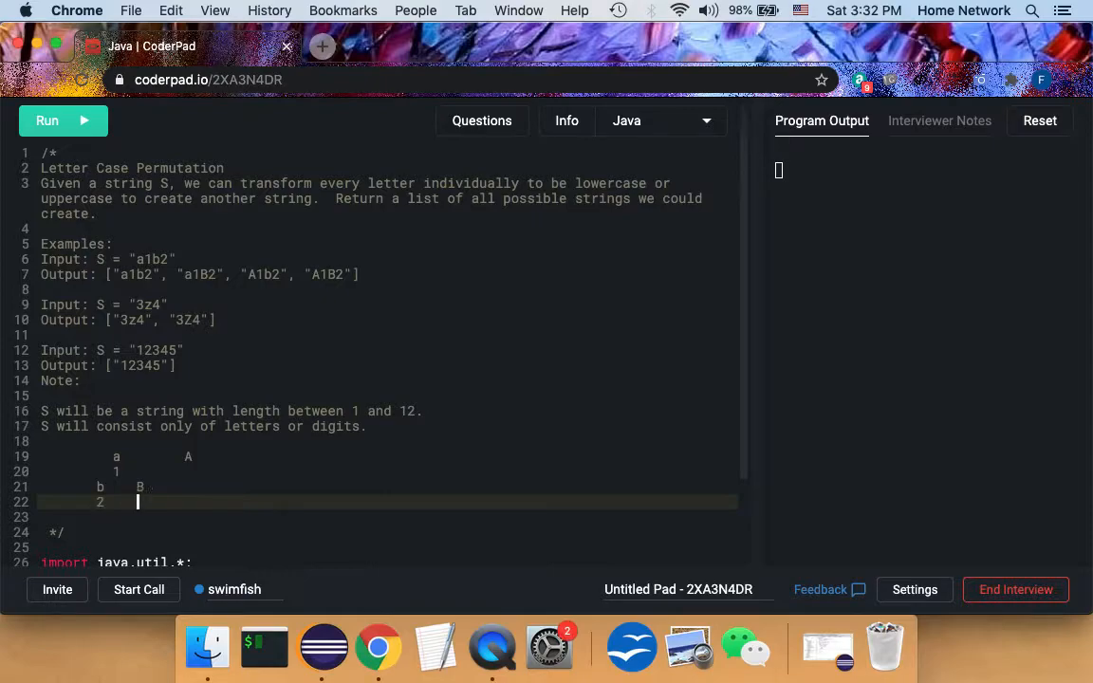
text(2)
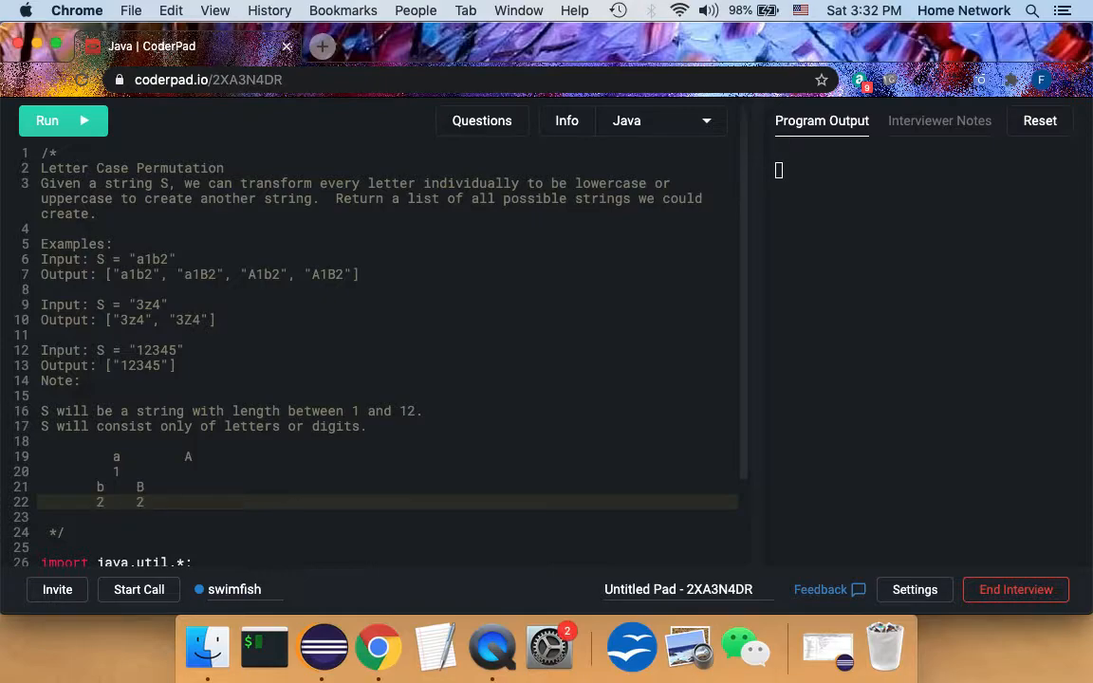
click(144, 501)
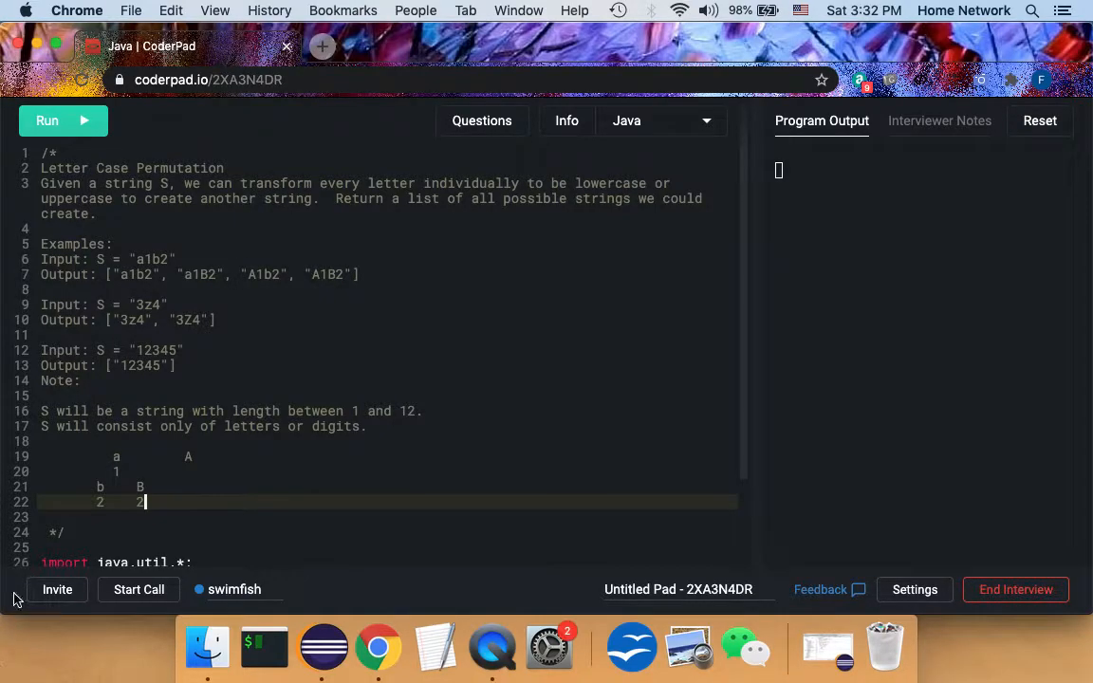
Step: Correct the second b on line 21 to uppercase B, completing the A 1 B 2 column
key(Backspace)
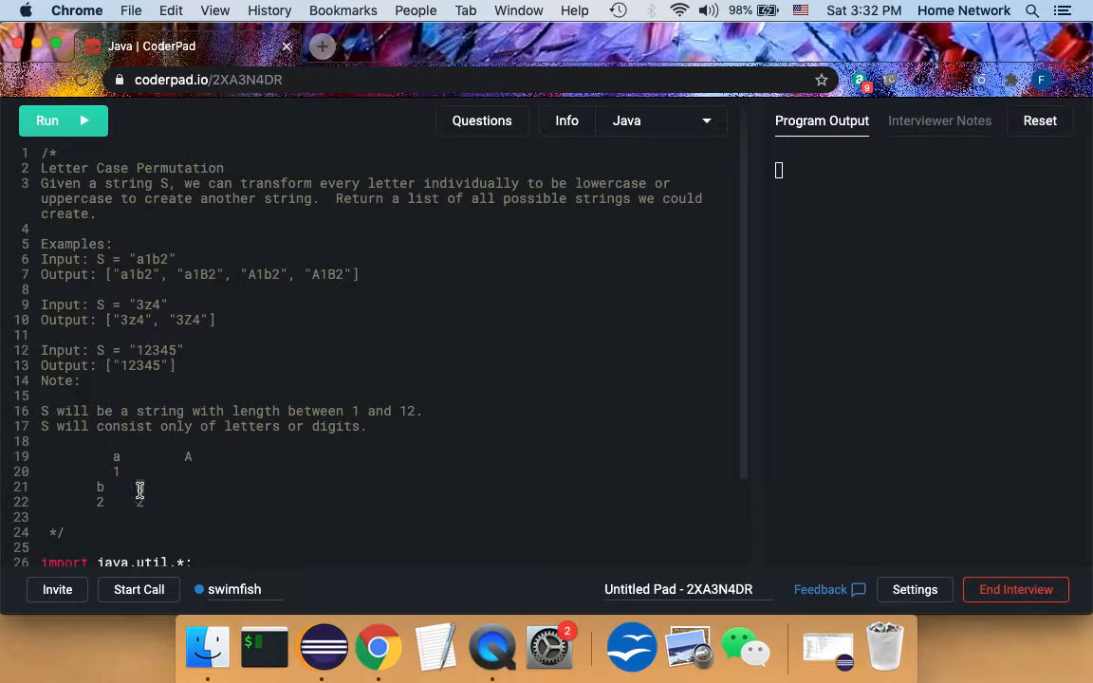
text(B)
text(        1)
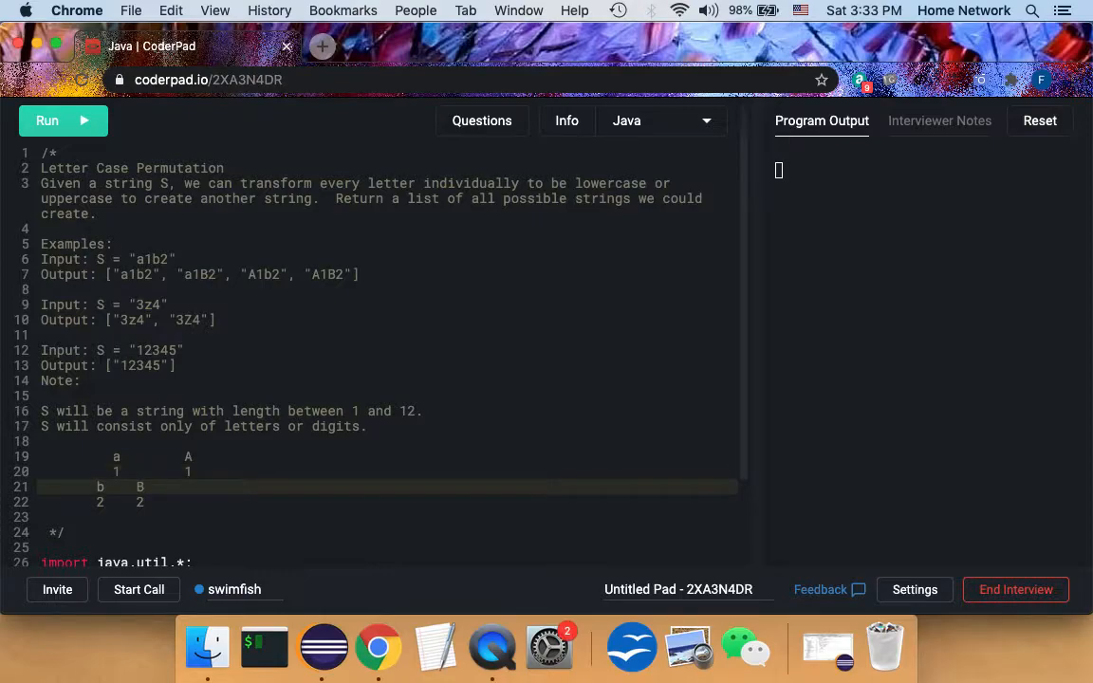
Step: Extend line 21 with extra b and B nodes so the tree has four leaves b B b B
click(169, 486)
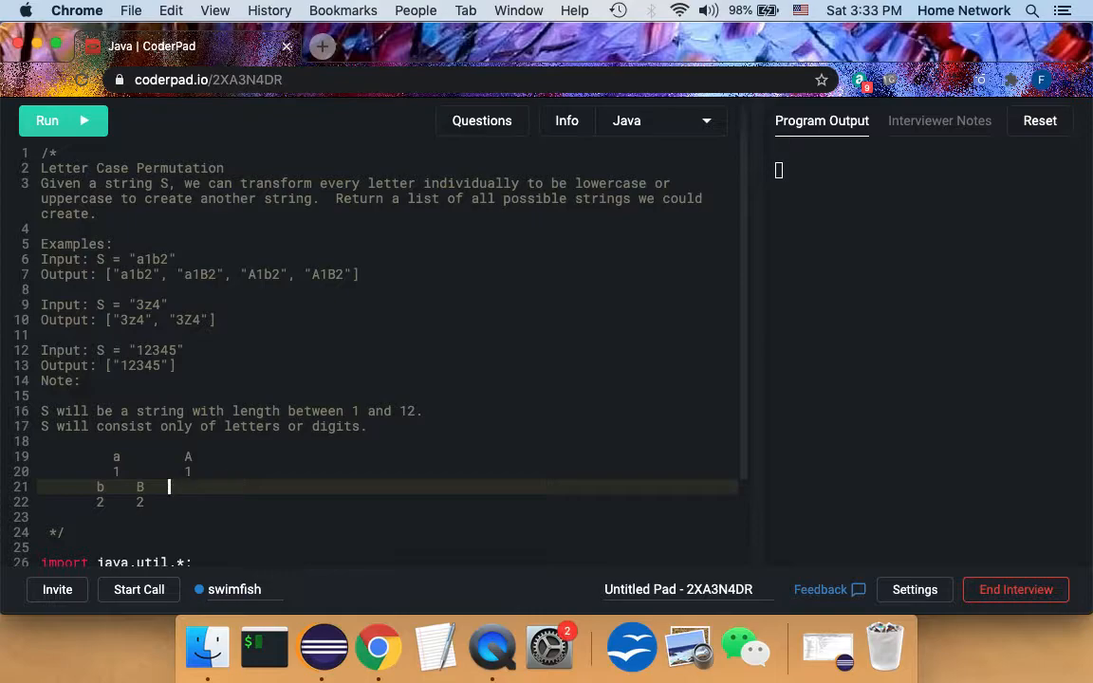
text(b)
click(387, 501)
text(   2)
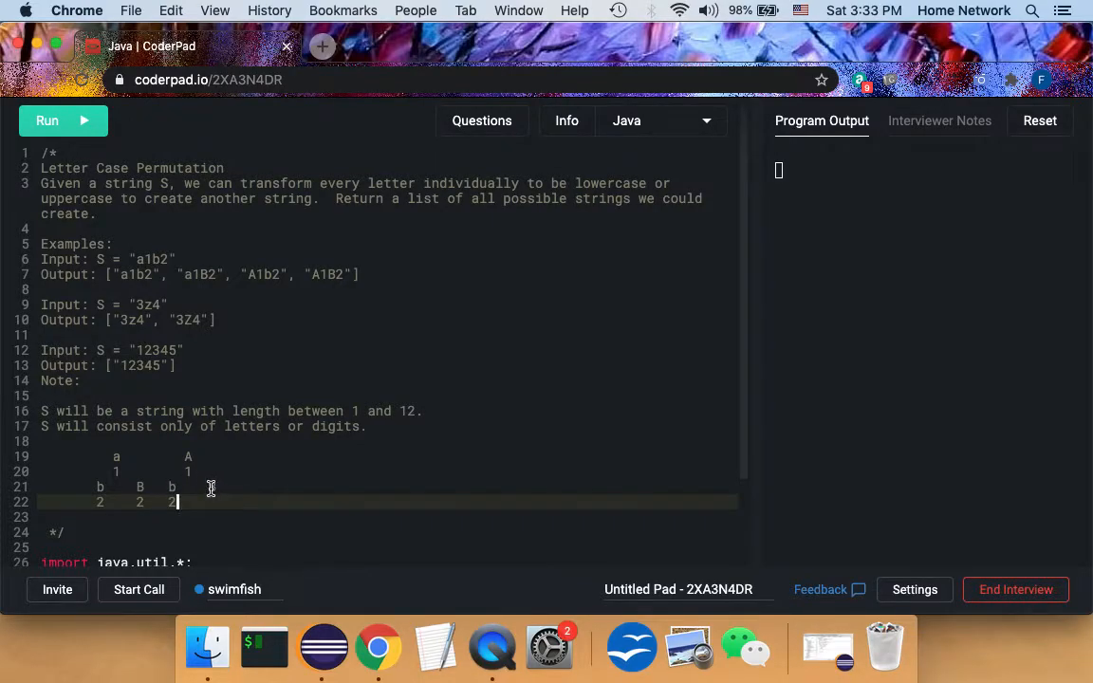
text(B)
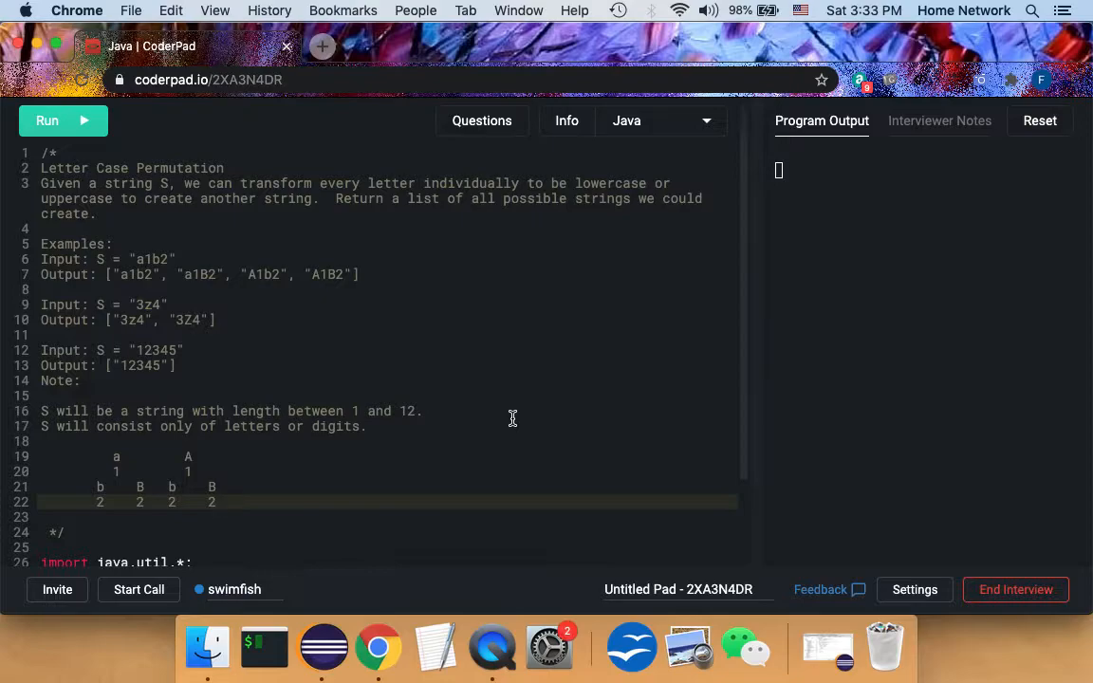
mouse_move(155, 419)
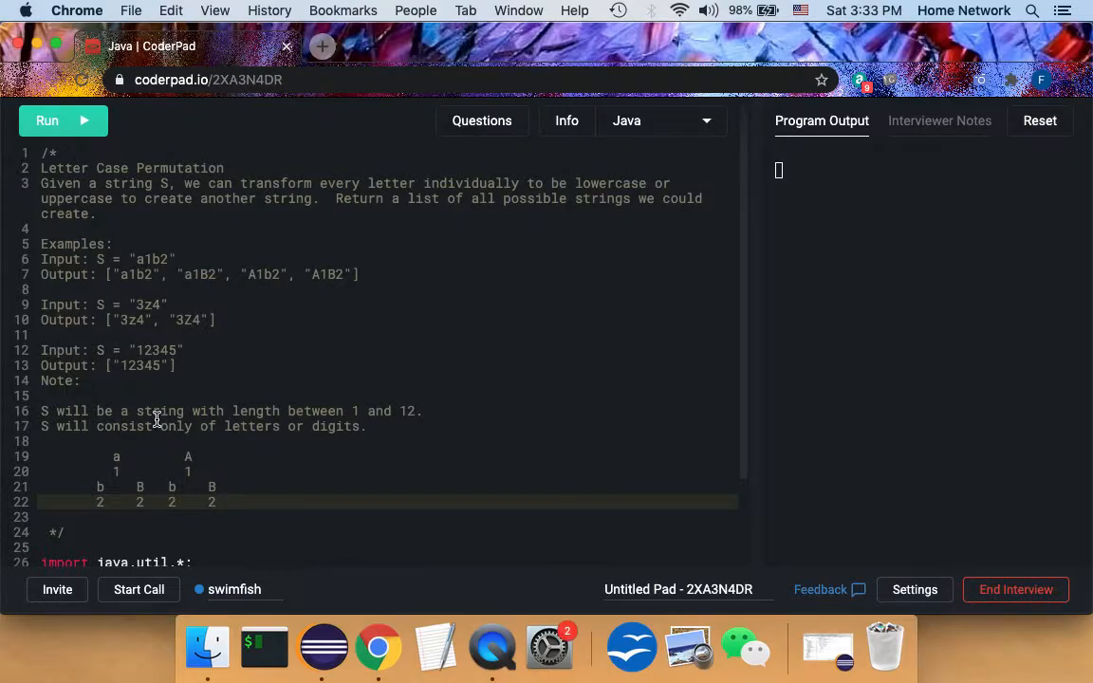
mouse_move(339, 436)
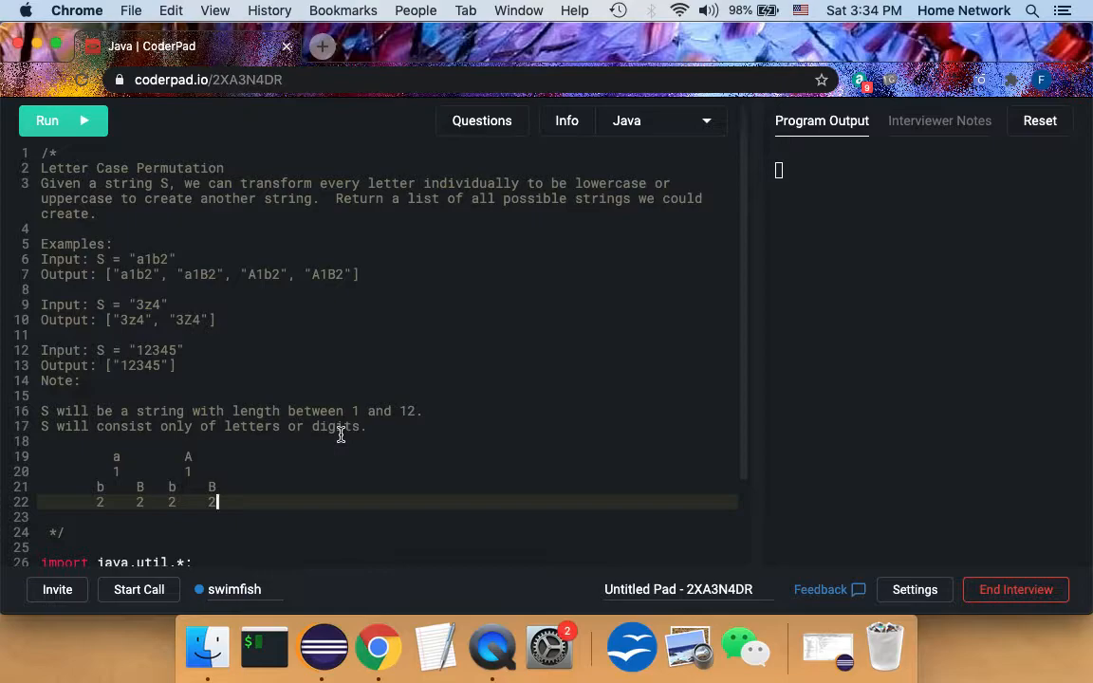
mouse_move(188, 435)
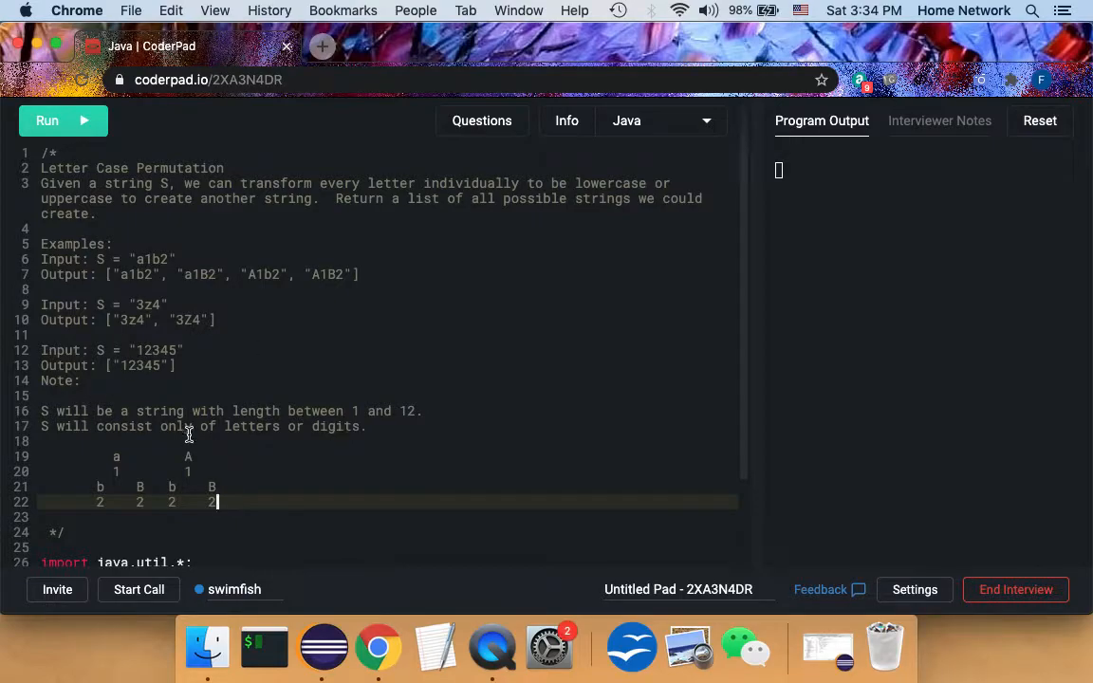
mouse_move(201, 446)
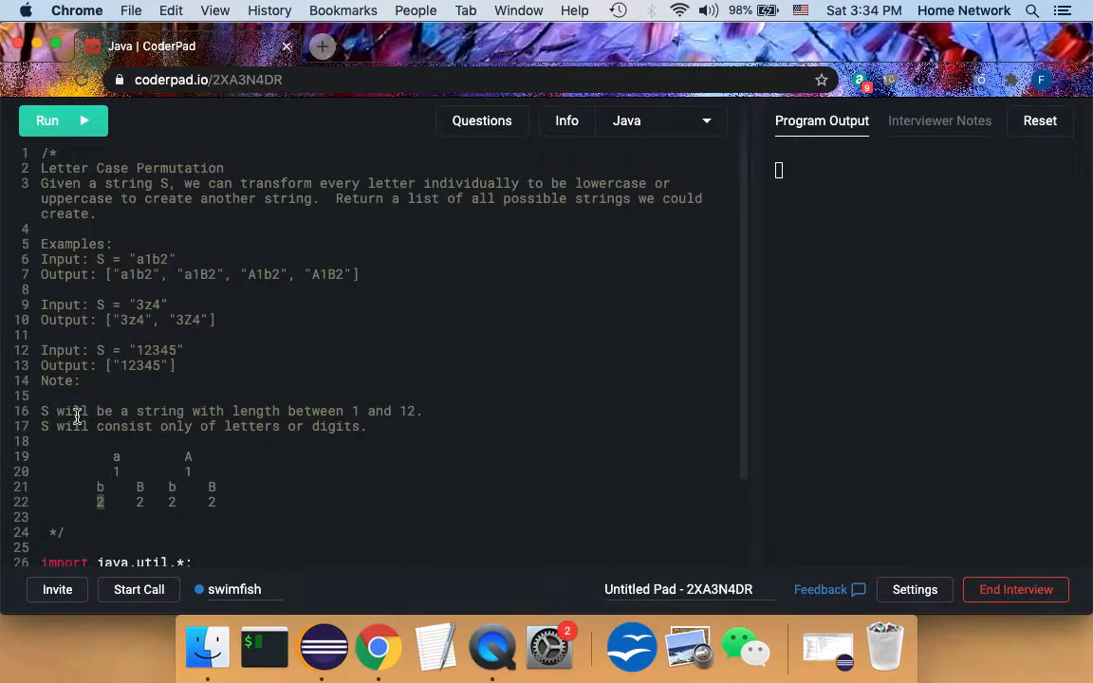
mouse_move(294, 296)
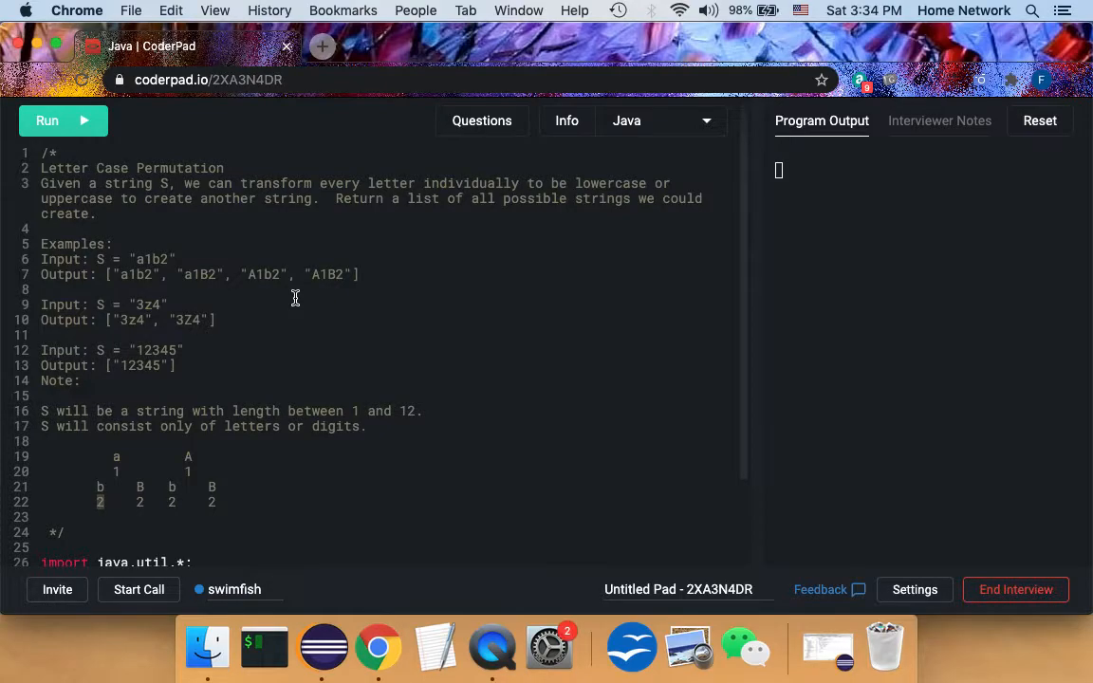
scroll(down, 3)
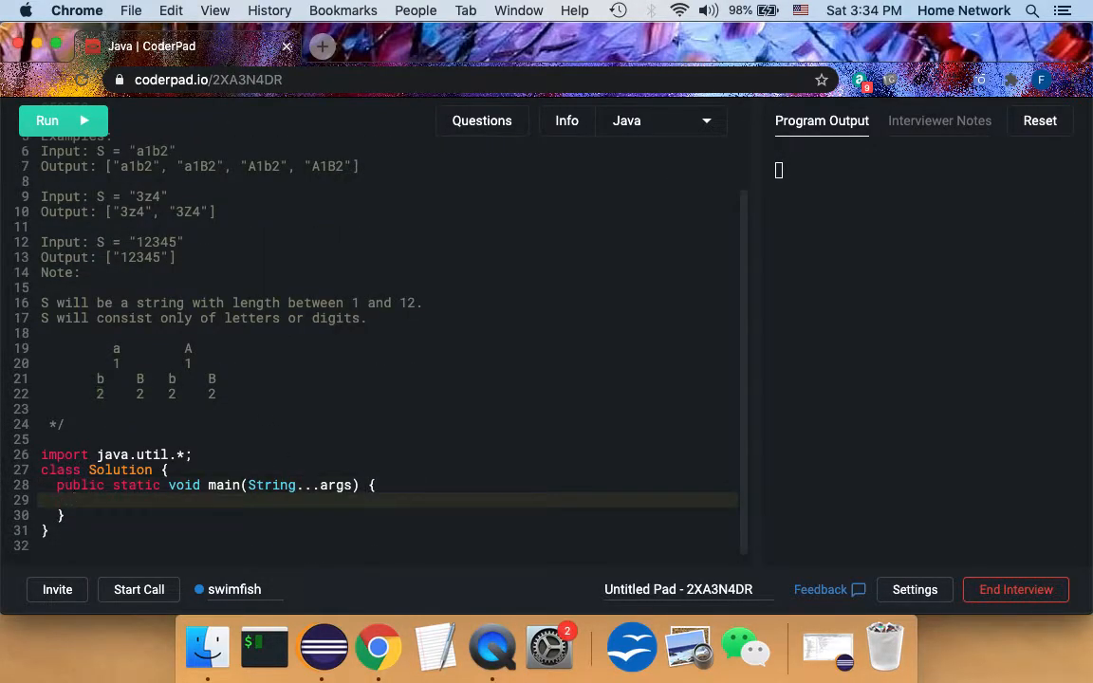
click(123, 471)
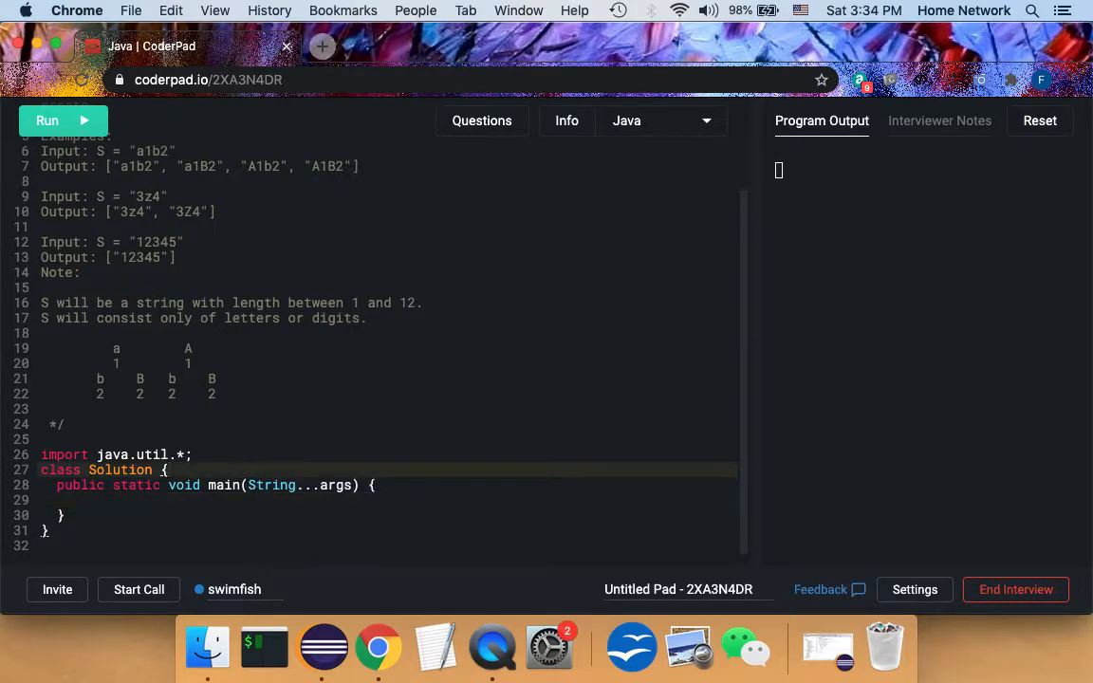
Step: Declare the field Set<String> result = new HashSet<>(); inside class Solution
text(S)
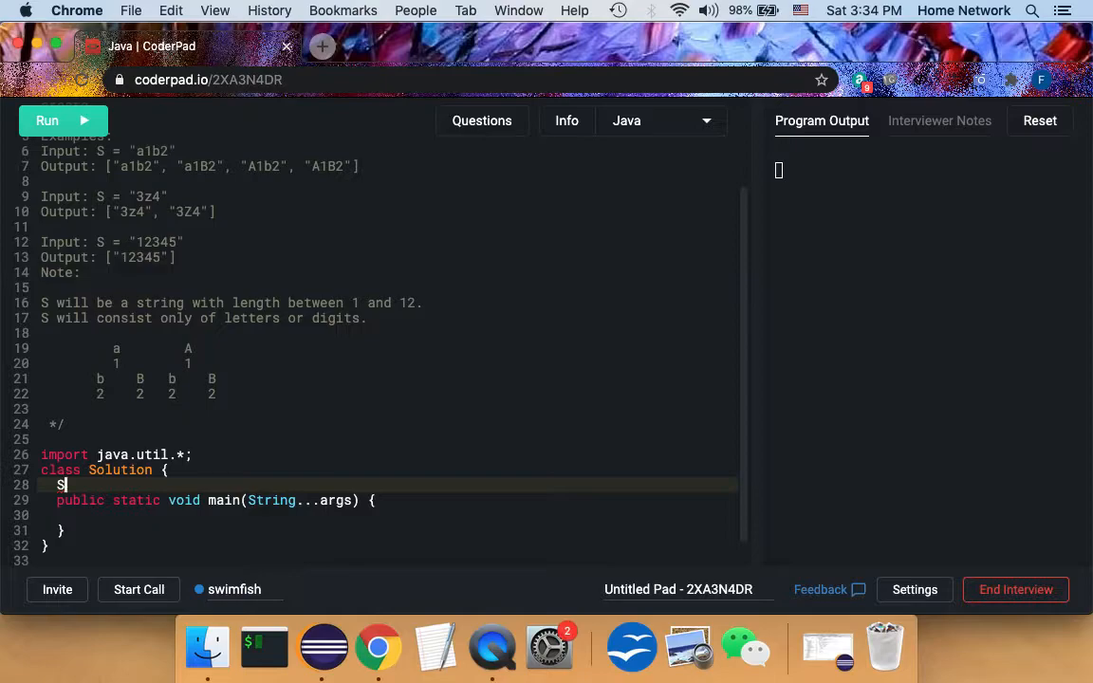
text(et)
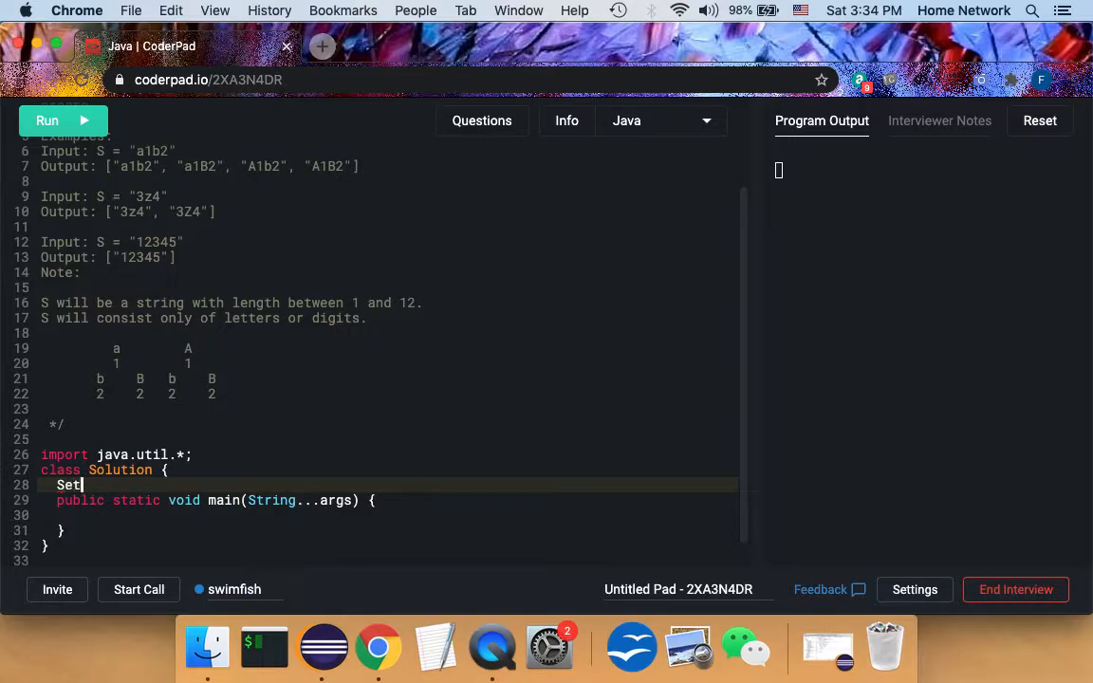
text(<)
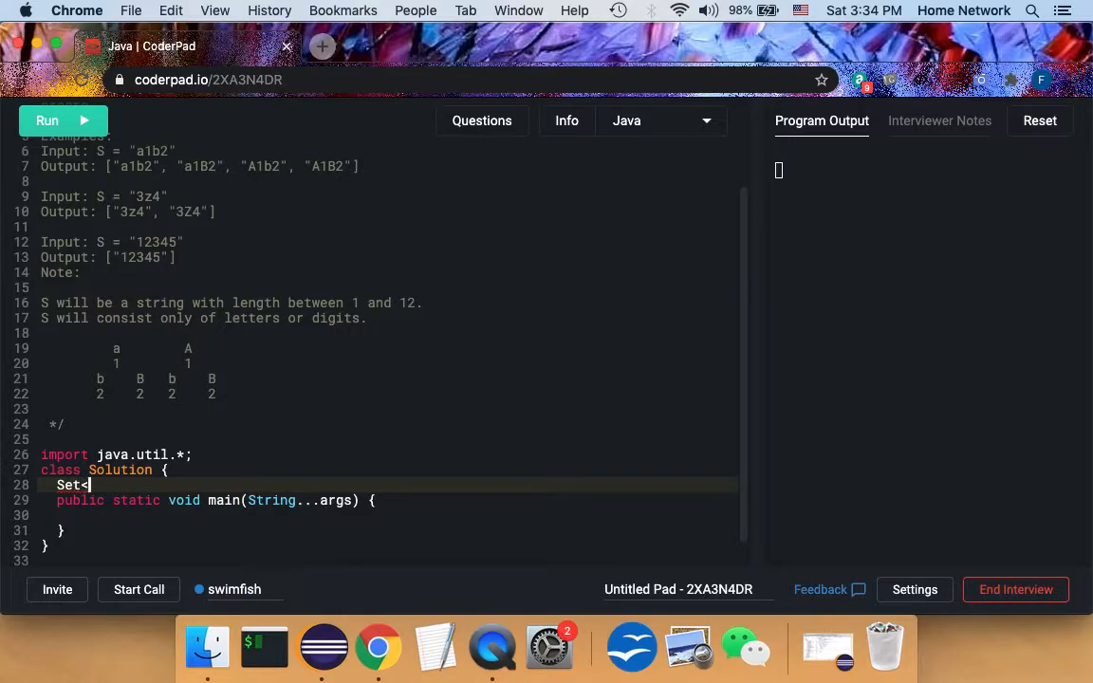
text(Str)
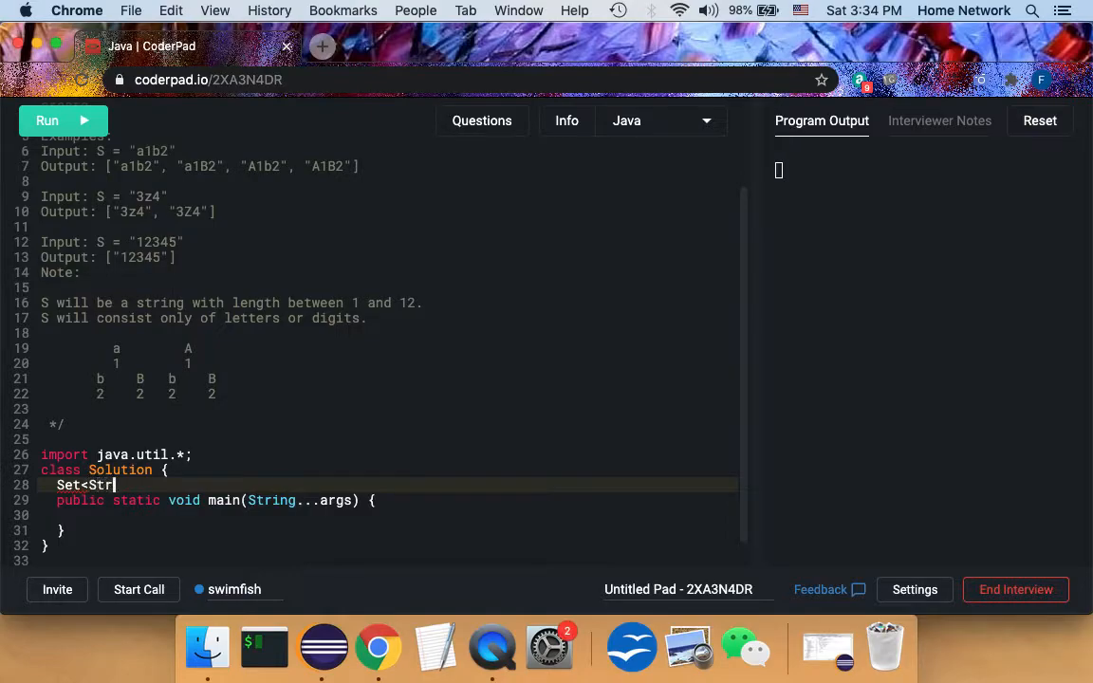
text(ing> result =)
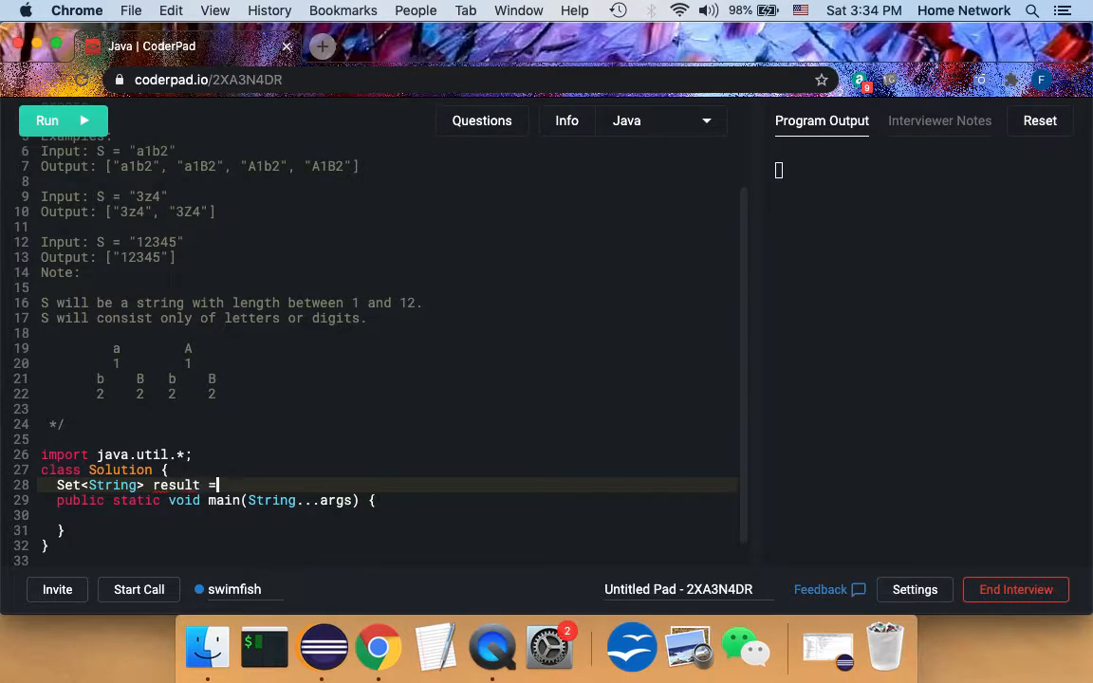
text(new HashSet<>)
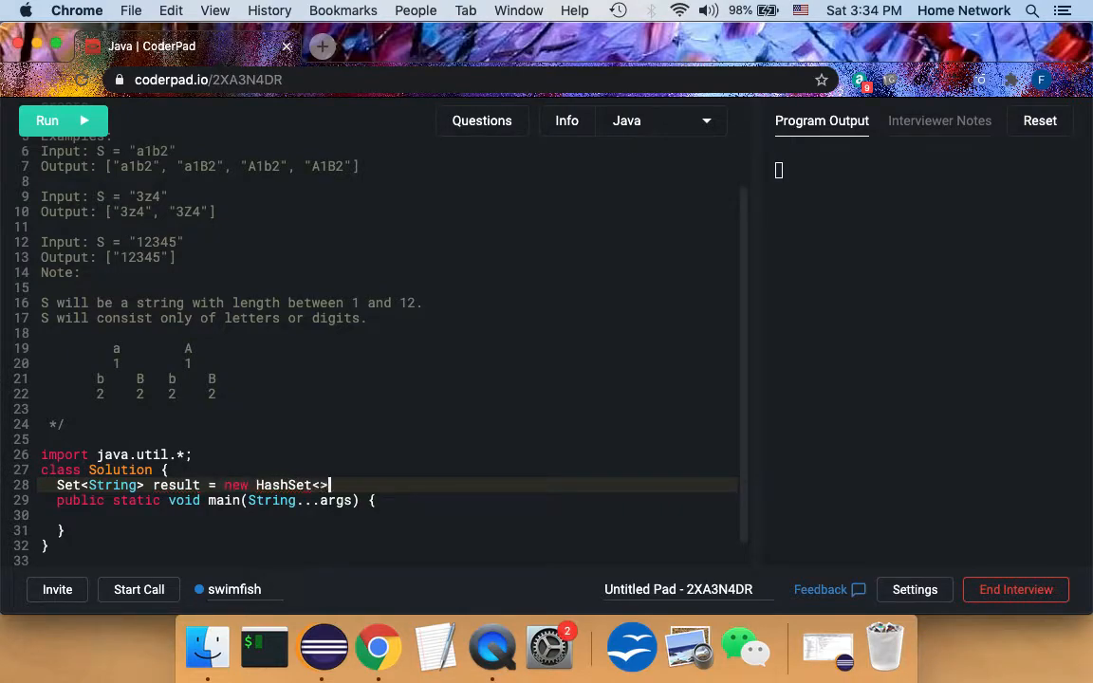
text(();)
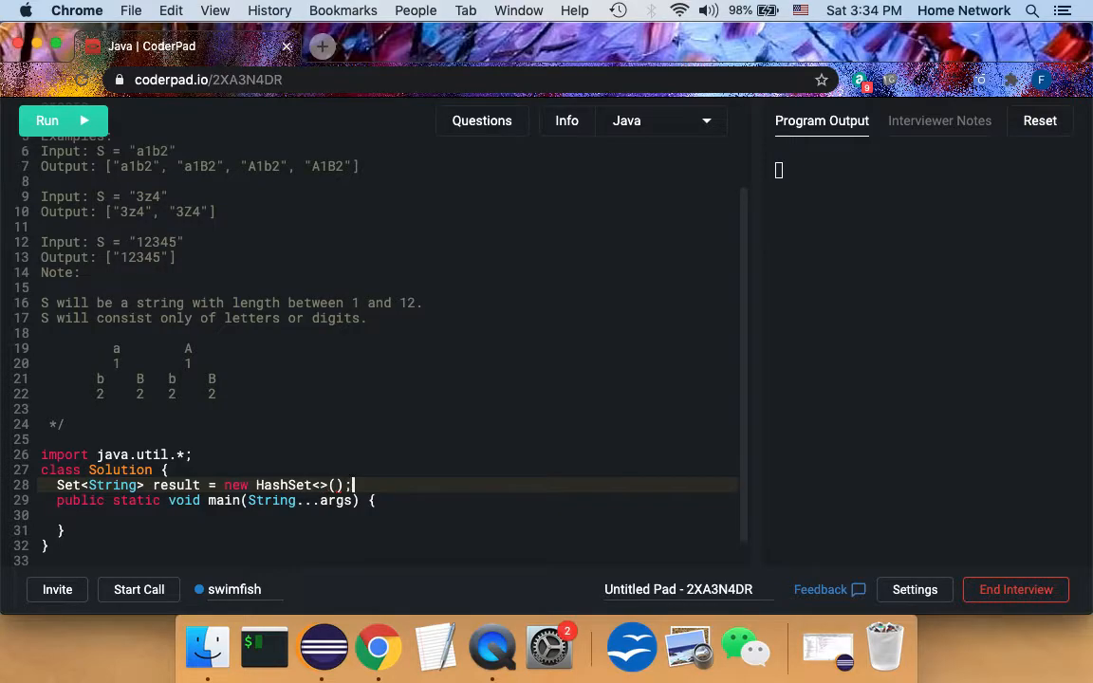
Step: In main, create Solution sol and call sol.solve("a1b2", 0)
text(So)
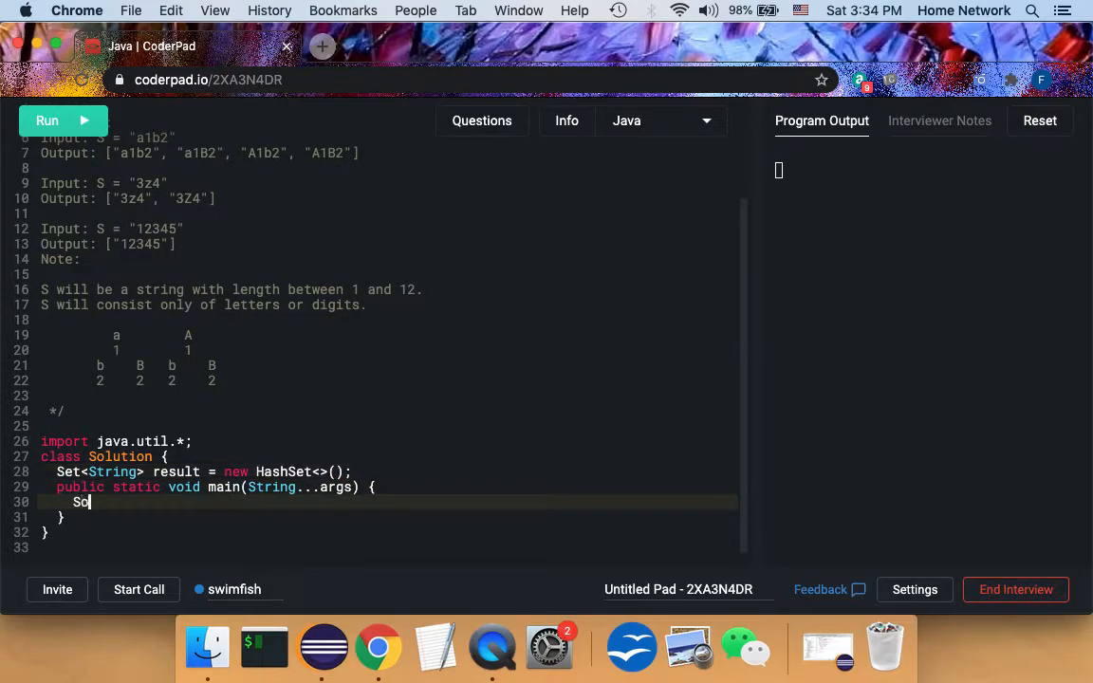
text(lution sol)
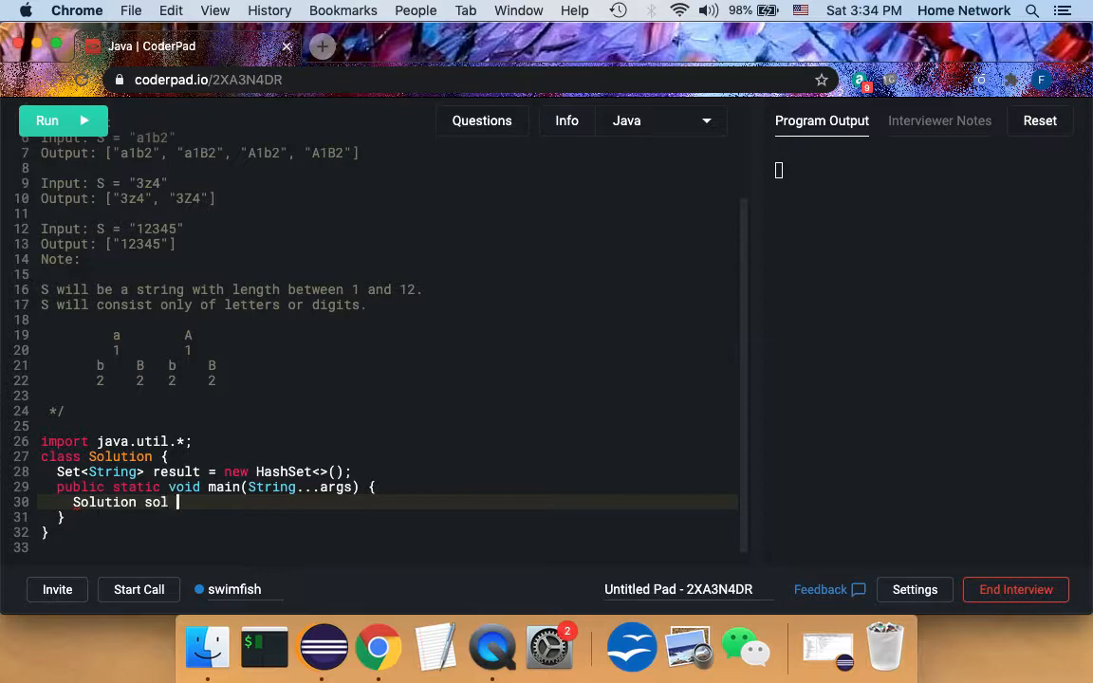
text(= new Sol)
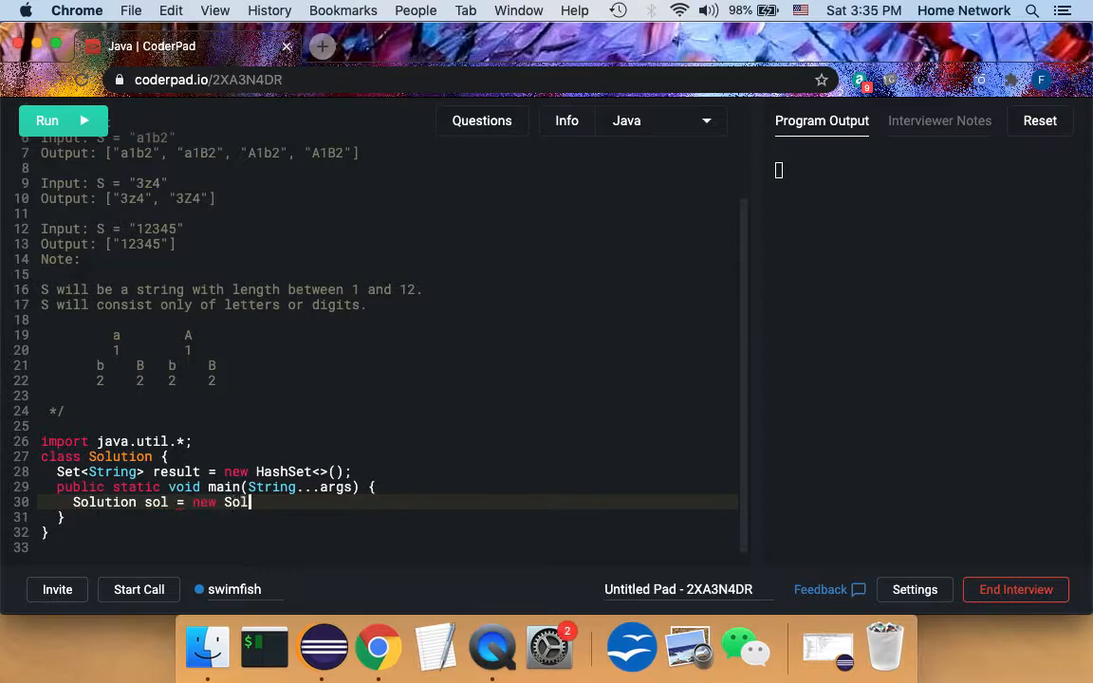
text(ution();)
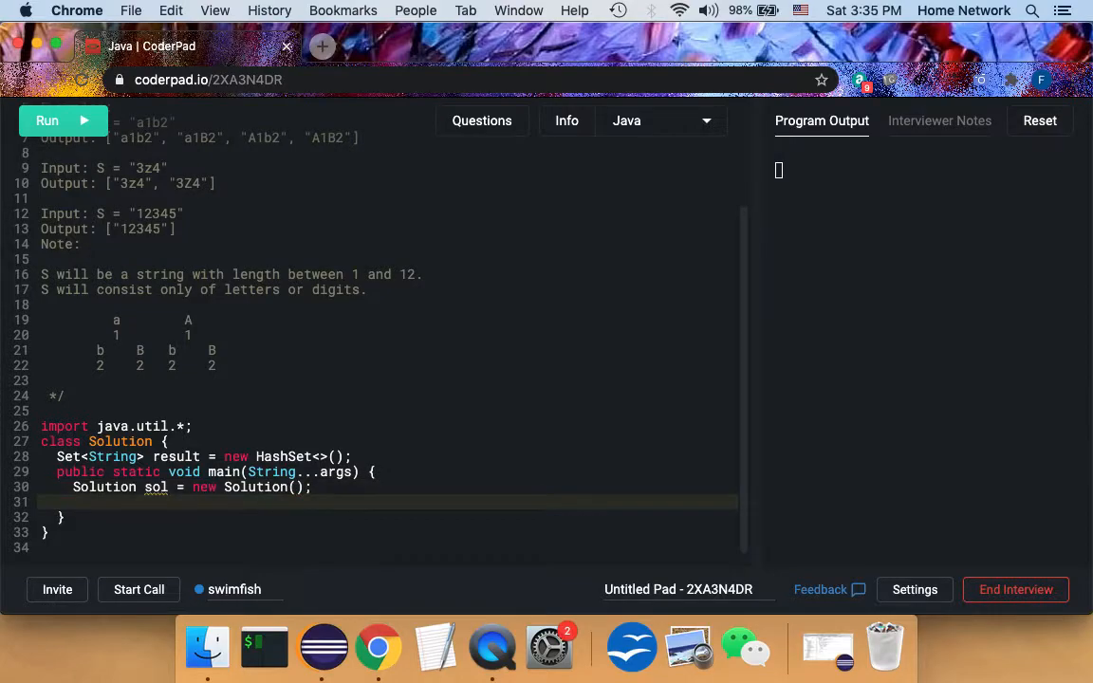
text(sol.solve()
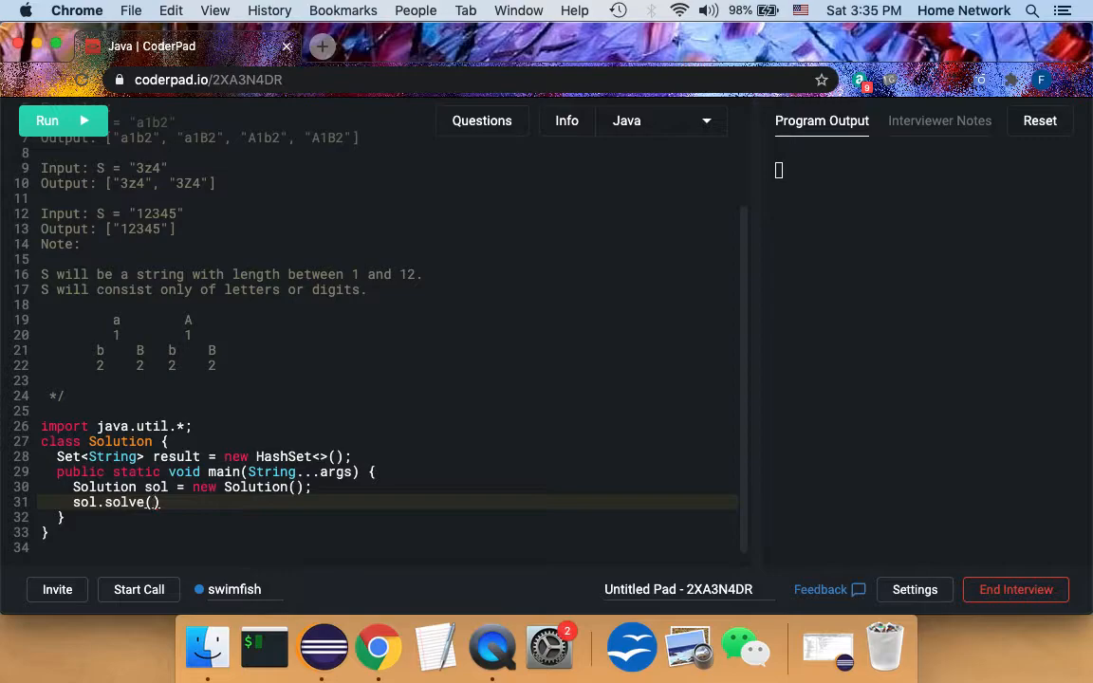
text(")
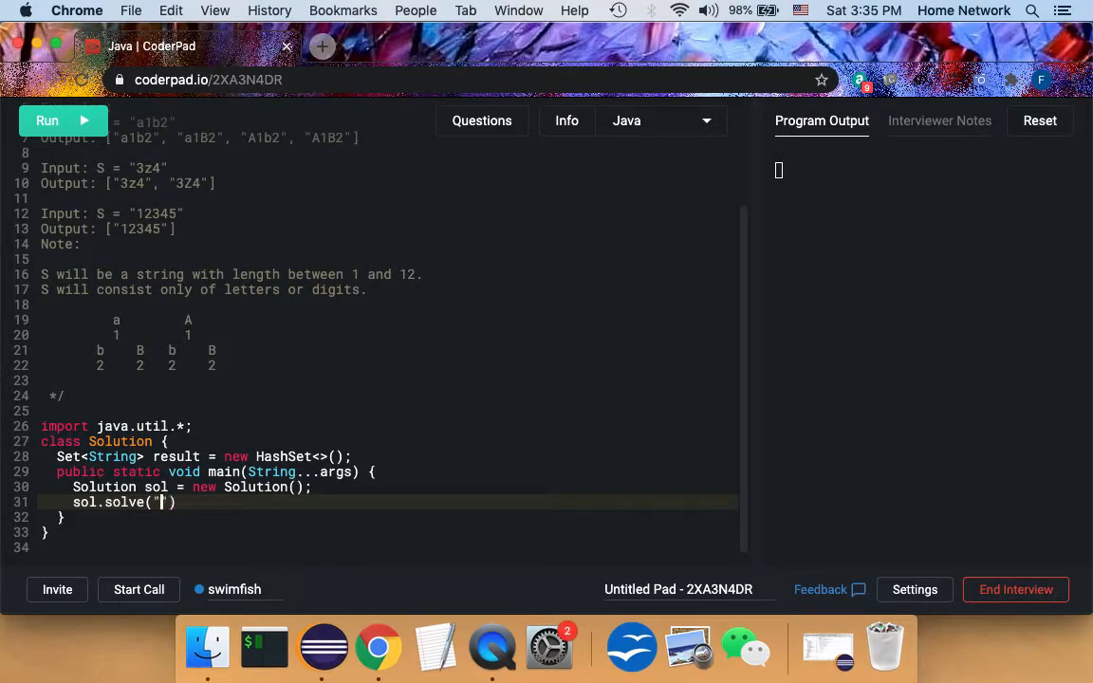
text(a1b)
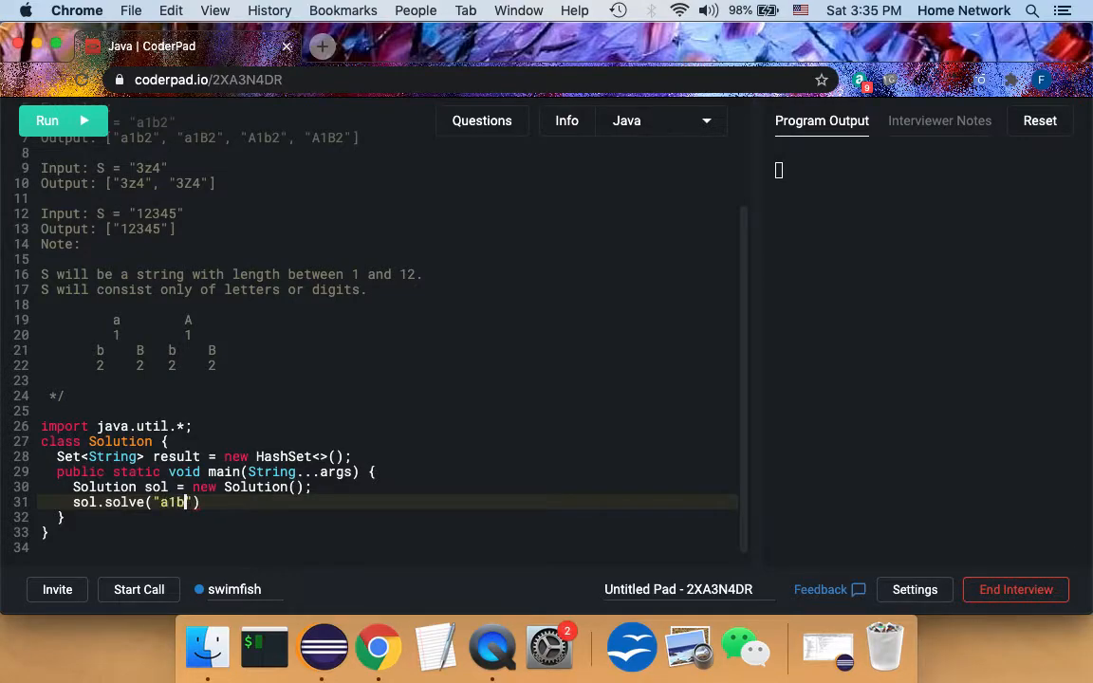
text(2)
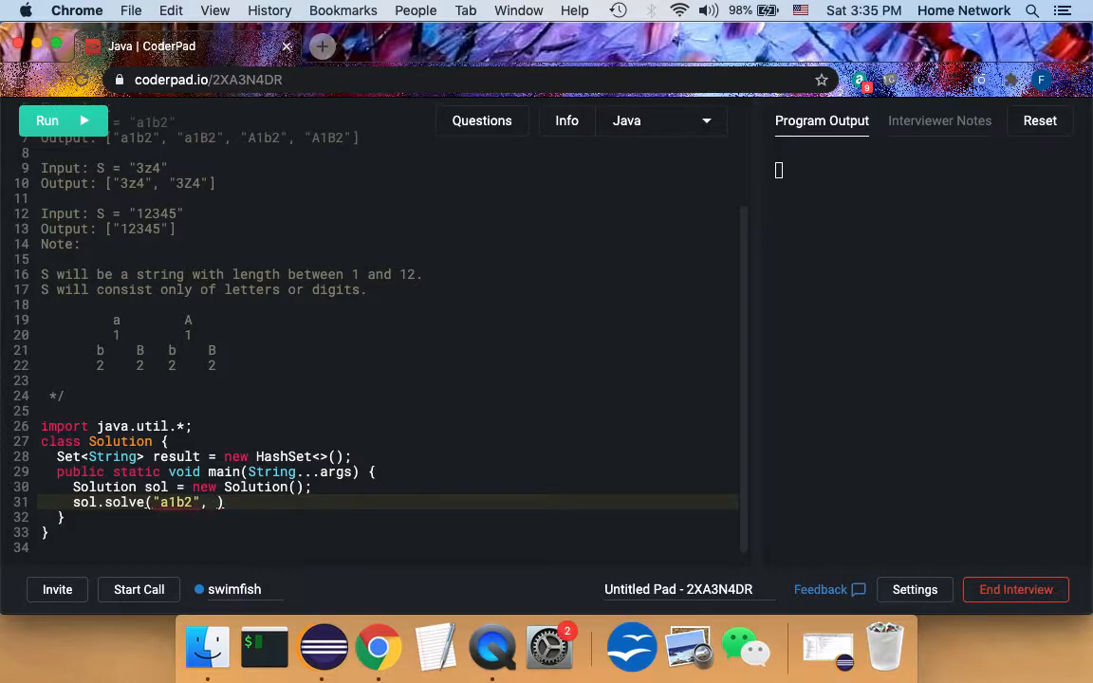
text(0);)
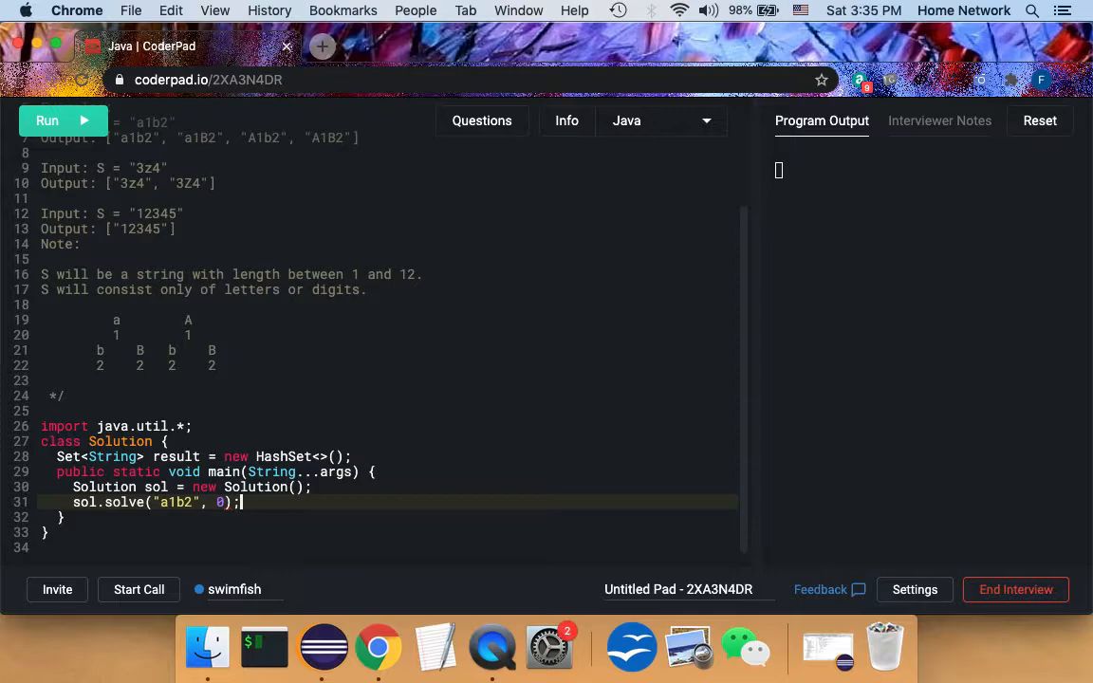
Step: Add a for-each over sol.result that prints each string with System.out.println
scroll(up, 3)
text(for(String s)
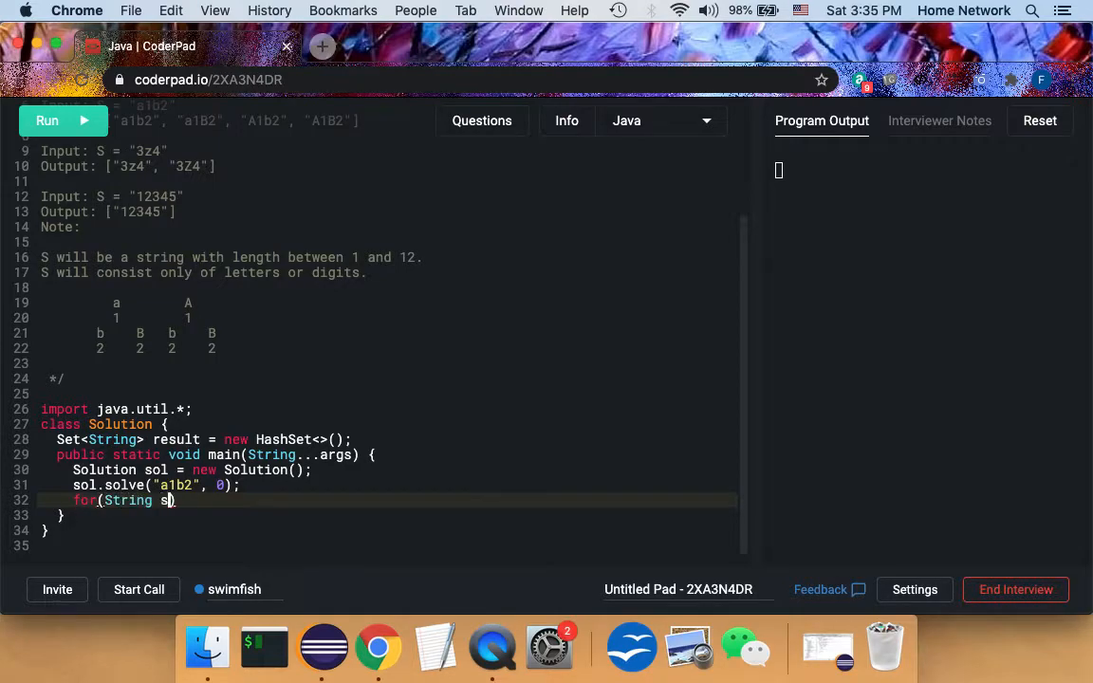
text(: sol.)
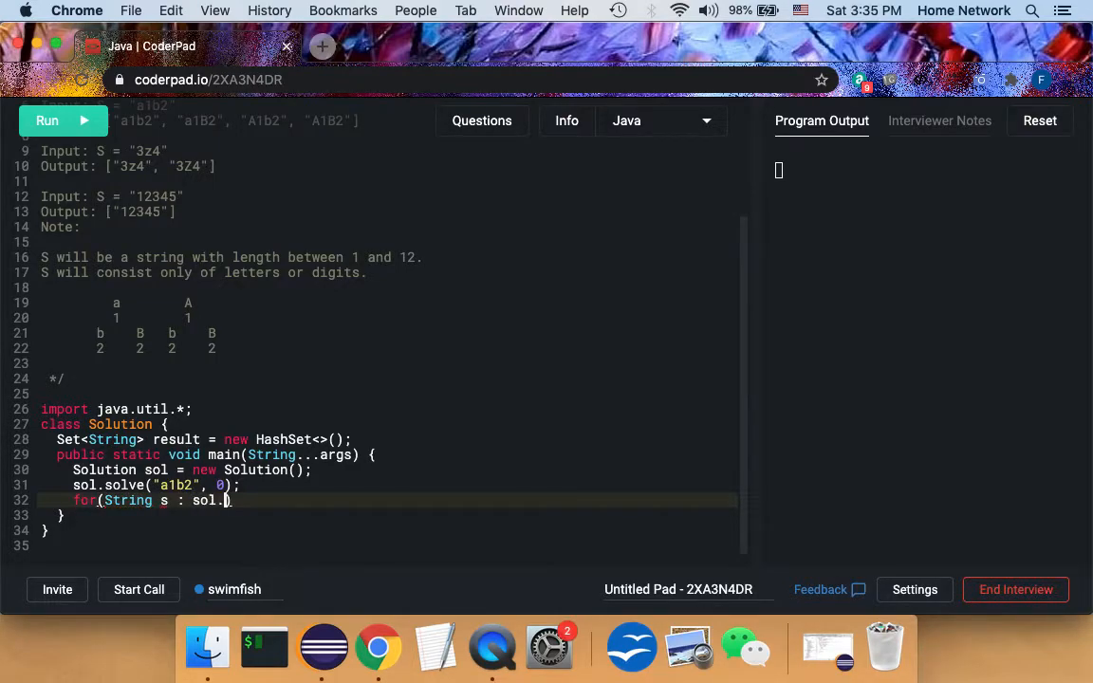
text(result)
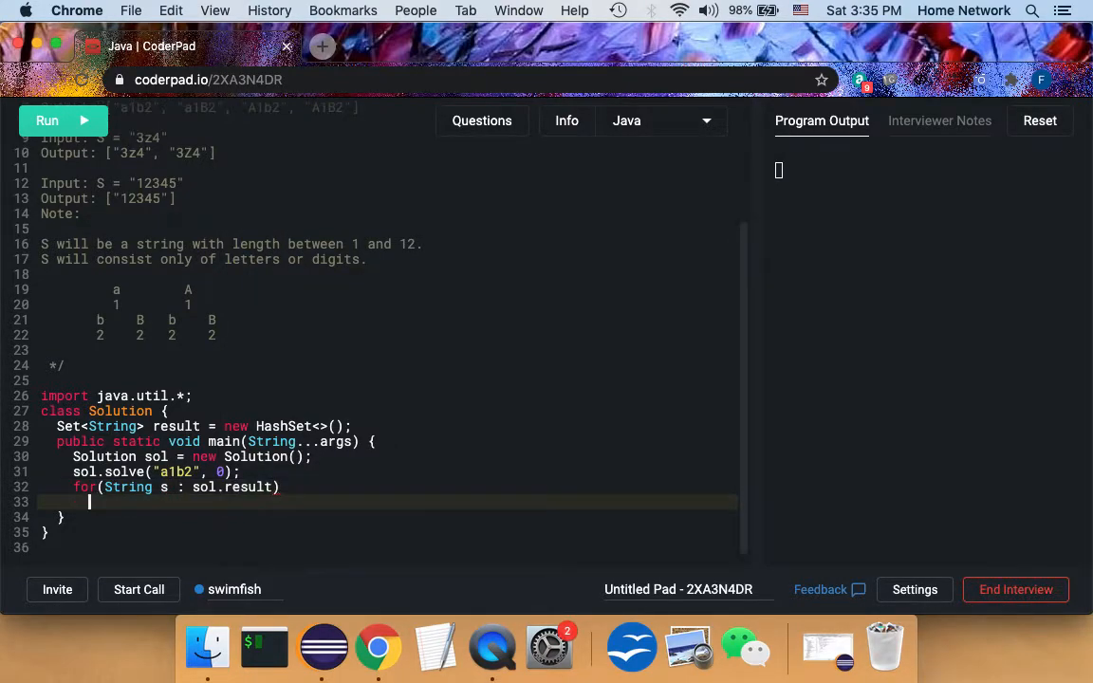
text(System.out)
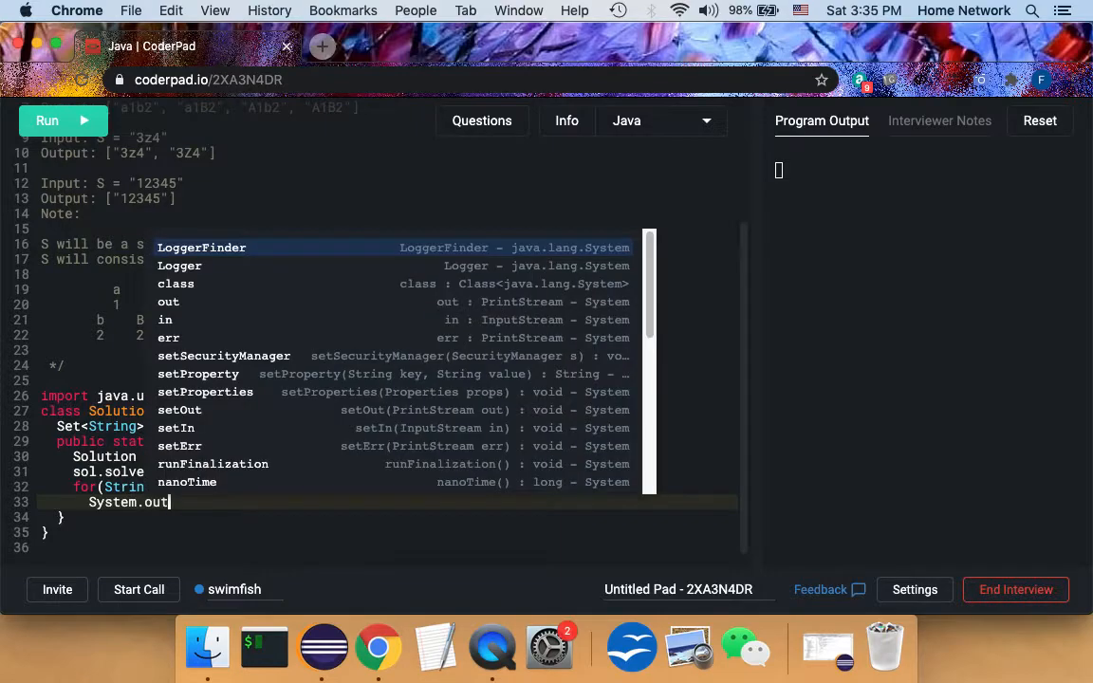
text(.println(s);)
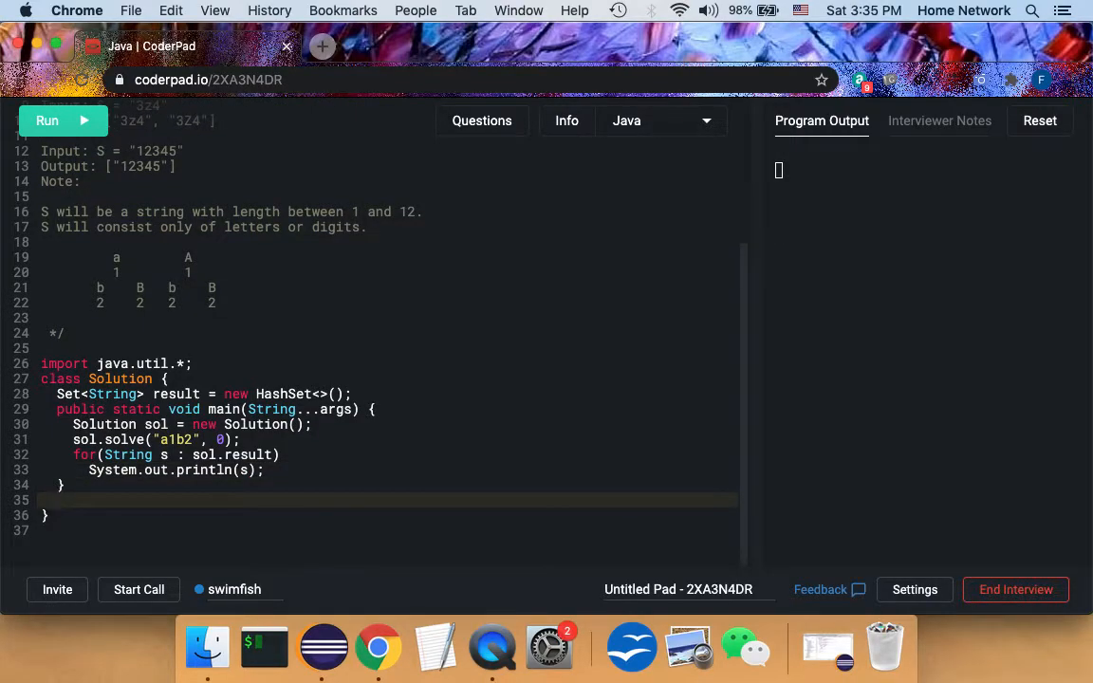
Step: Write the method header private void solve(String in, int pos) below main
text(private void)
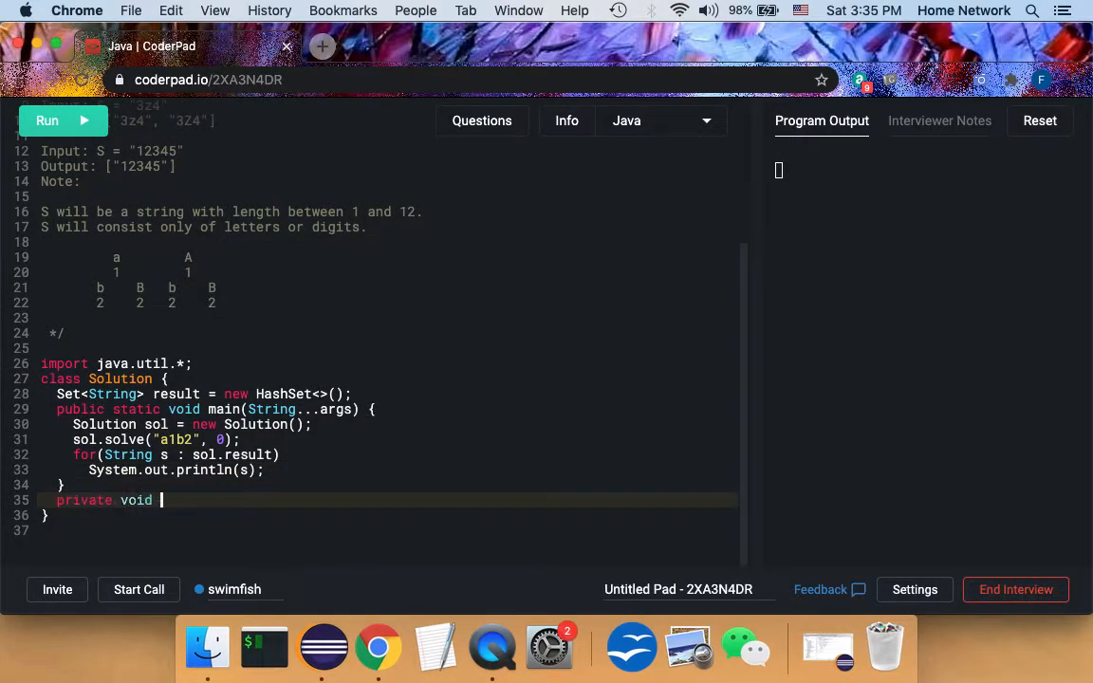
text(solve()
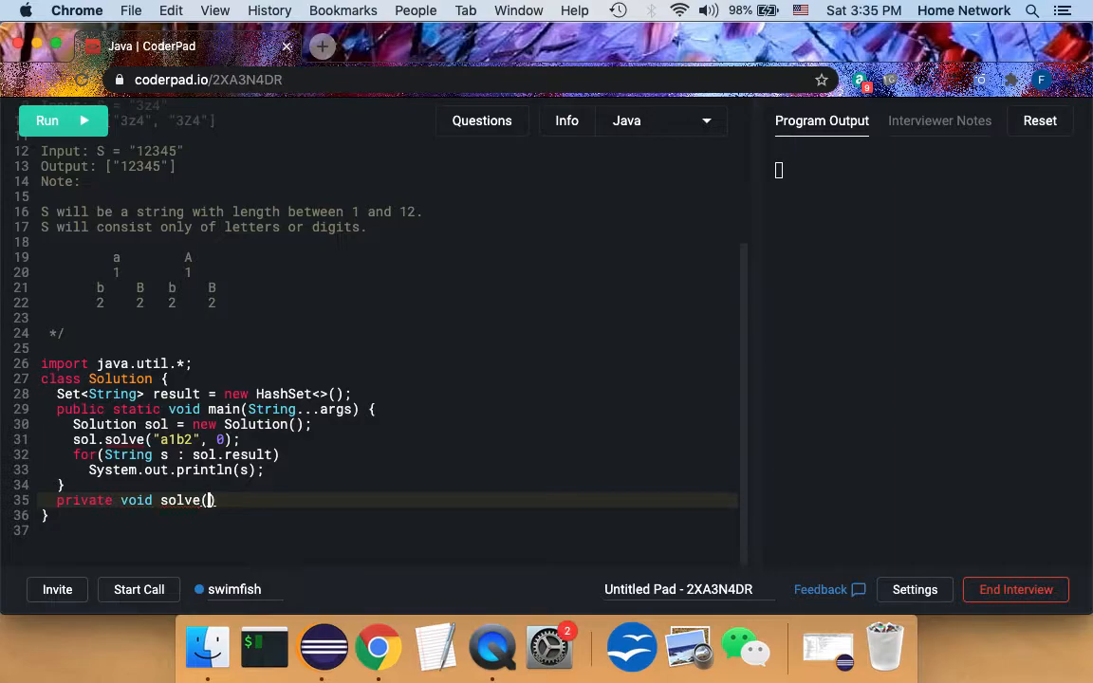
text(String in,)
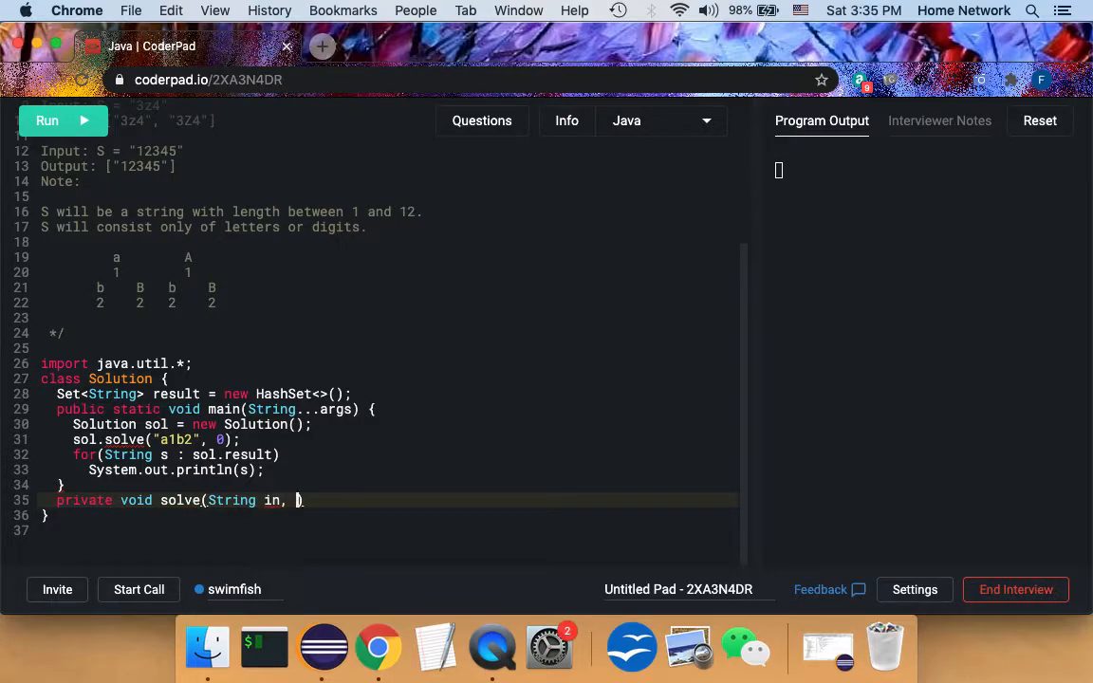
text(i)
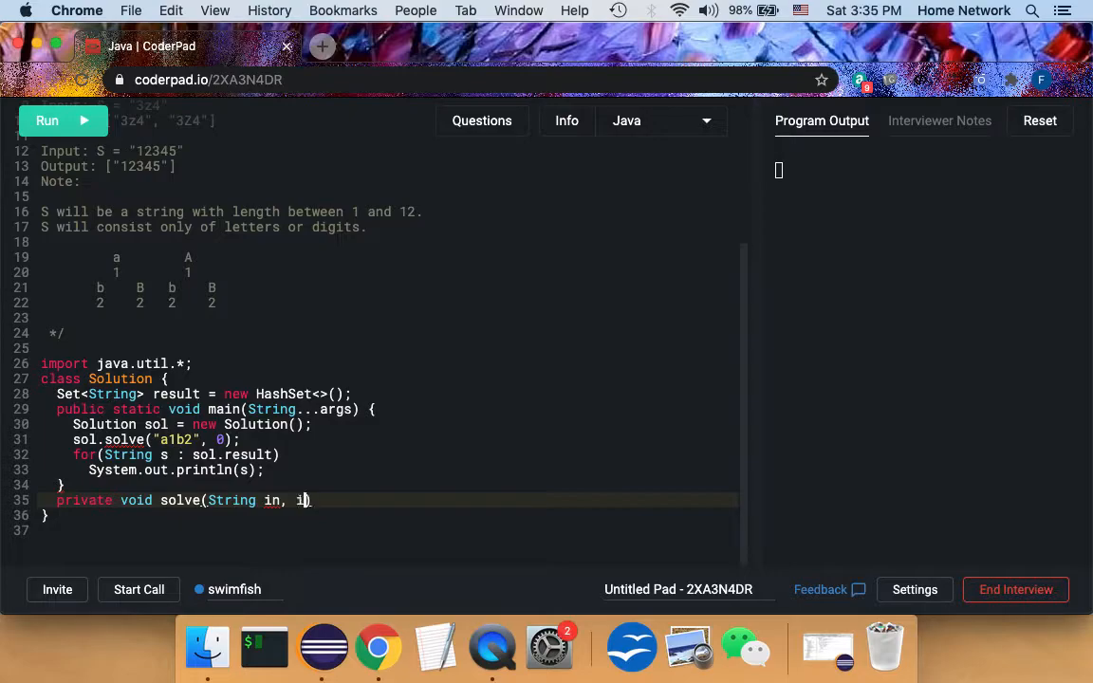
text(nt)
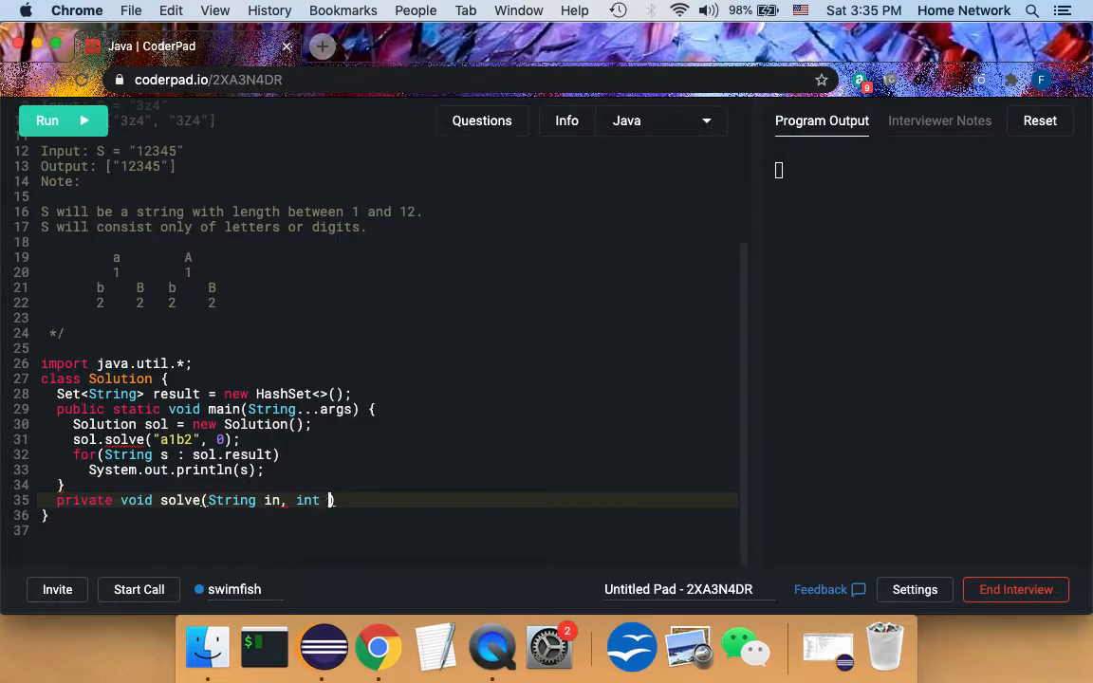
text(p)
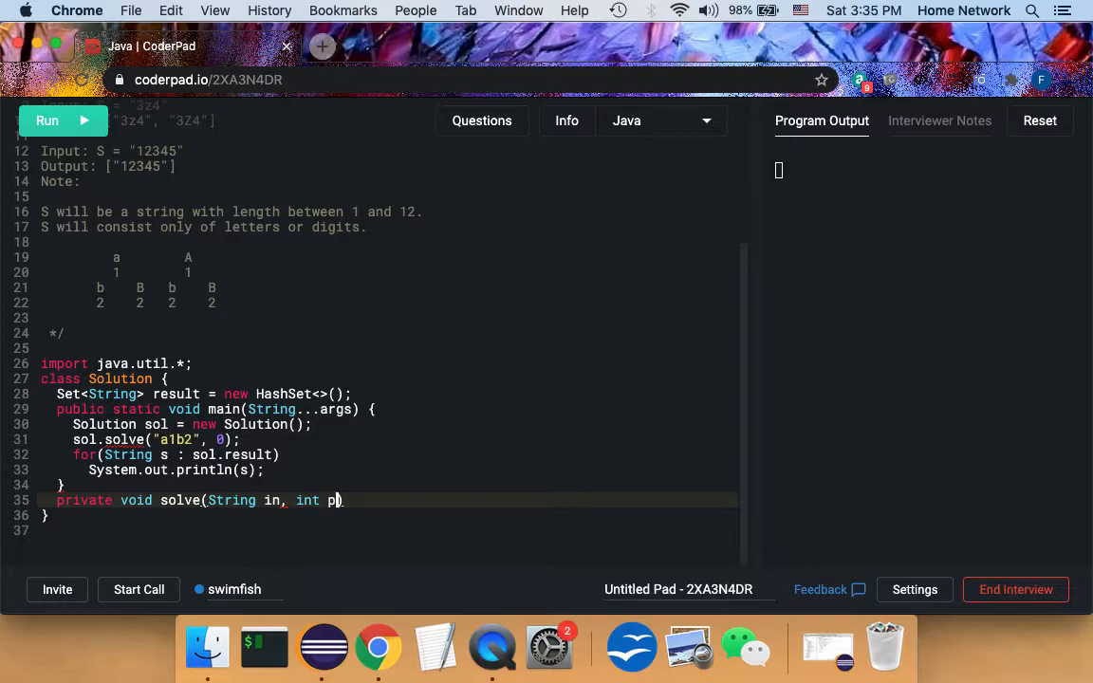
text(os))
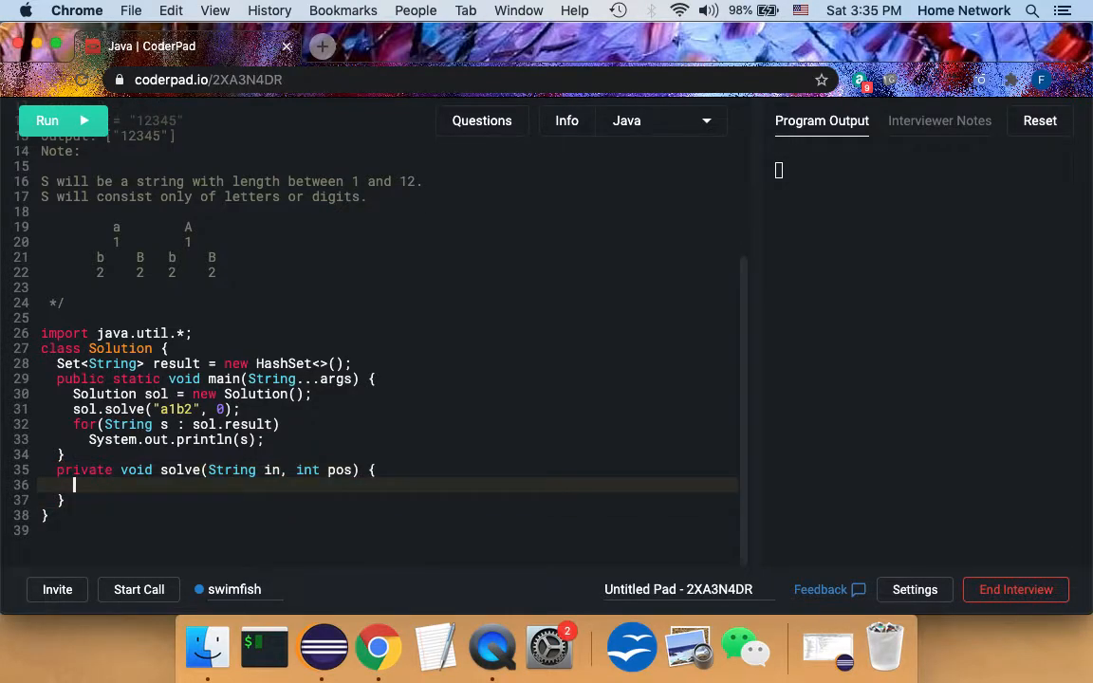
Step: Start the base case if(pos >= in.length()) with a result.add(); call inside
text(if)
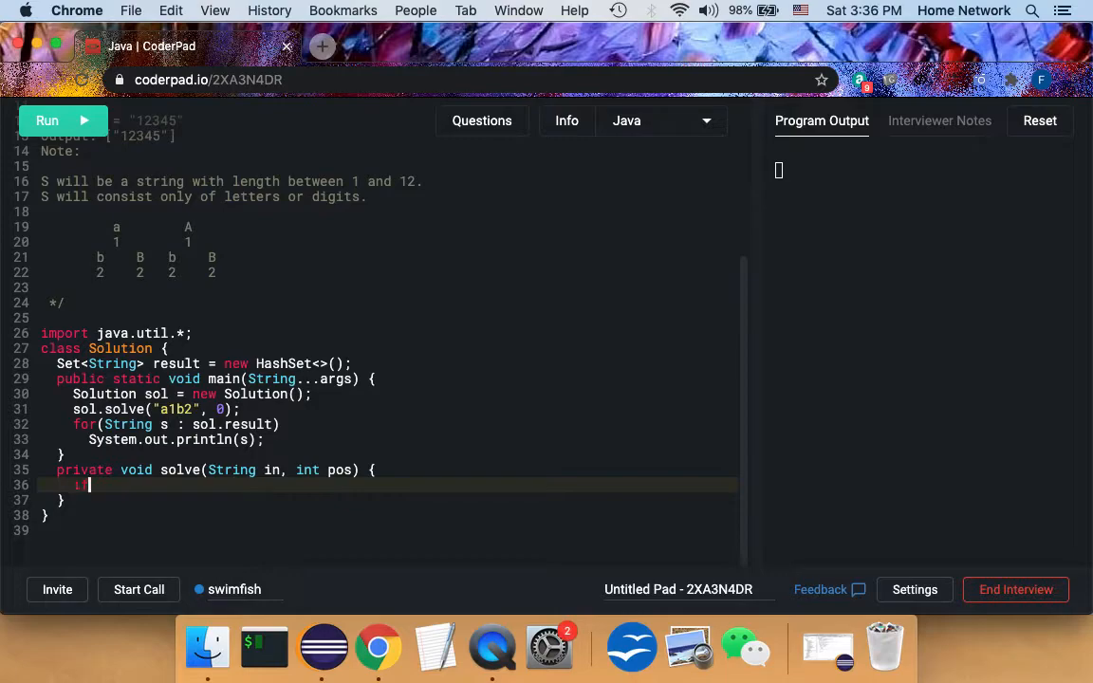
text(()
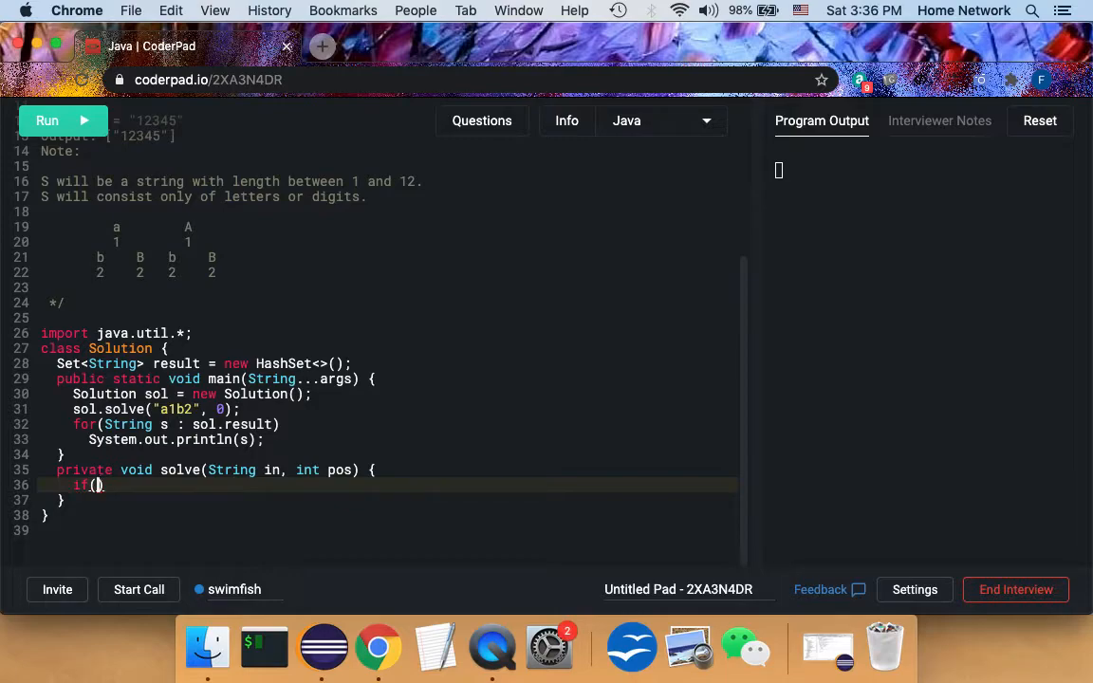
text(pos >= in.length)
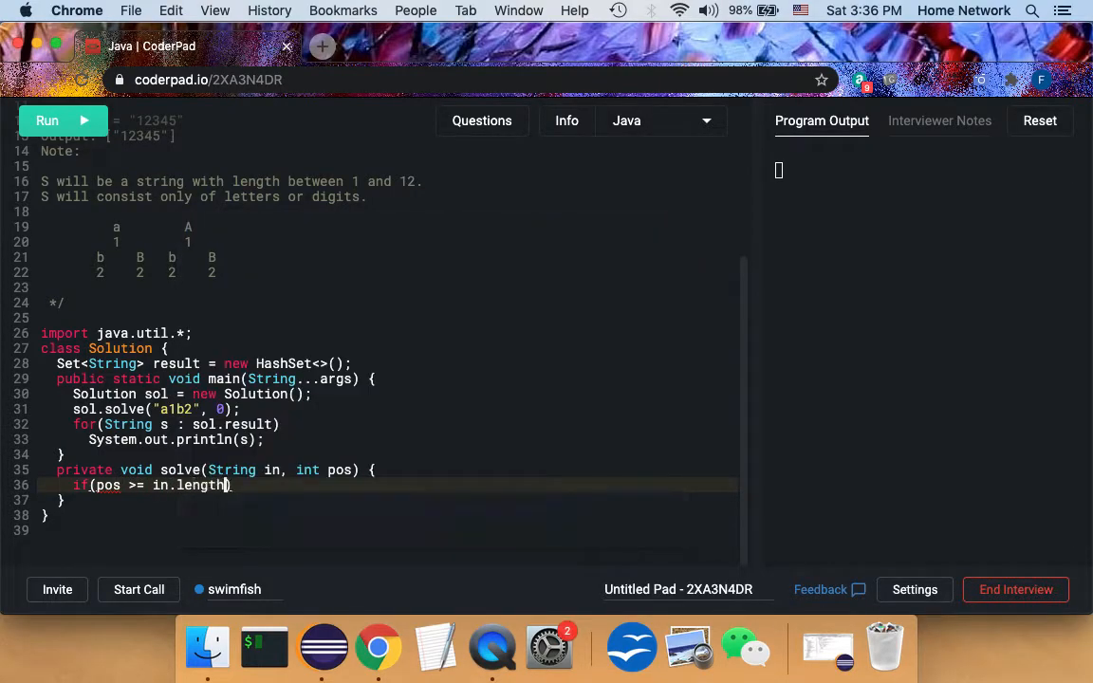
text(())
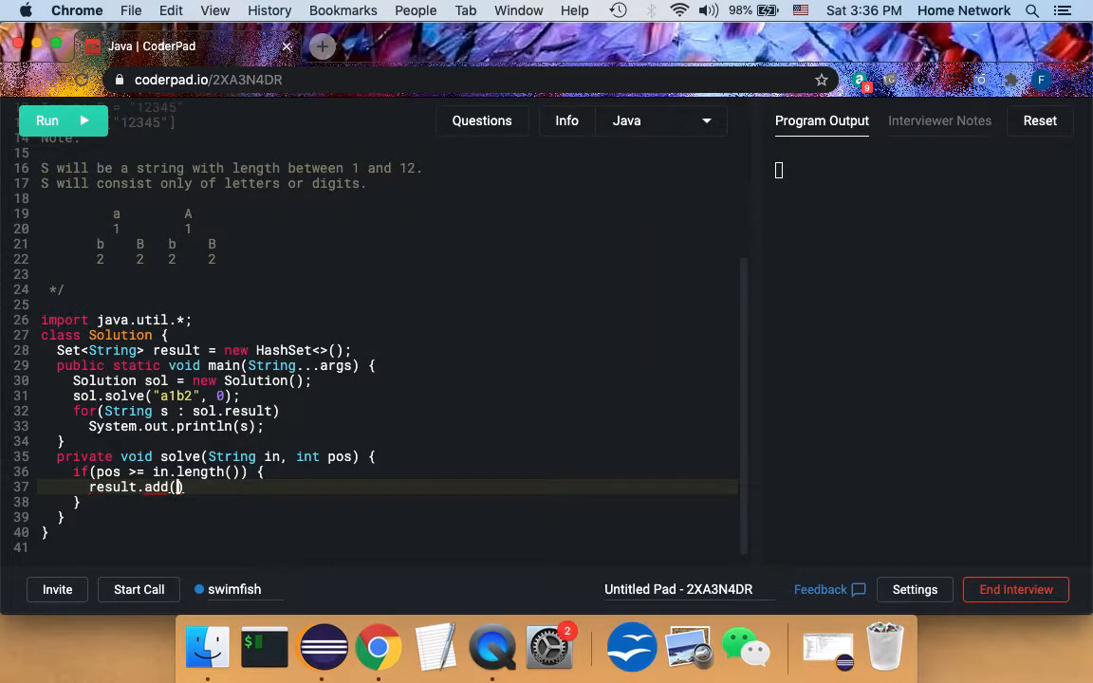
text();)
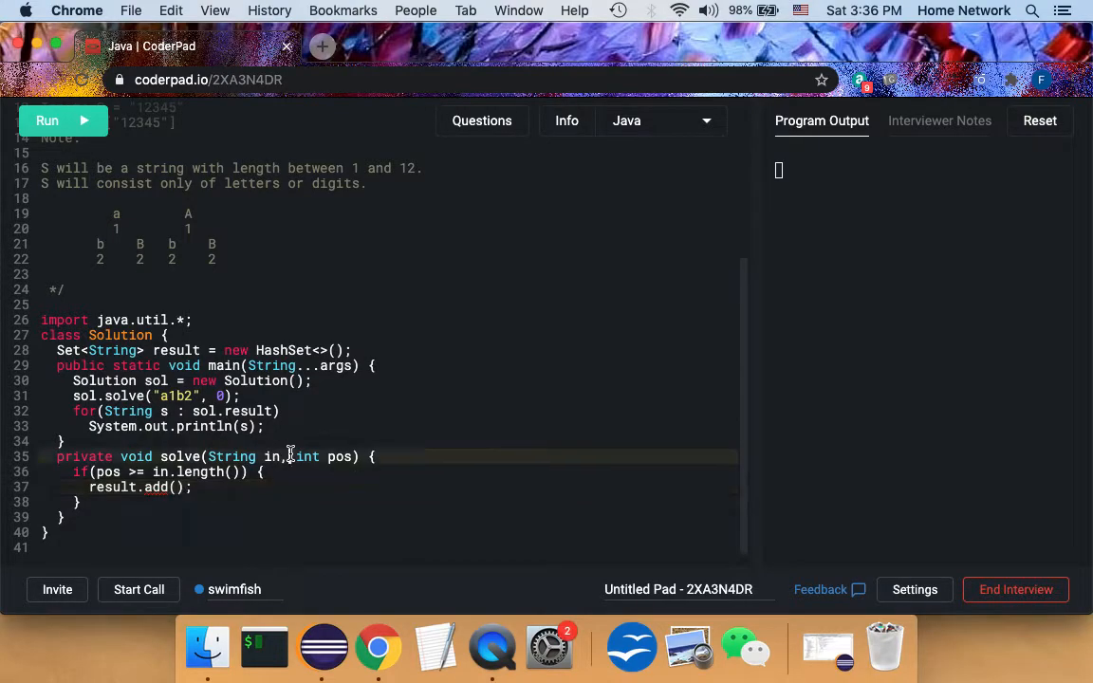
Step: Add a StringBuffer sb parameter to solve and pass new StringBuffer() from main
text(St)
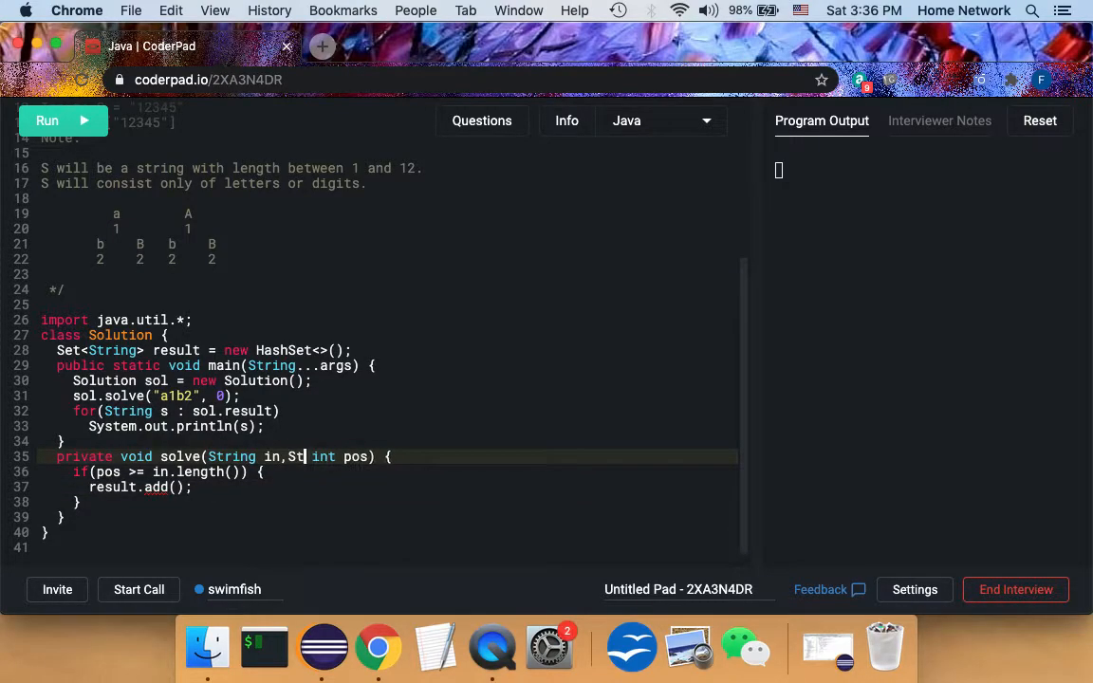
text(ingBu)
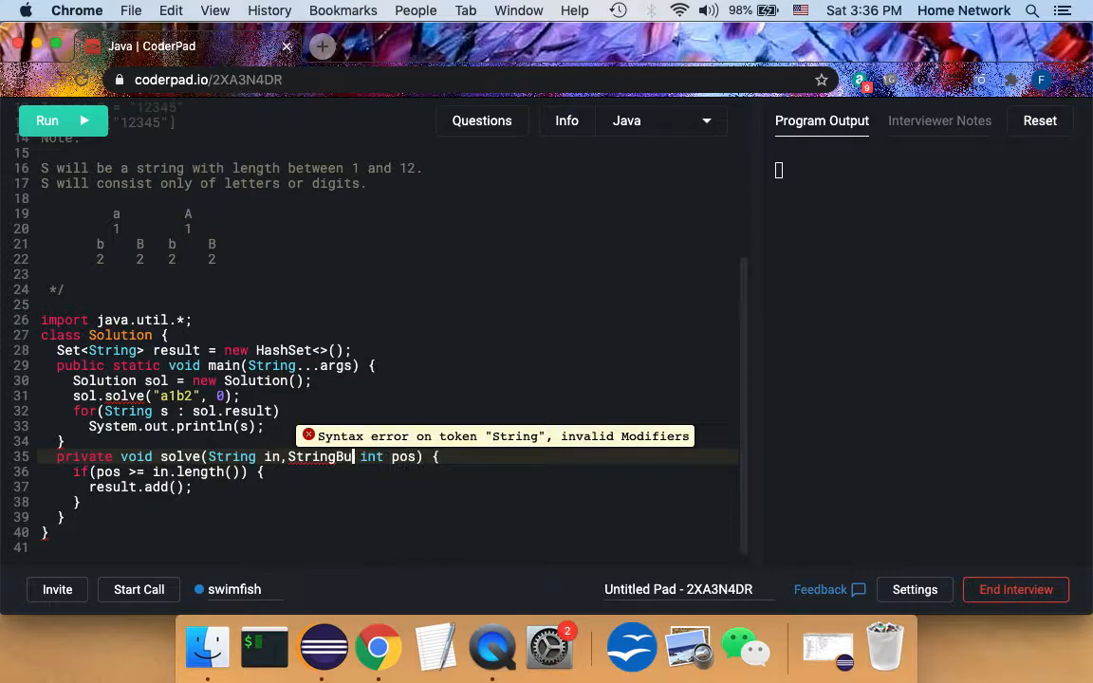
text(ffer sb)
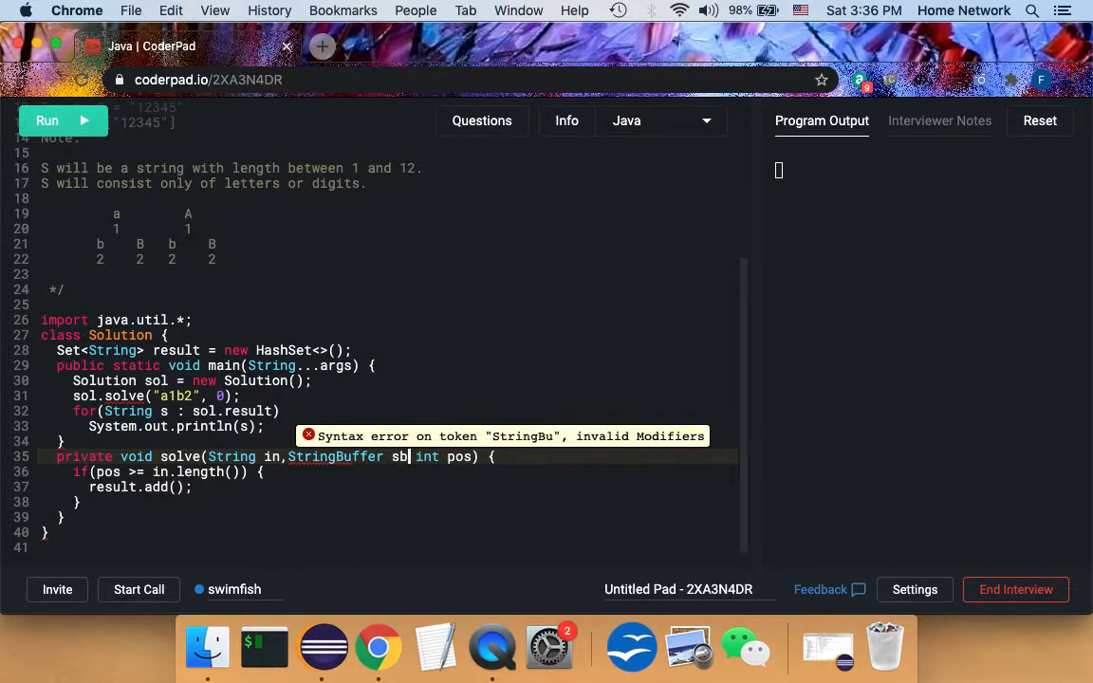
text(,)
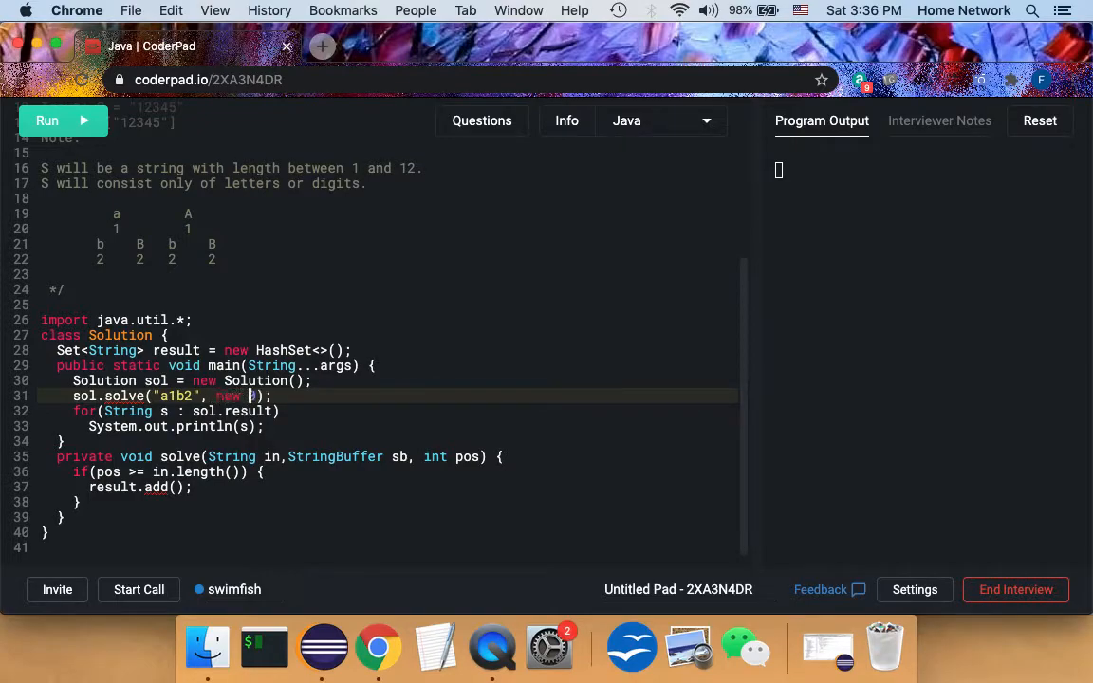
text(StringBu)
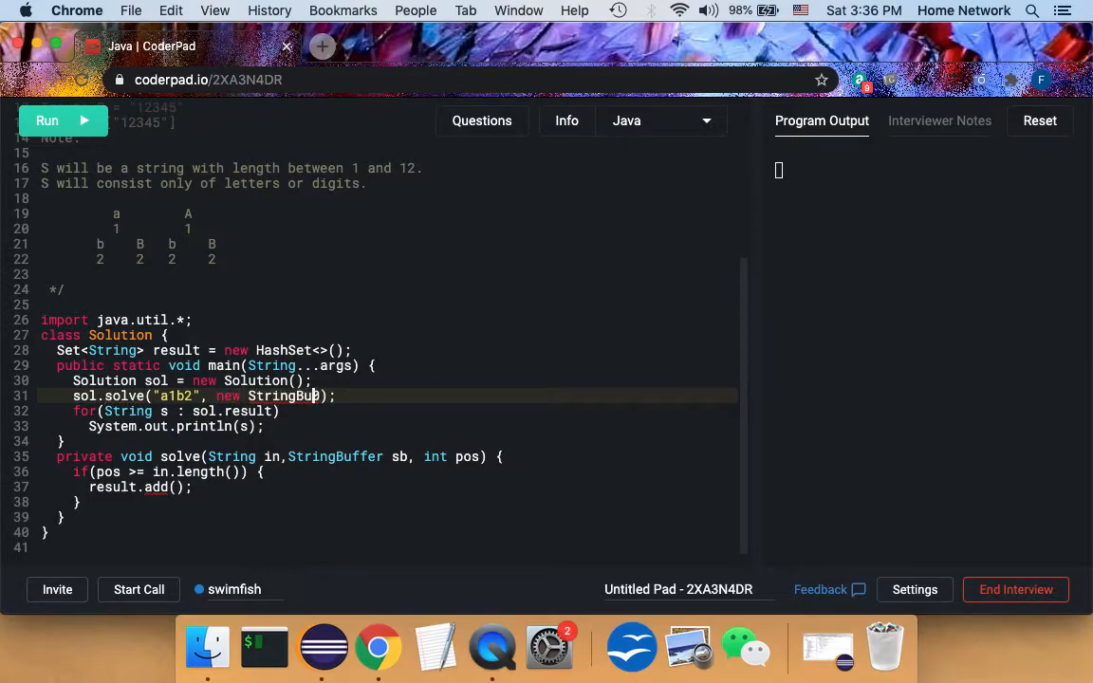
text((), 0)
click(387, 486)
text(s)
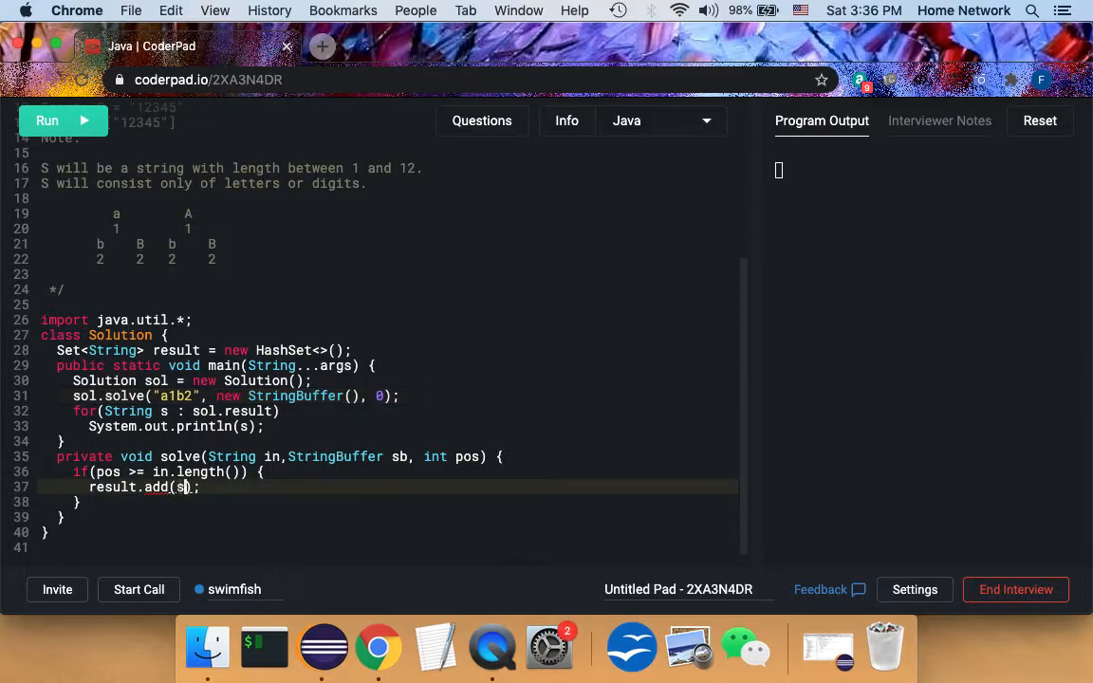
Step: Finish the base case as result.add(sb.toString()); followed by return
text(b.to)
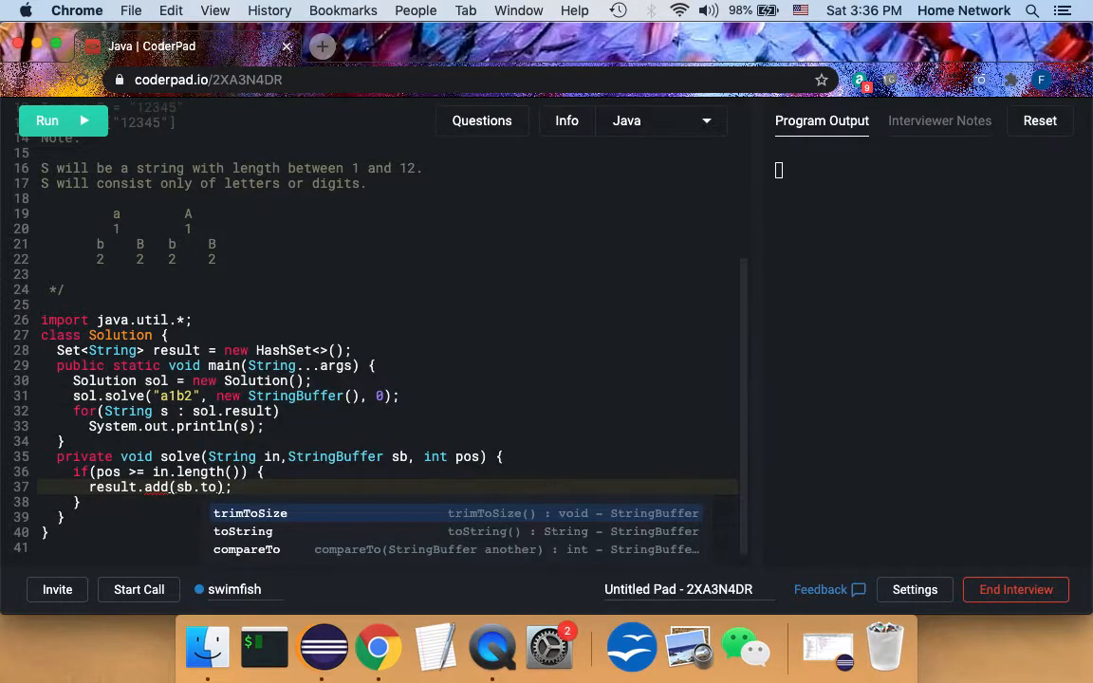
click(243, 531)
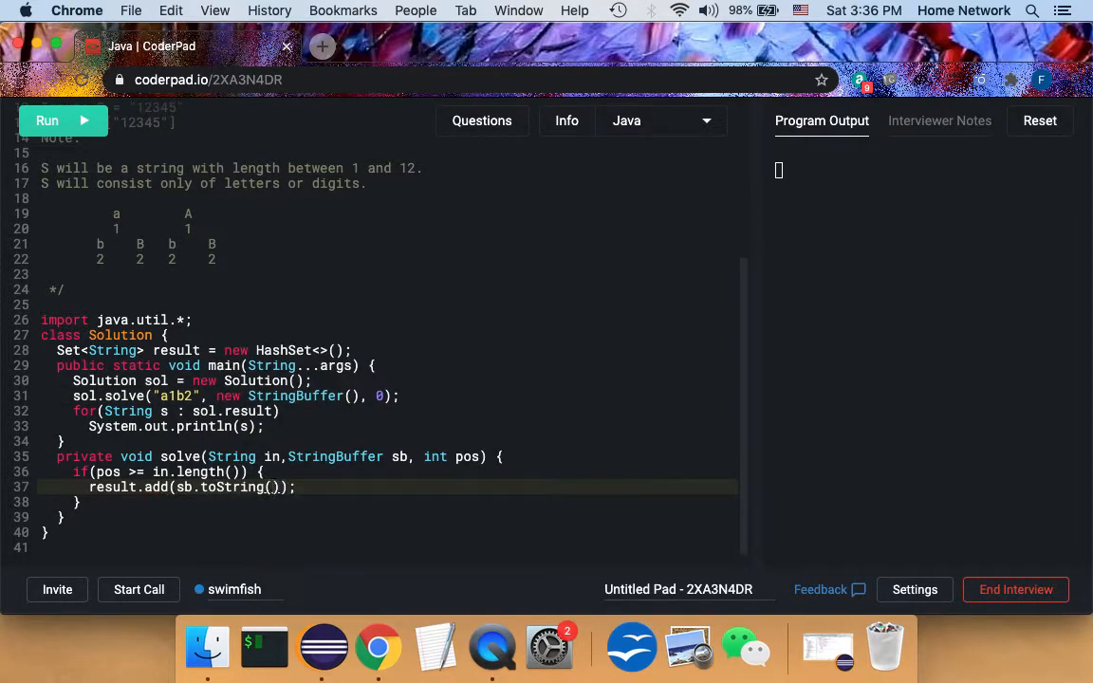
text(return;)
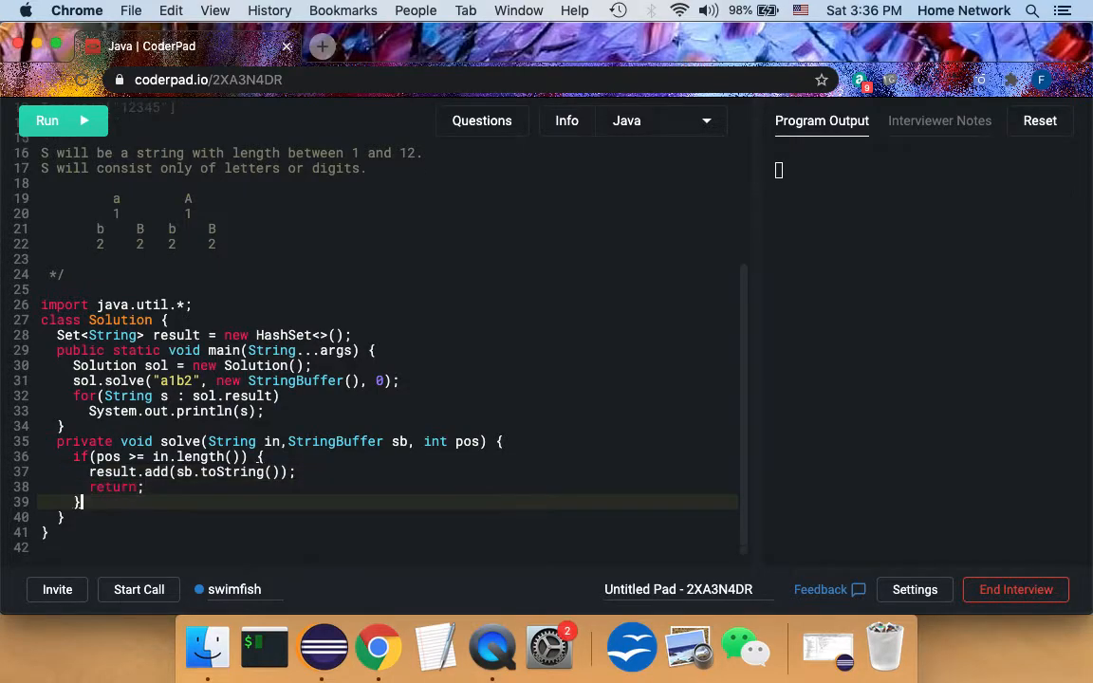
Step: Read the current character with char c = in.charAt(pos);
key(return)
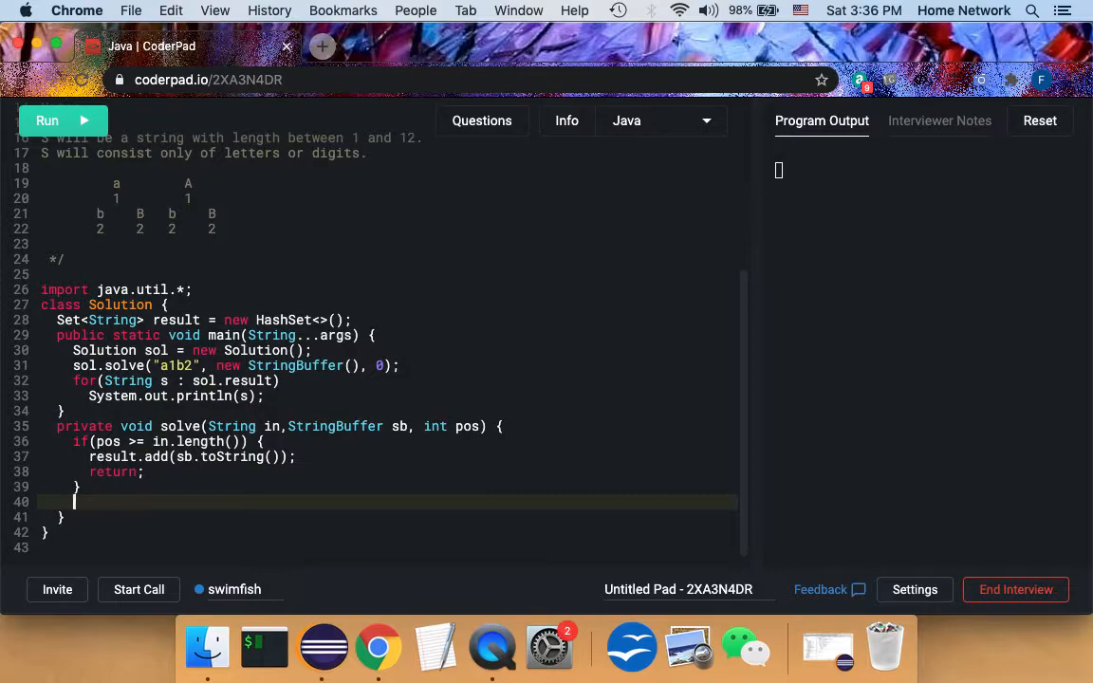
text(char)
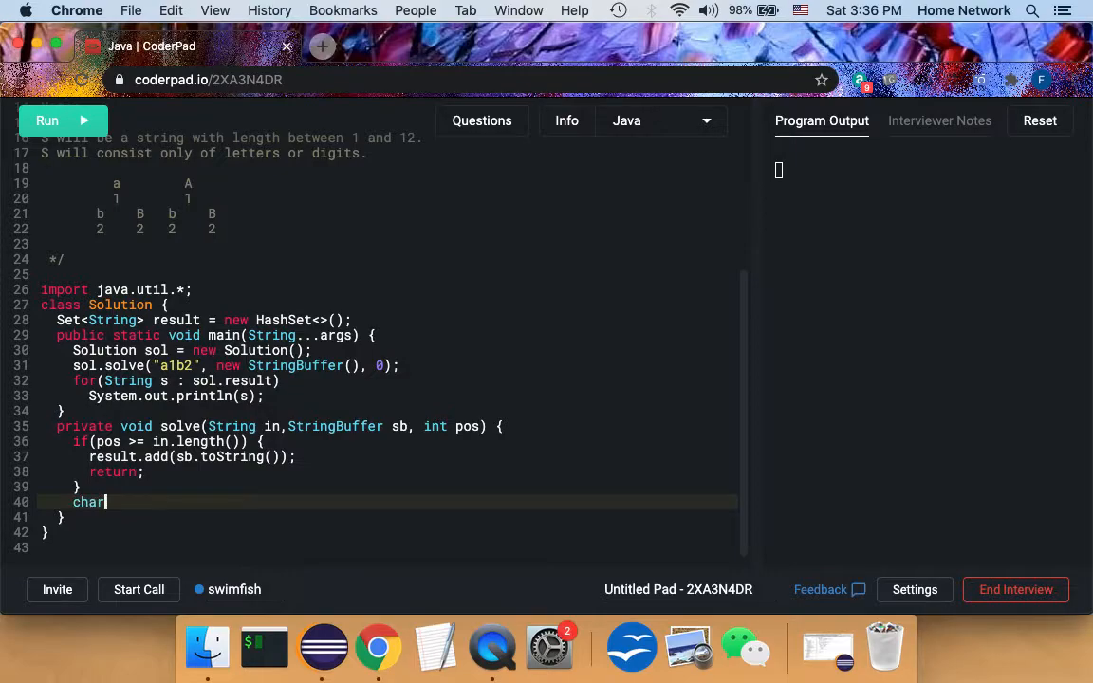
text(c =)
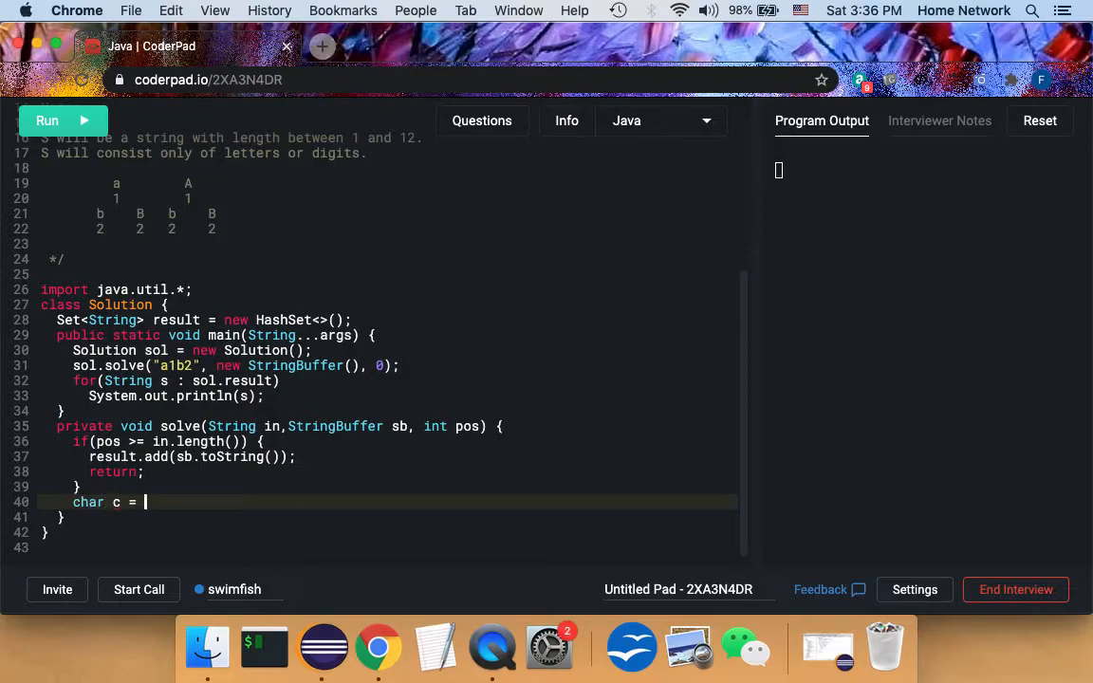
text(in.)
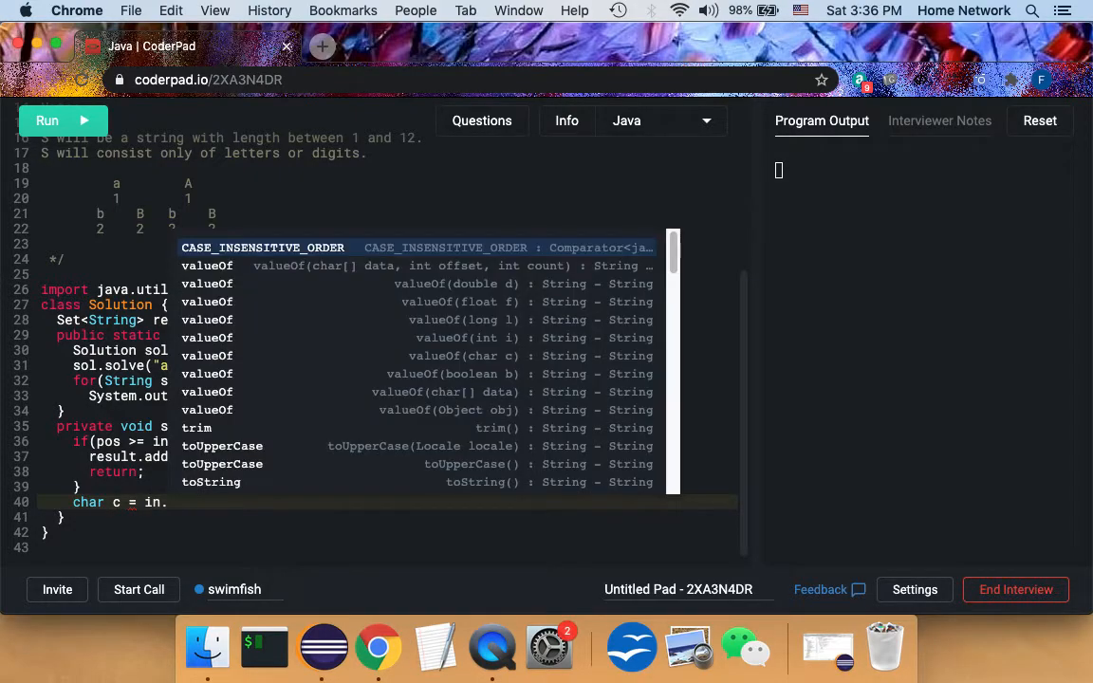
text(char)
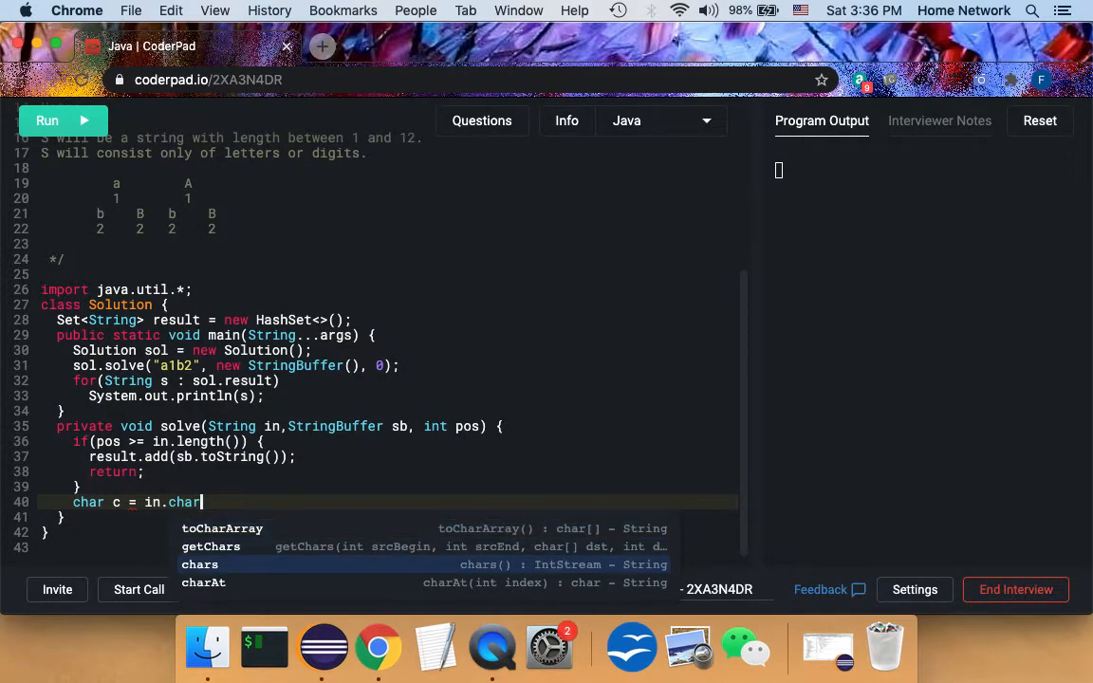
click(203, 583)
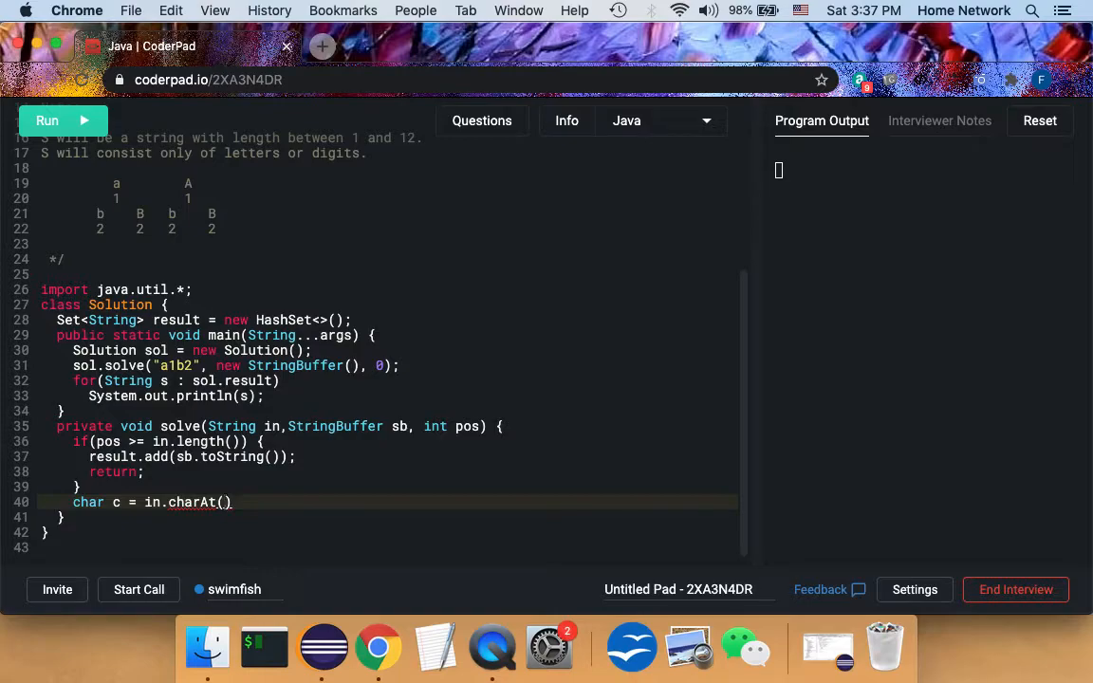
text(pos);)
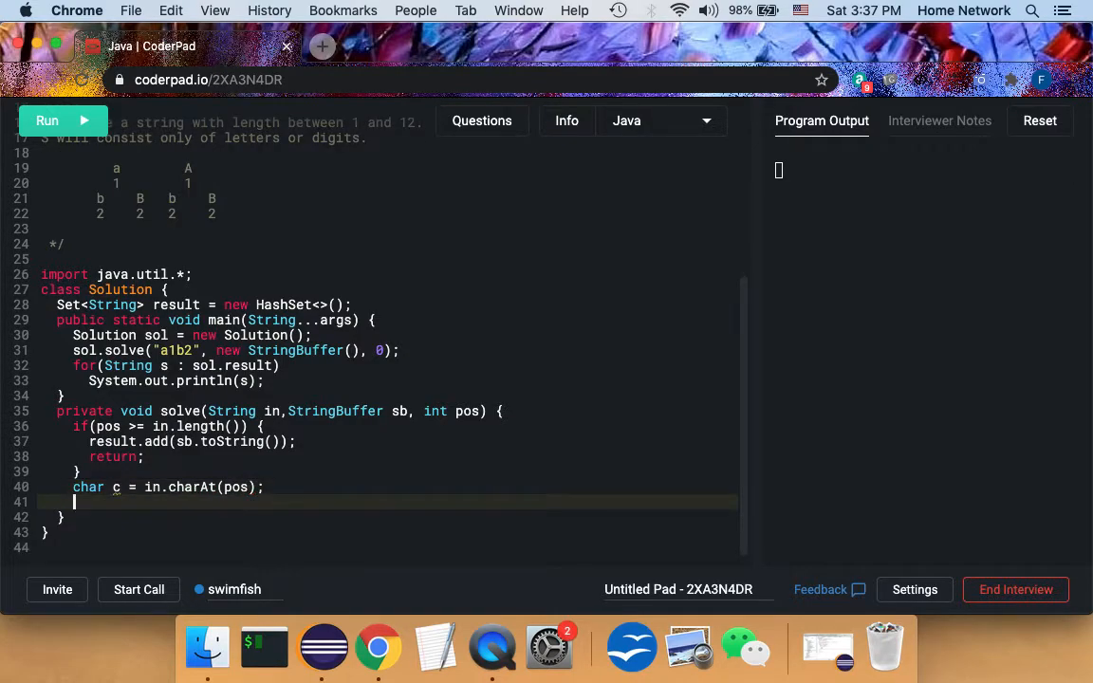
Step: Open an if(Character.isDigit(c)) { block after the charAt line
text(if(c))
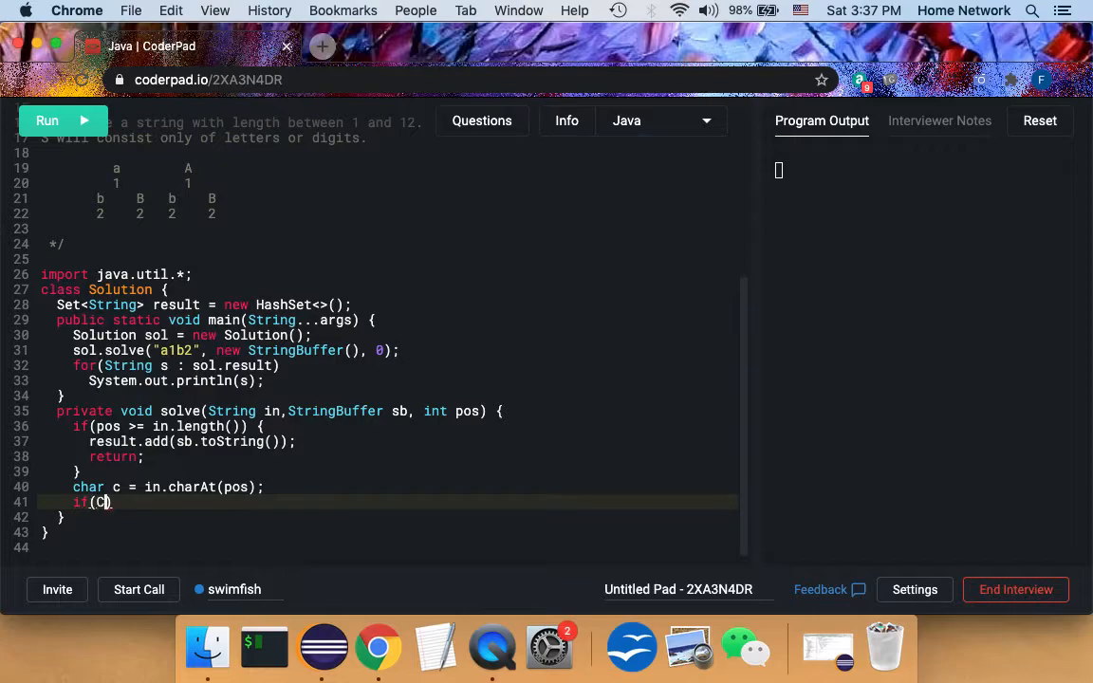
text(haracter)
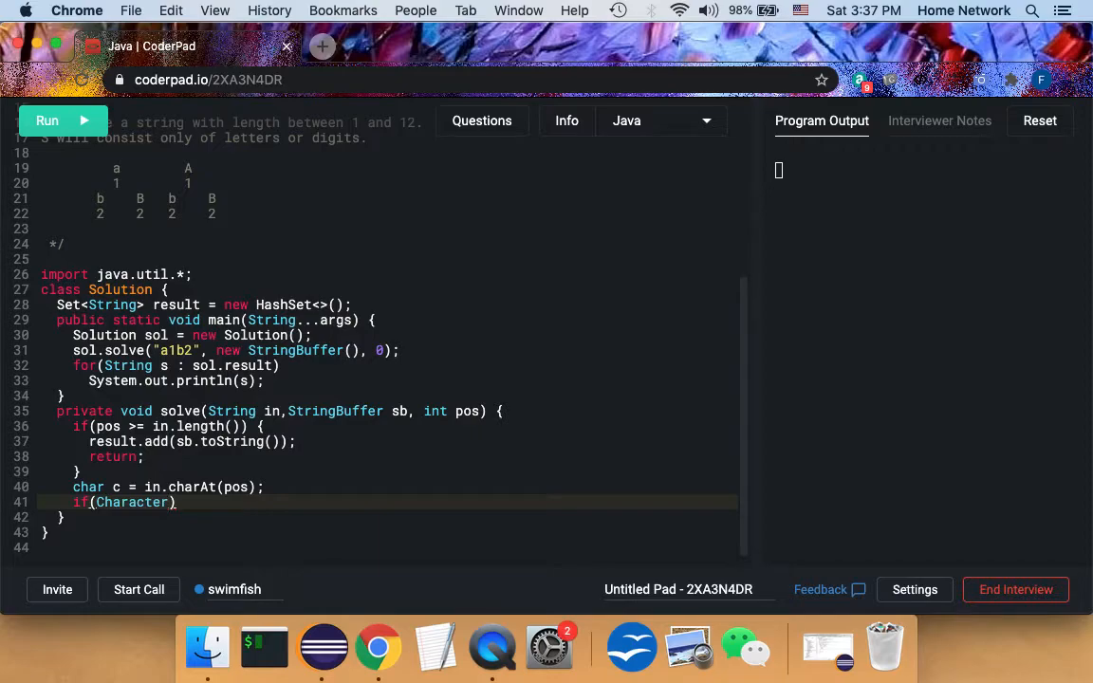
text(.isD)
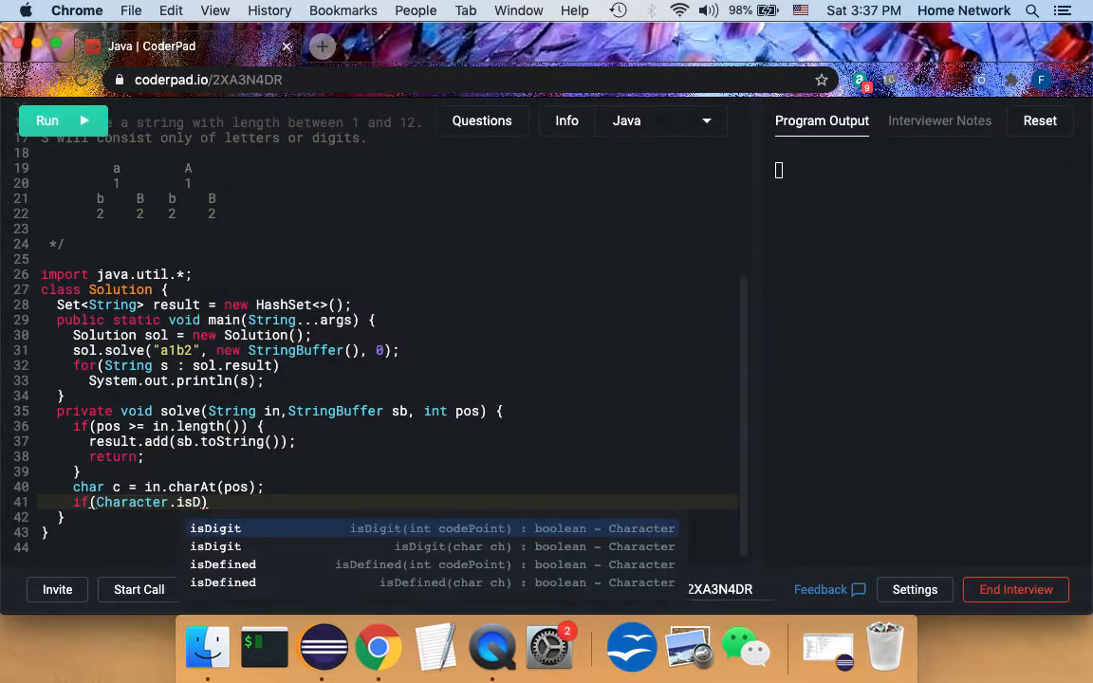
click(216, 527)
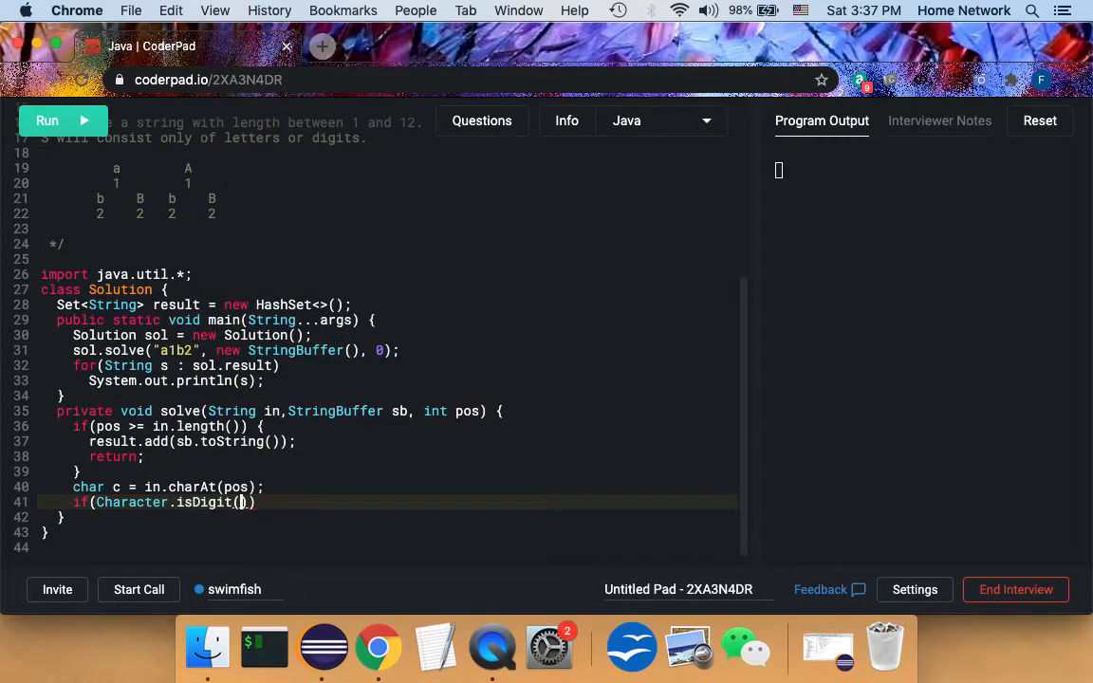
text(c)
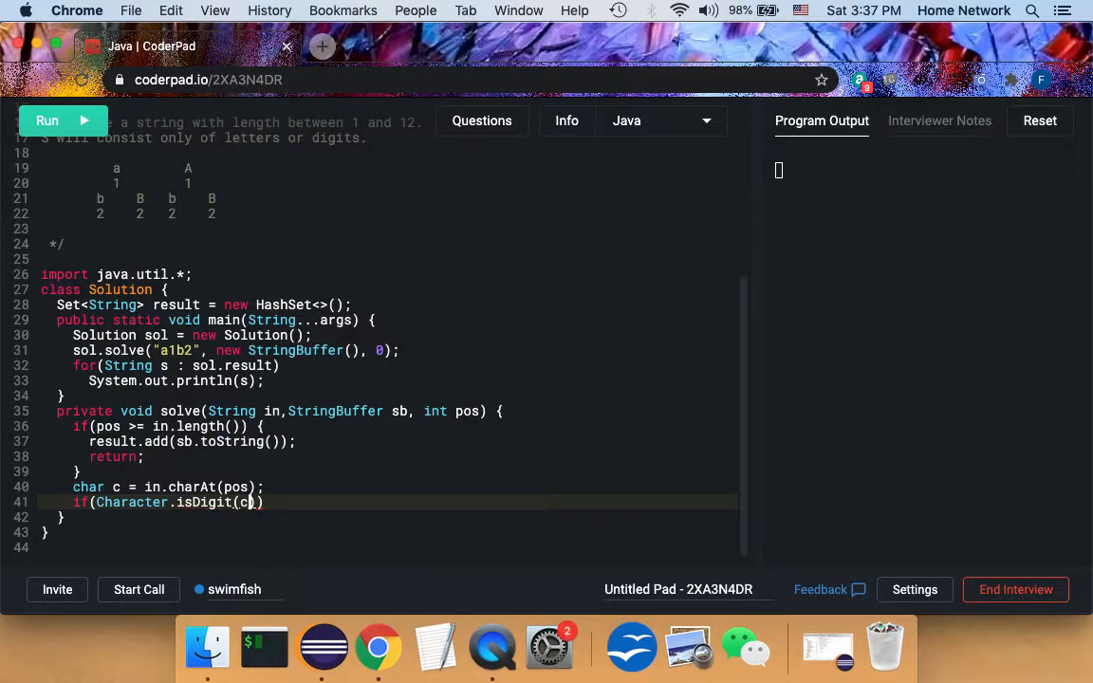
text())
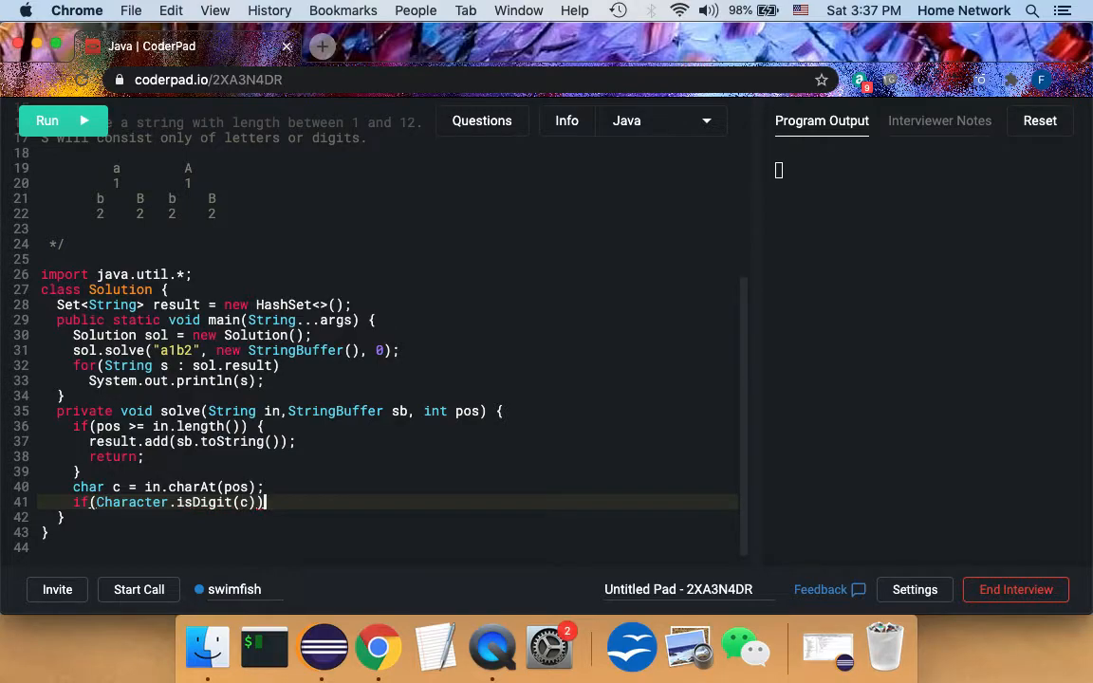
text({)
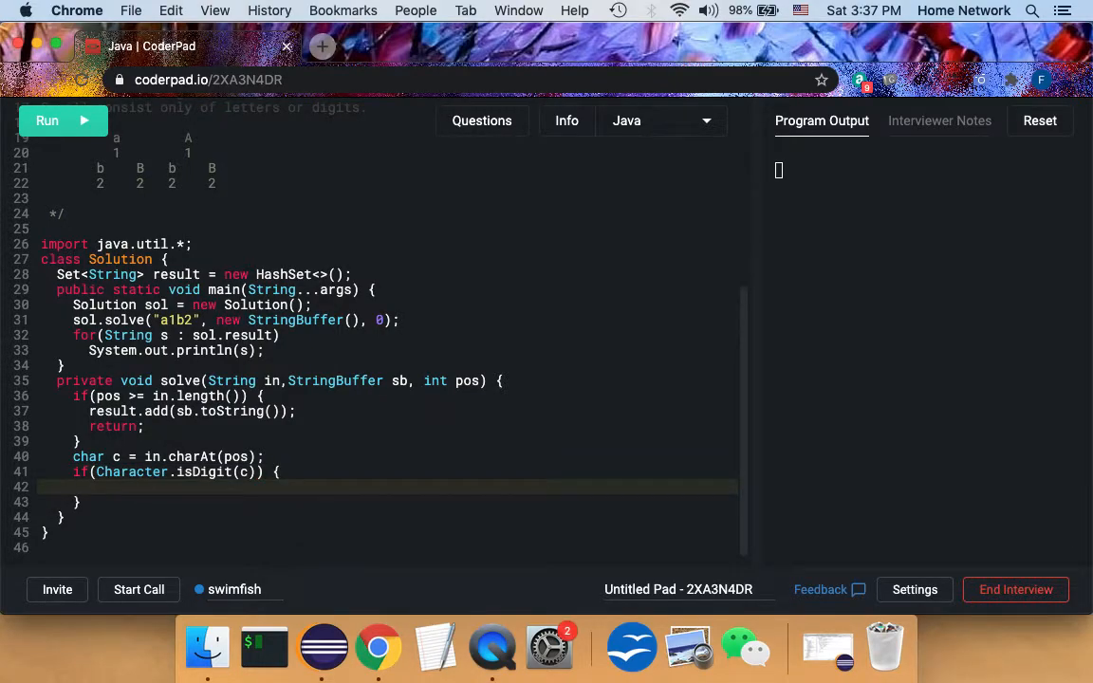
Step: In the digit branch, append c to sb and recurse with solve(in, sb, pos+1)
text(sb.a)
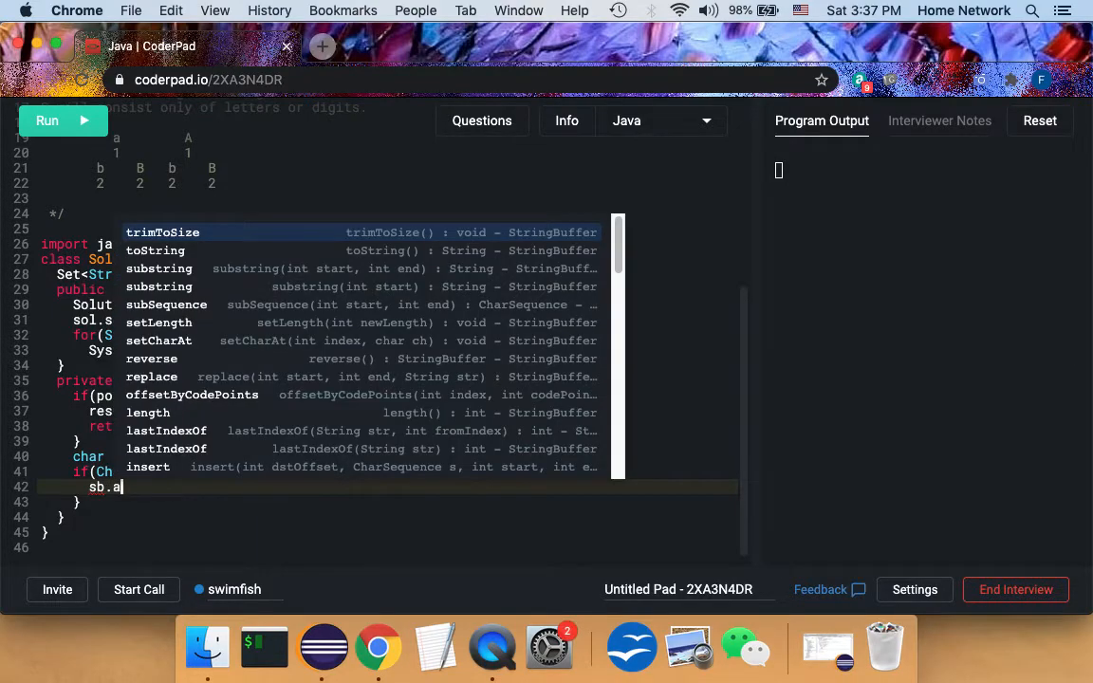
text(ppend(c);)
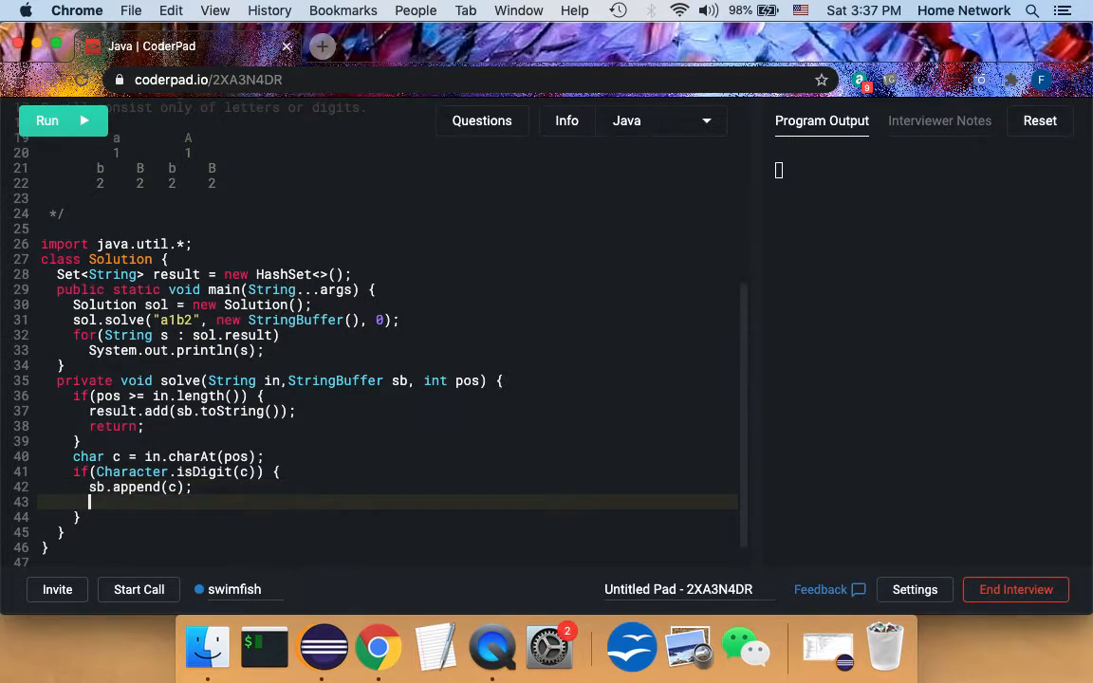
text(solve())
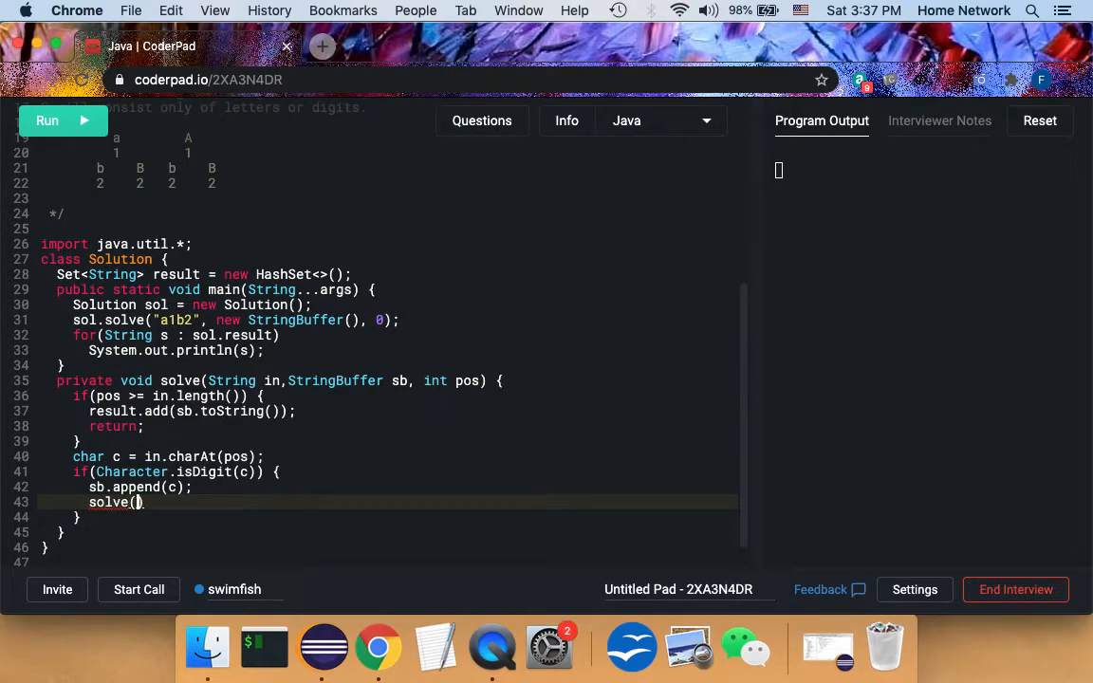
text(i)
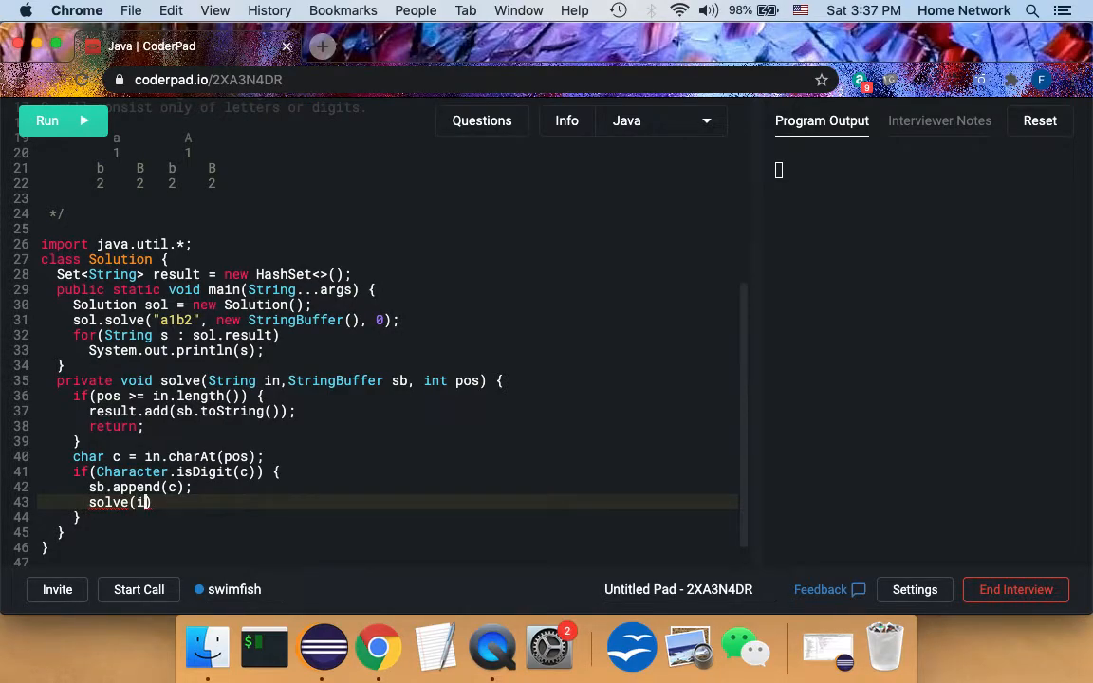
text(n, sb, po)
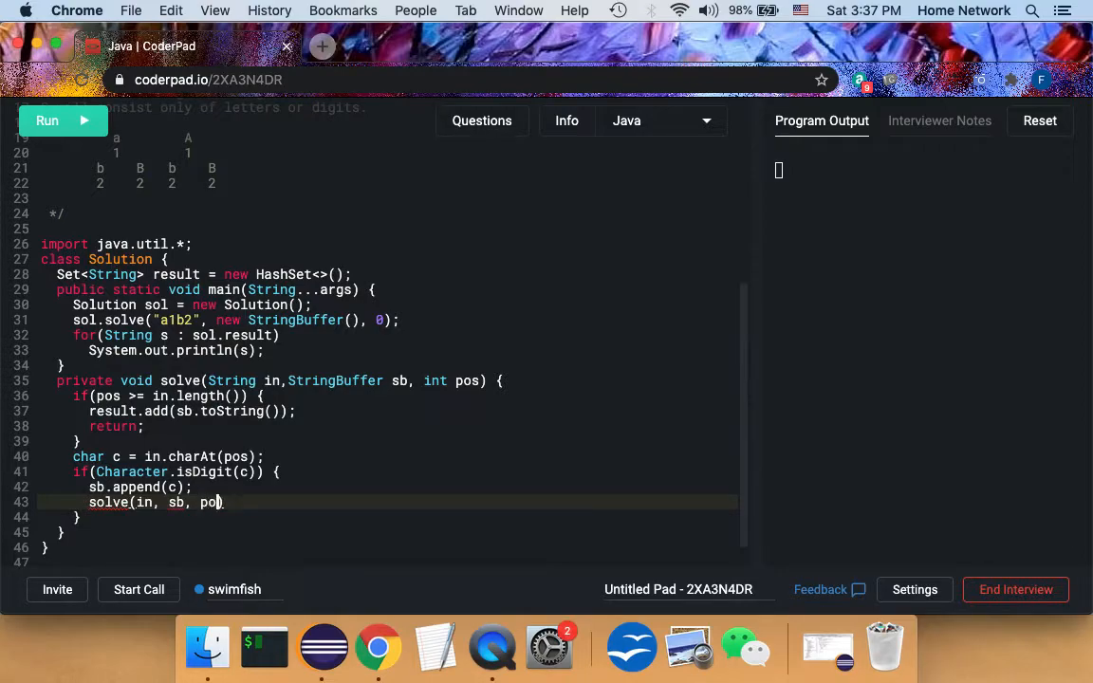
text(+1))
text(sb.d)
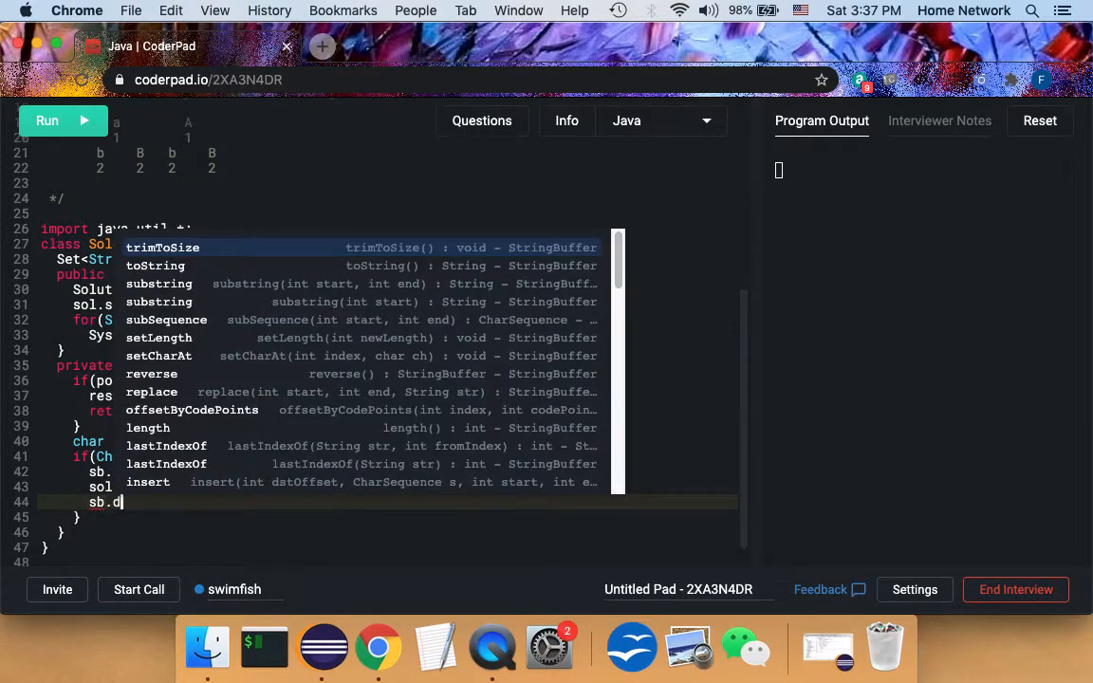
Step: Backtrack with sb.deleteCharAt(sb.length() - 1); and begin the else keyword
text(elet)
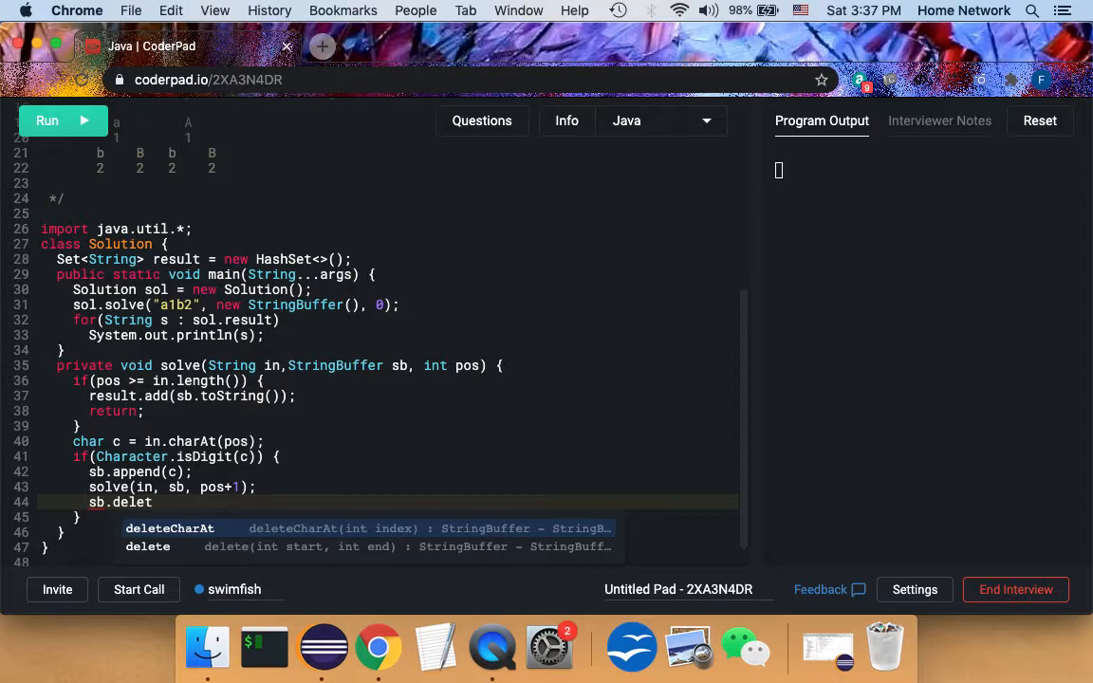
click(171, 528)
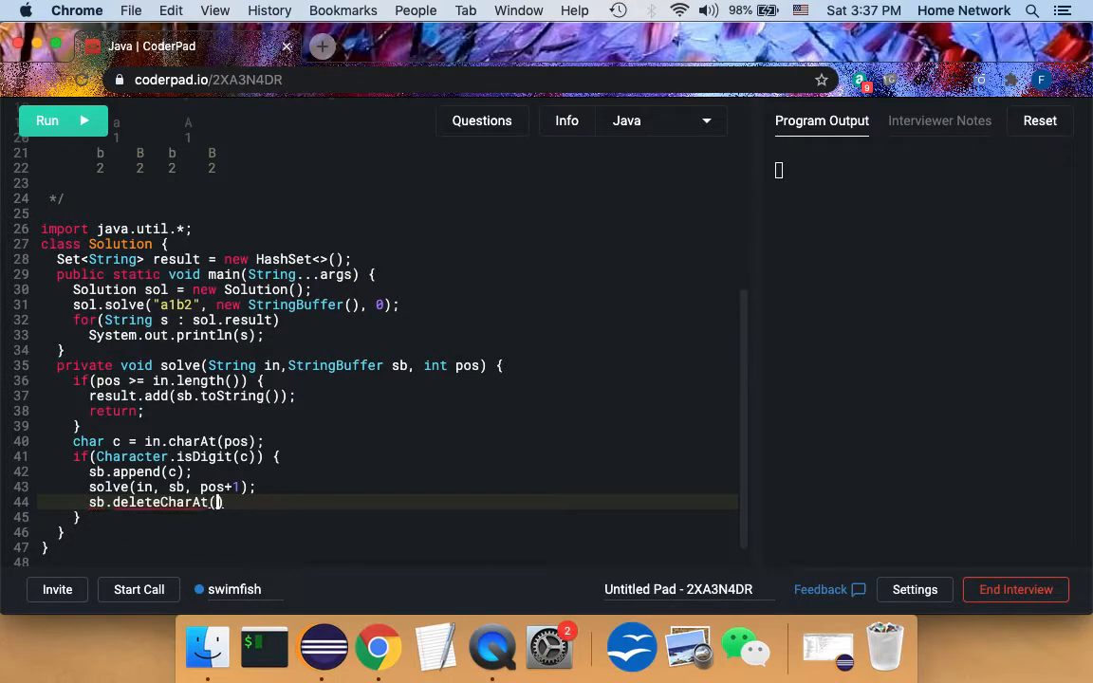
text(sb)
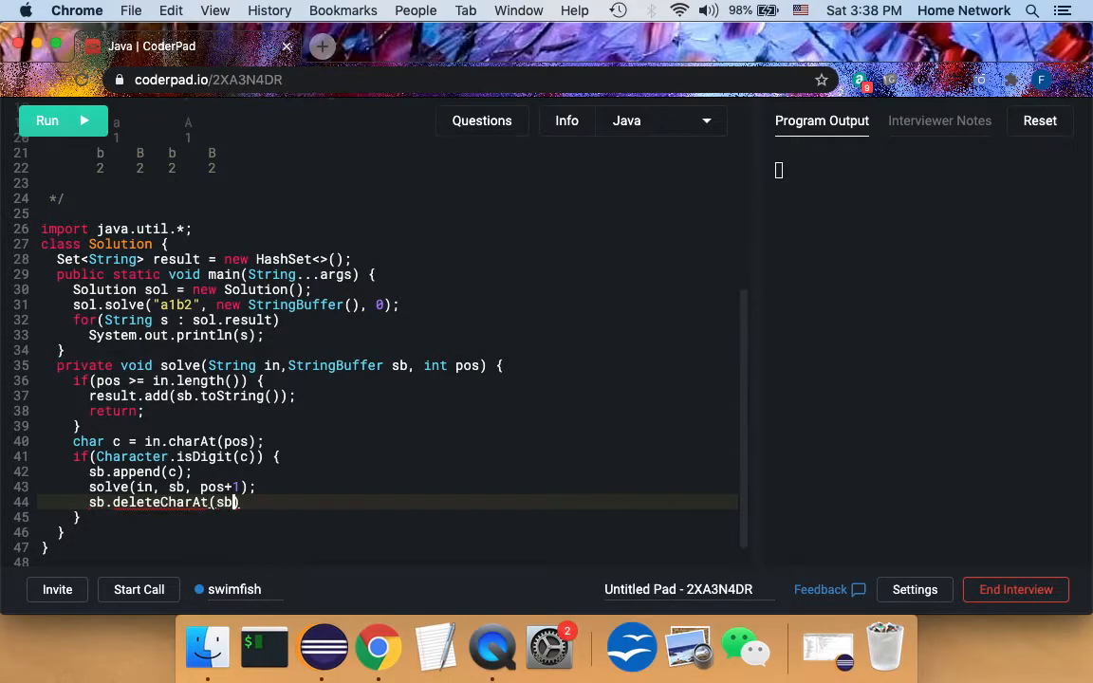
text(length()
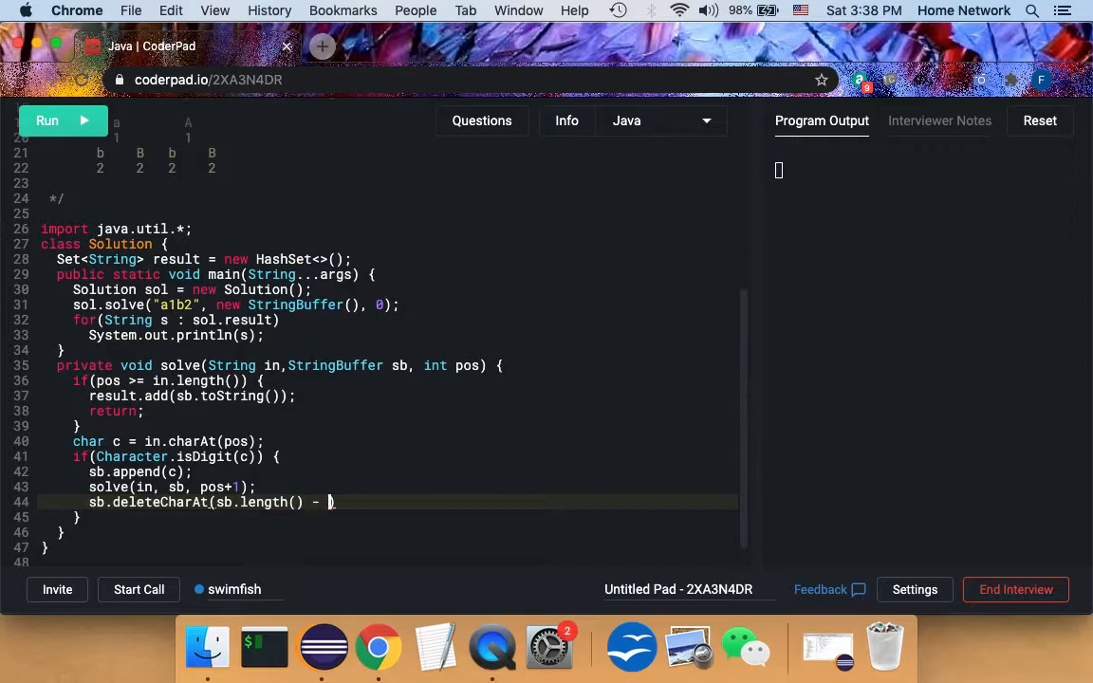
text(1);)
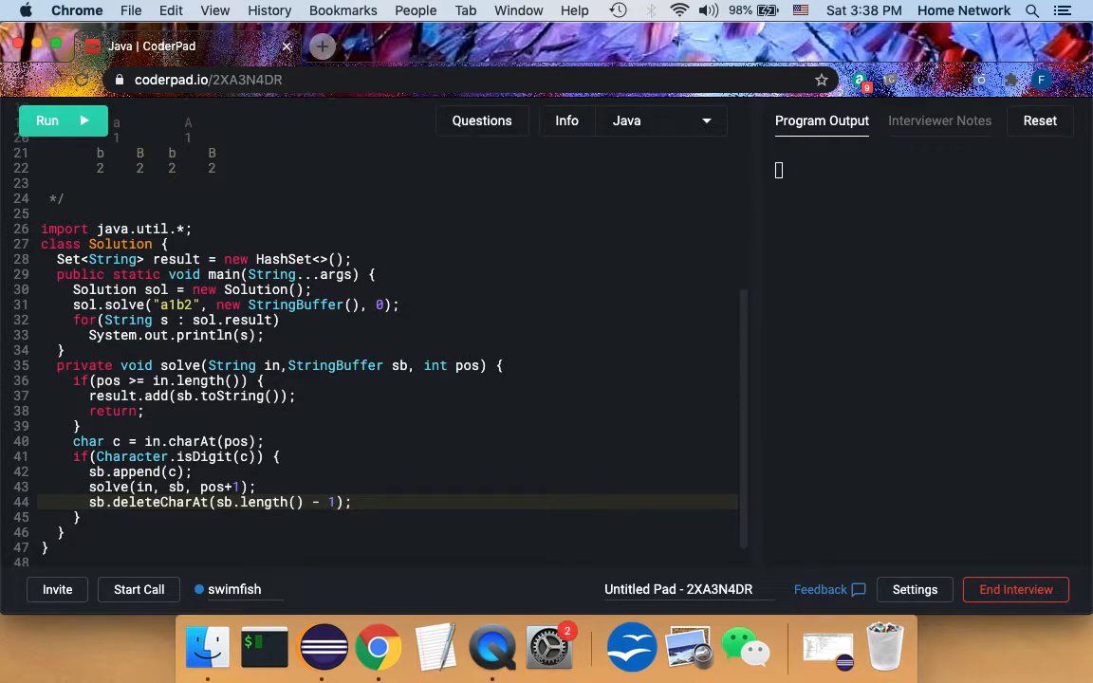
text(el)
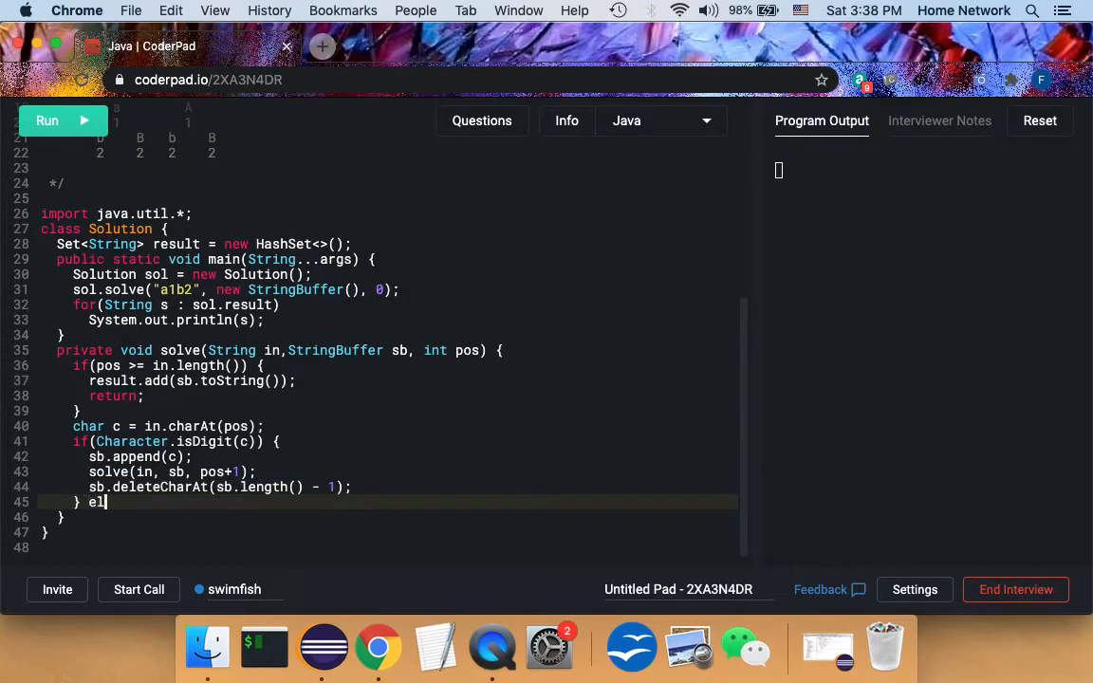
Step: In the else branch, append c, recurse with pos+1, then deleteCharAt the last character
text(se)
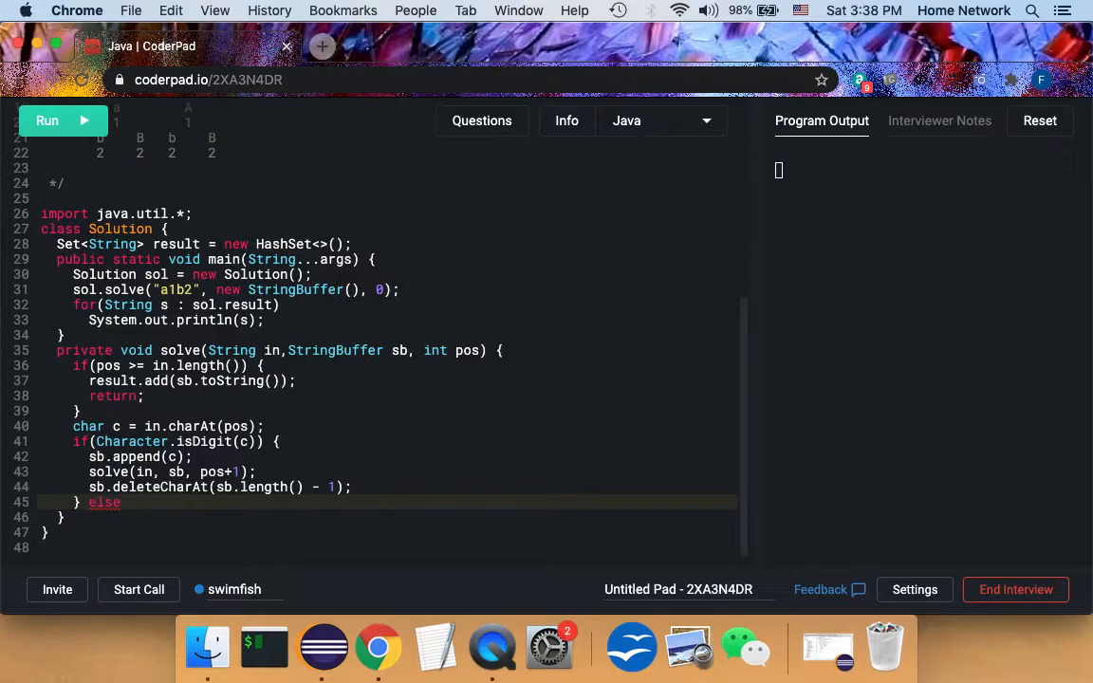
text({)
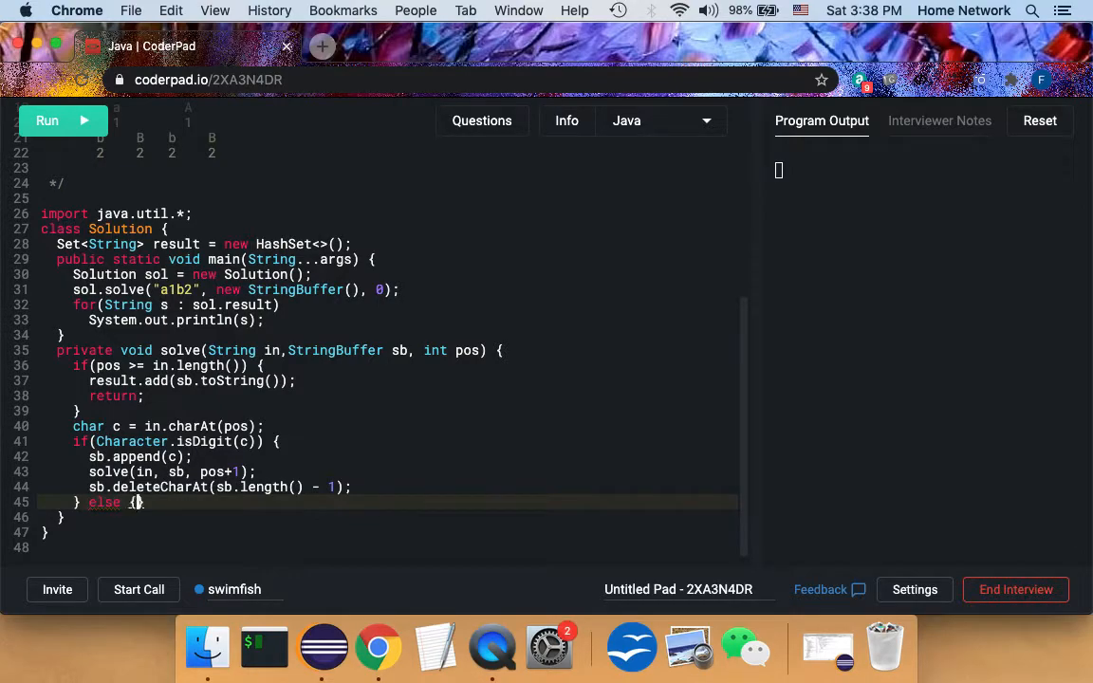
key(Return)
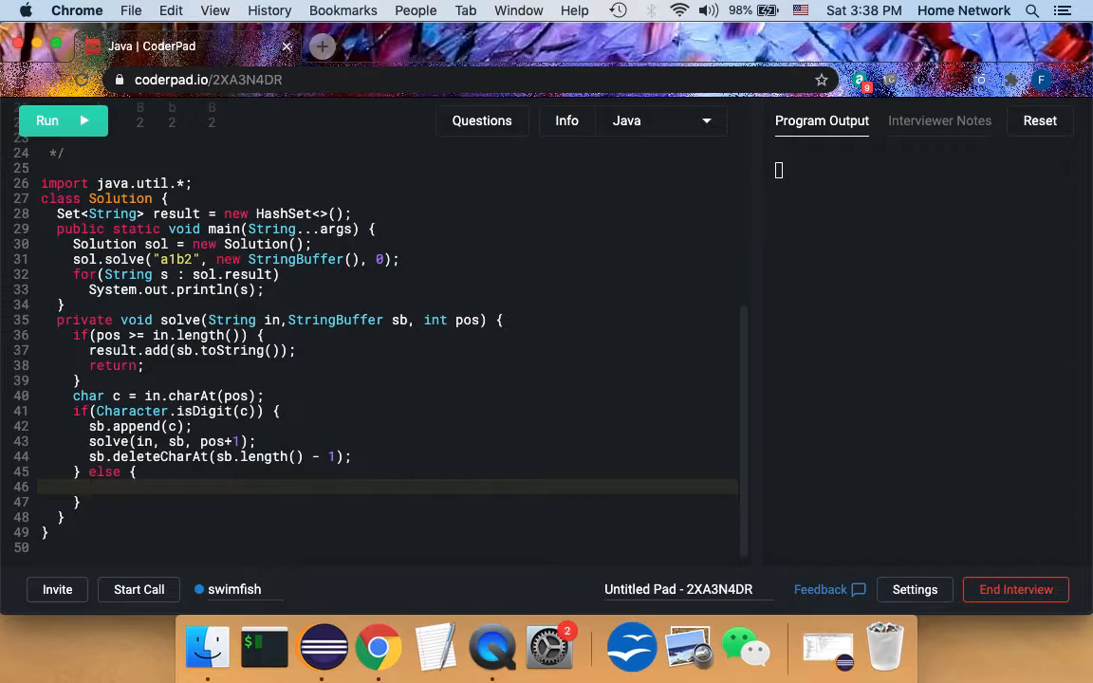
text(sb.)
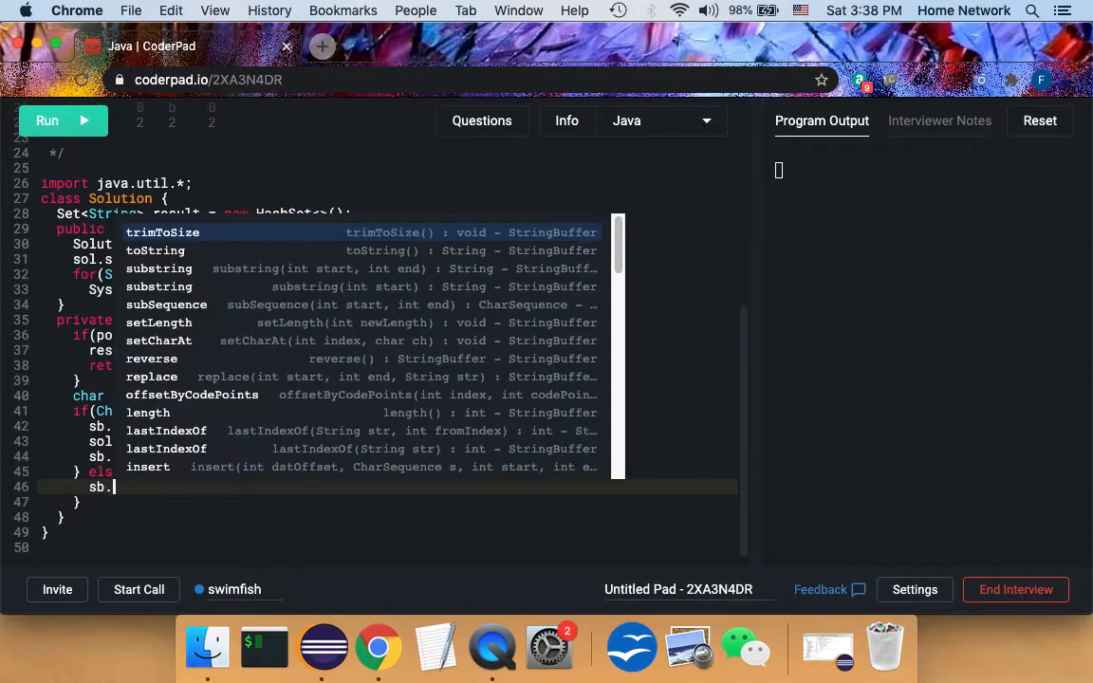
text(append)
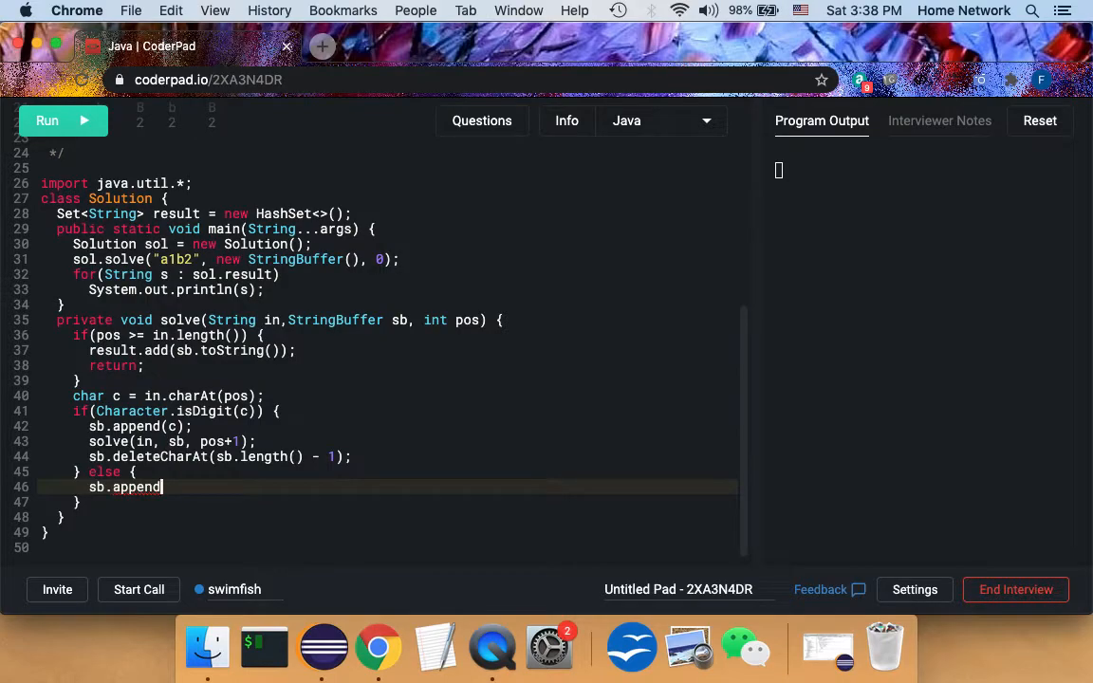
text((c);)
text(solve(in, )
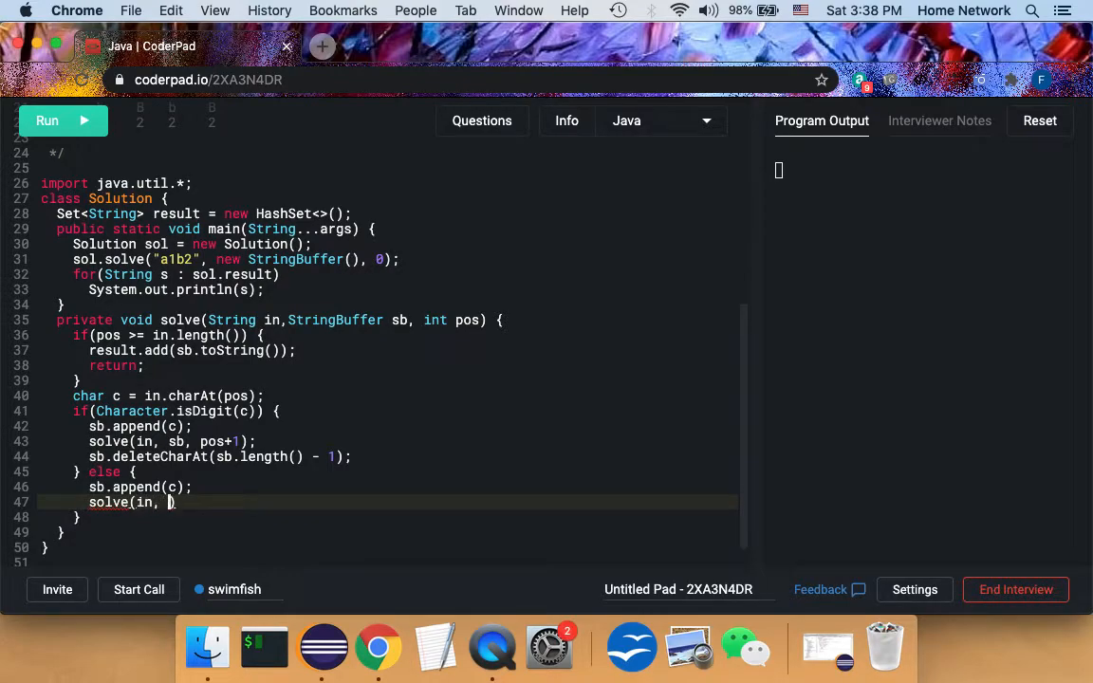
text(sb,)
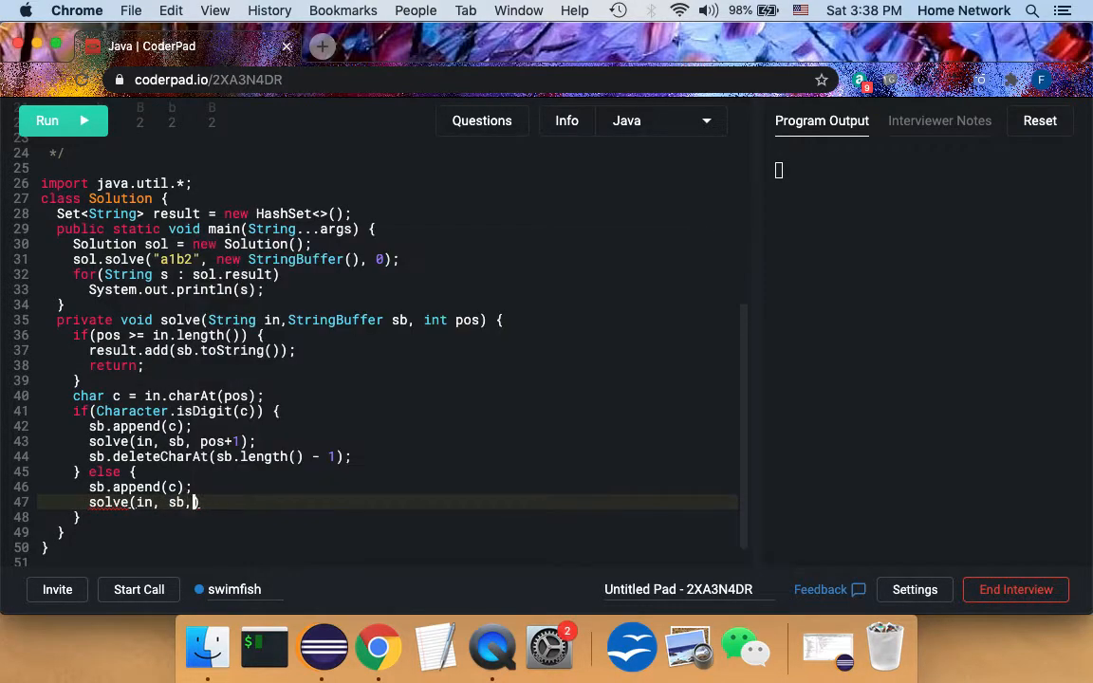
text(pos+1)
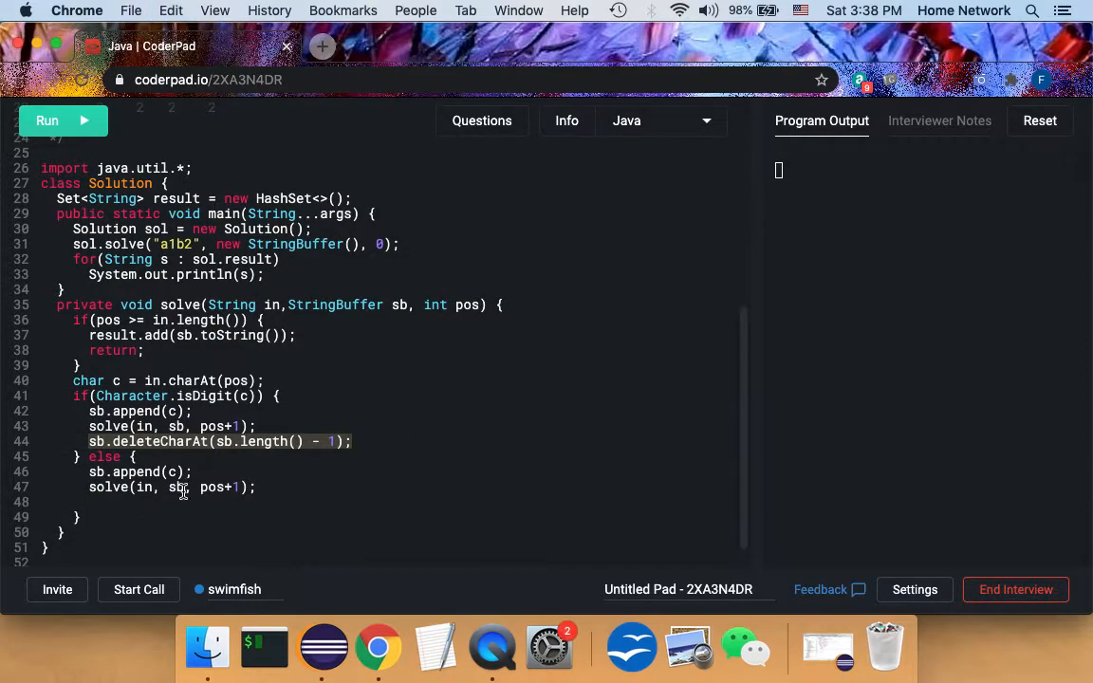
text(sb.deleteCharAt(sb.length() - 1);)
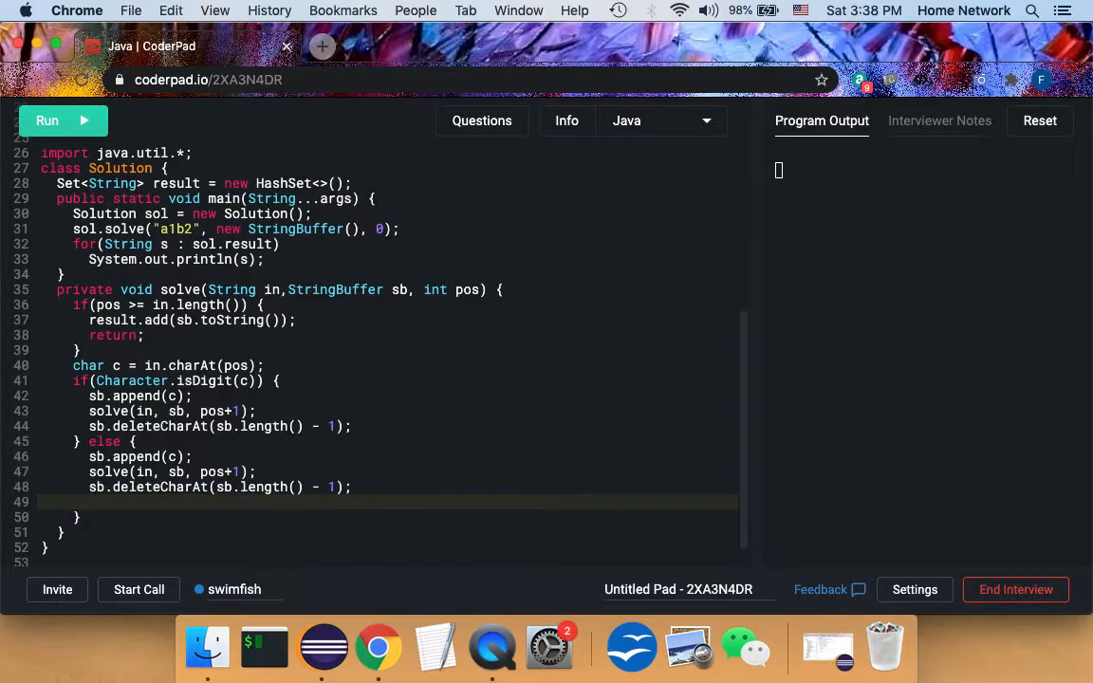
Step: Repeat for the other case with sb.append(duel(c)); before recursing again
text(sb)
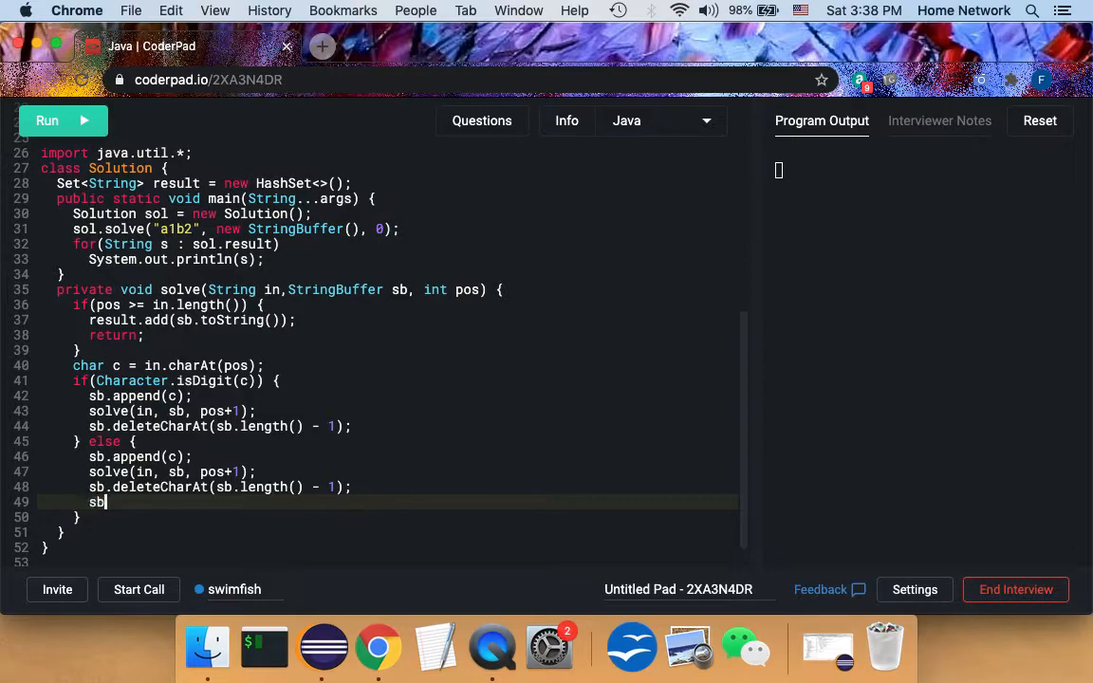
text(.append()
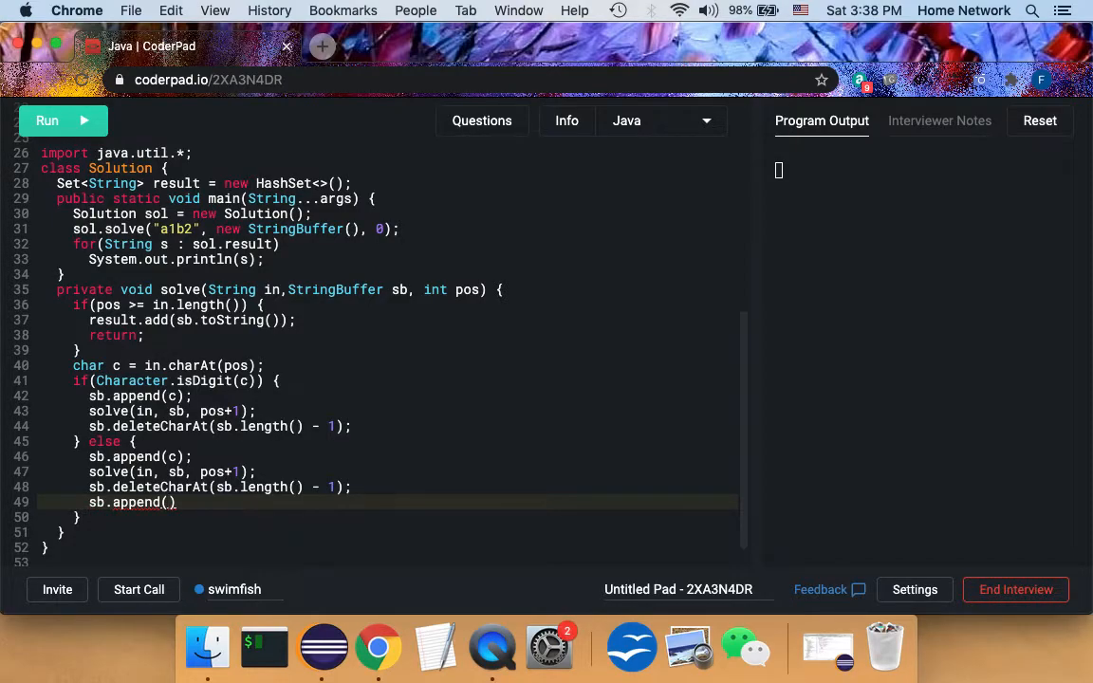
text(duel()
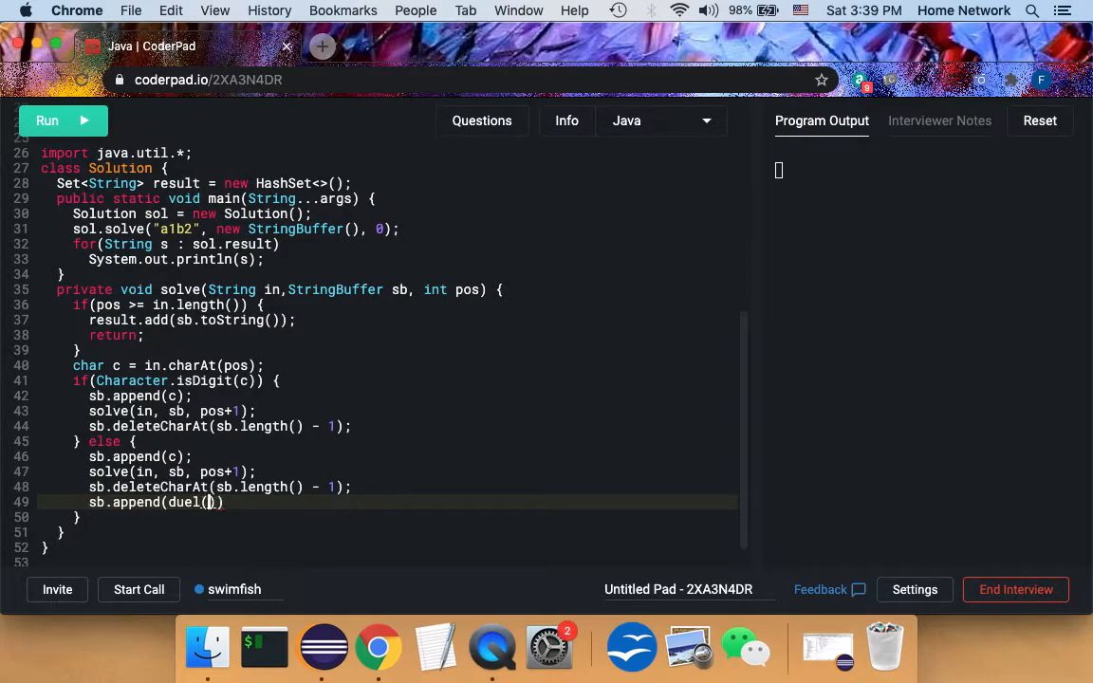
text(c));)
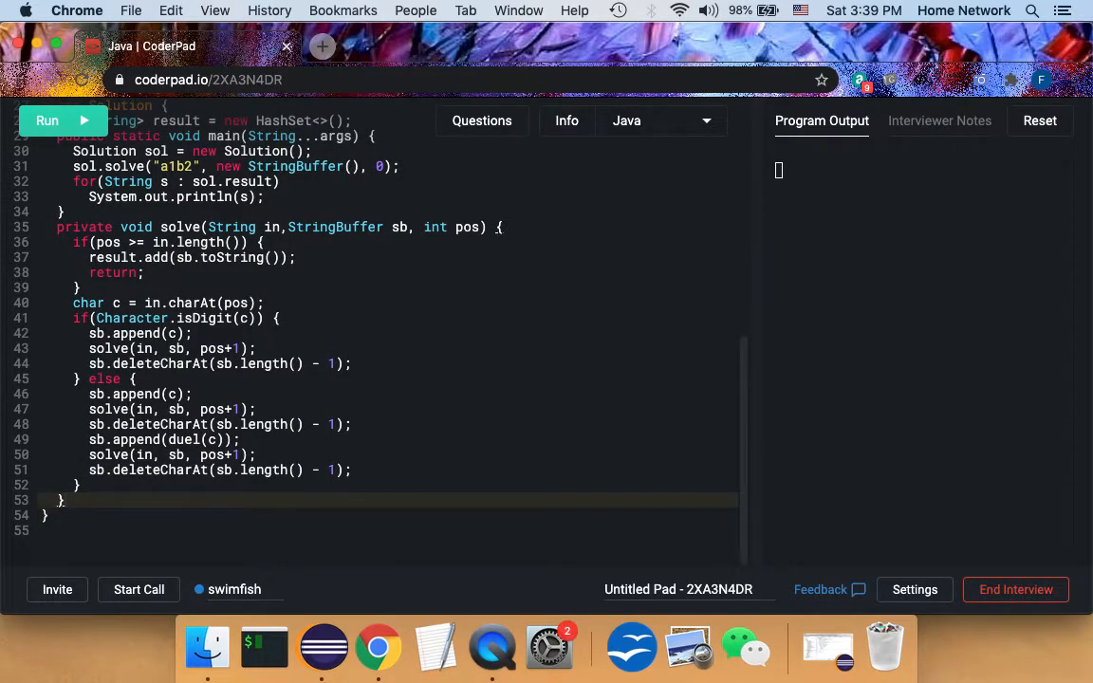
Step: Declare the helper signature private char duel(char c) { below solve
text(p)
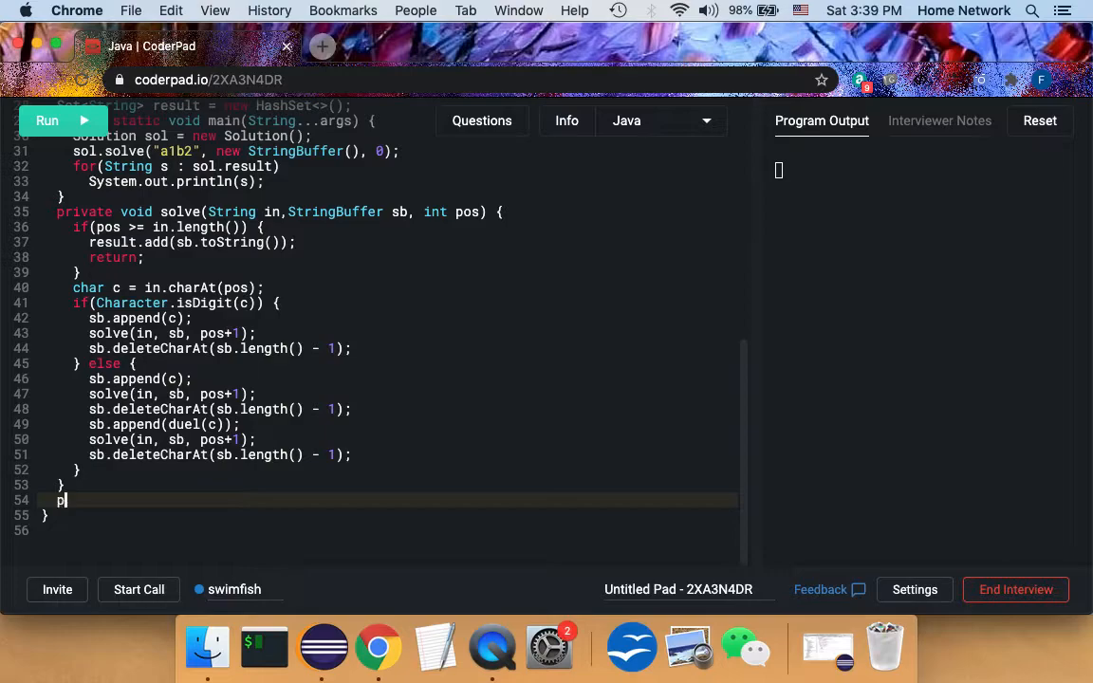
text(rivate)
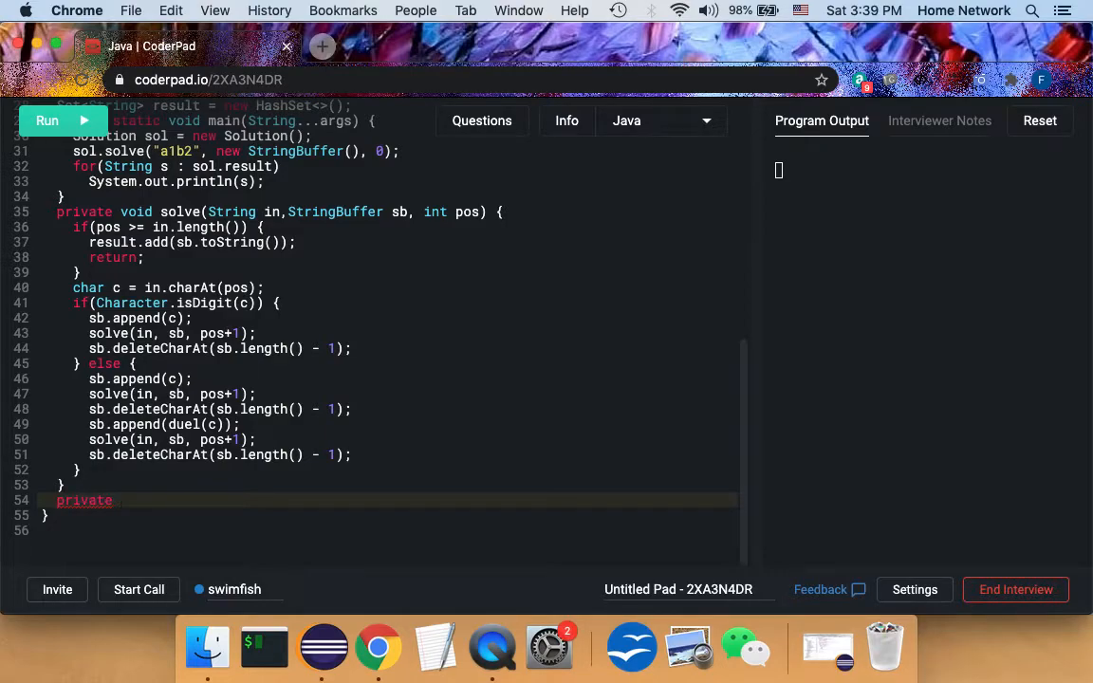
text(char duel)
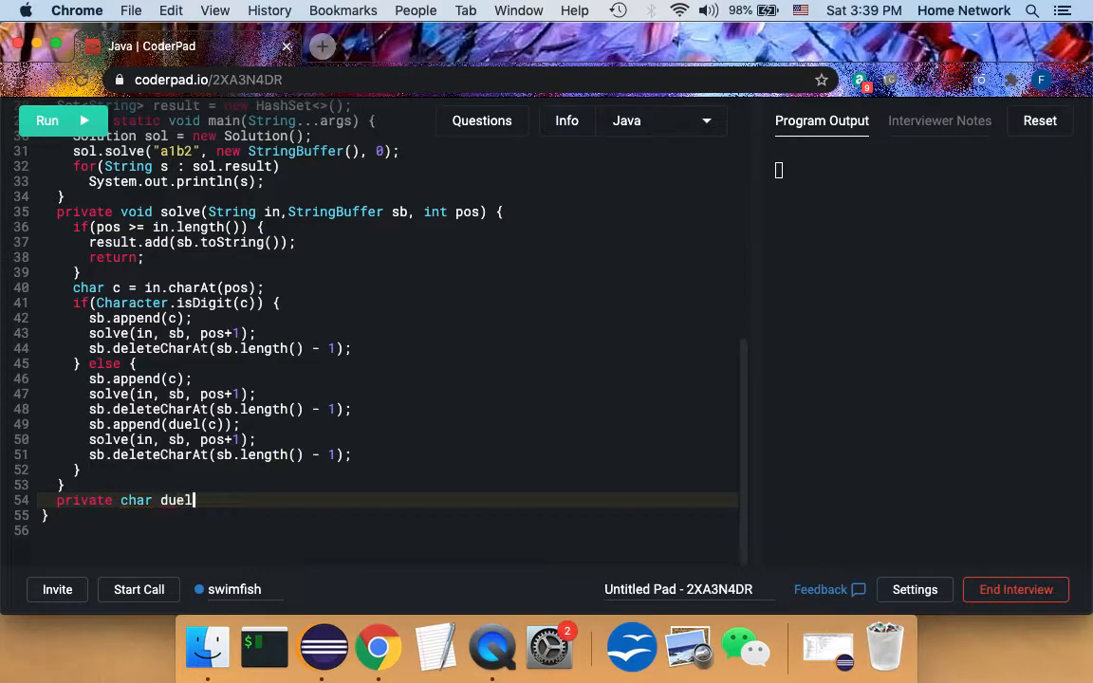
text((char c)
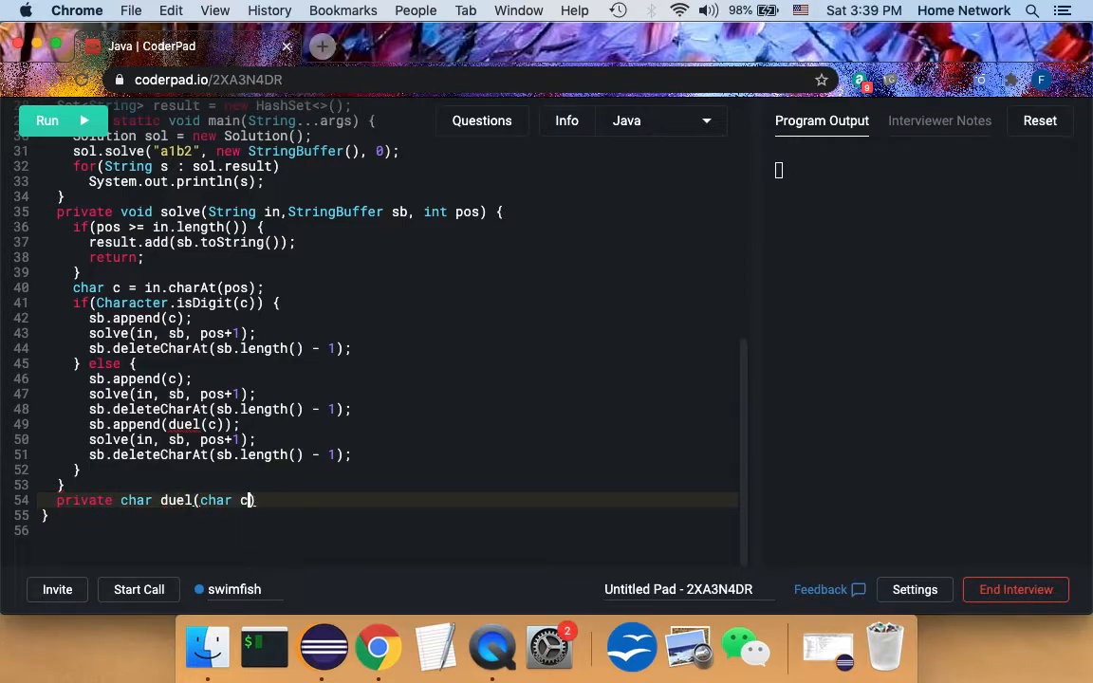
text() {)
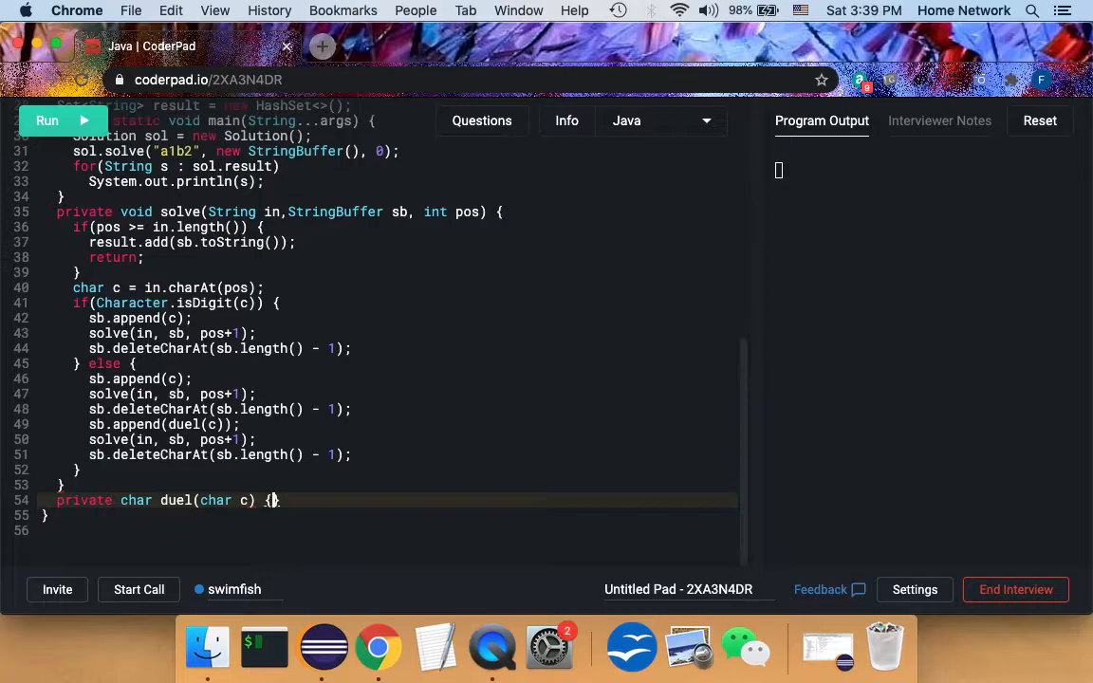
Step: Return Character.toLowerCase(c) when Character.isUpperCase(c), then begin the else branch
text(if())
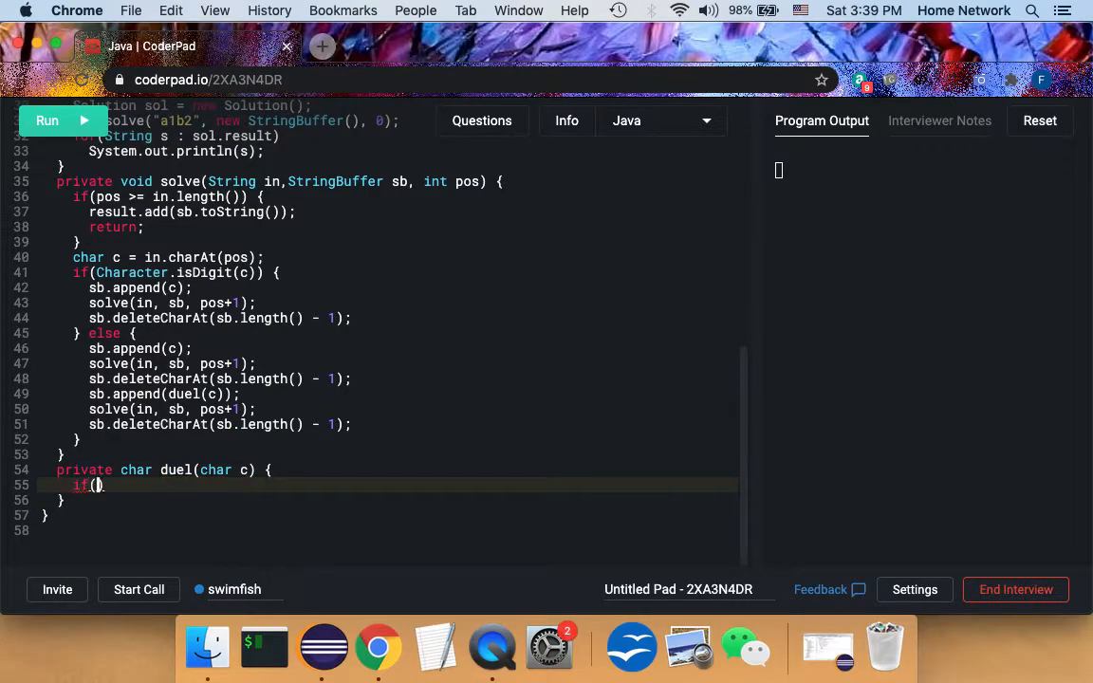
text(Character)
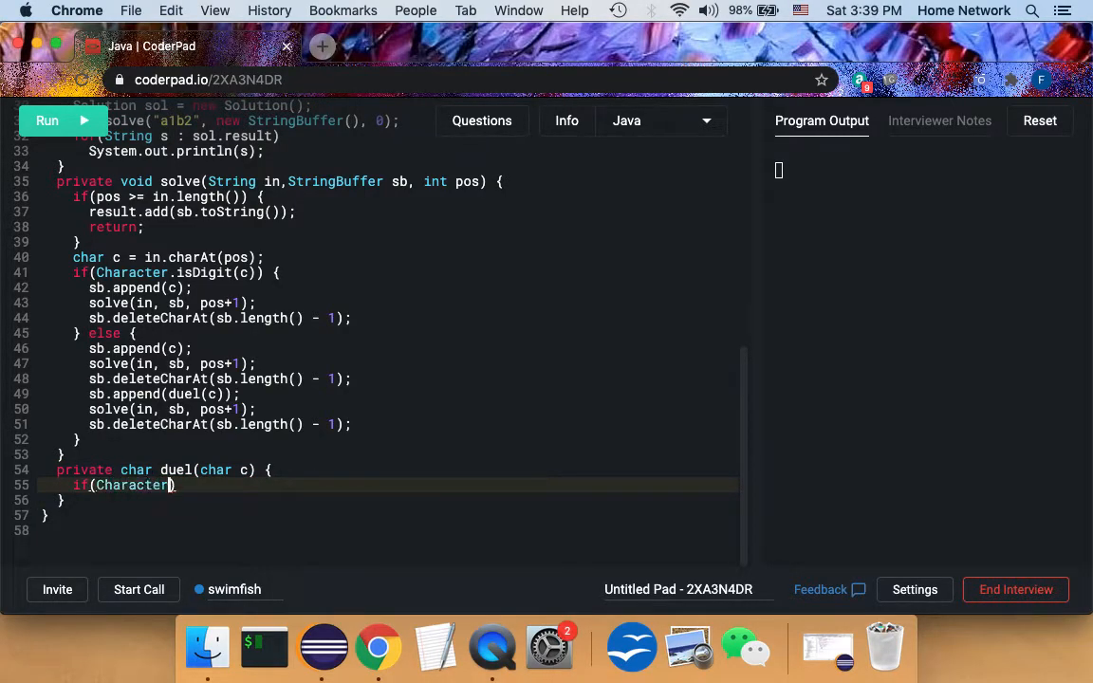
text(isUpperCase)
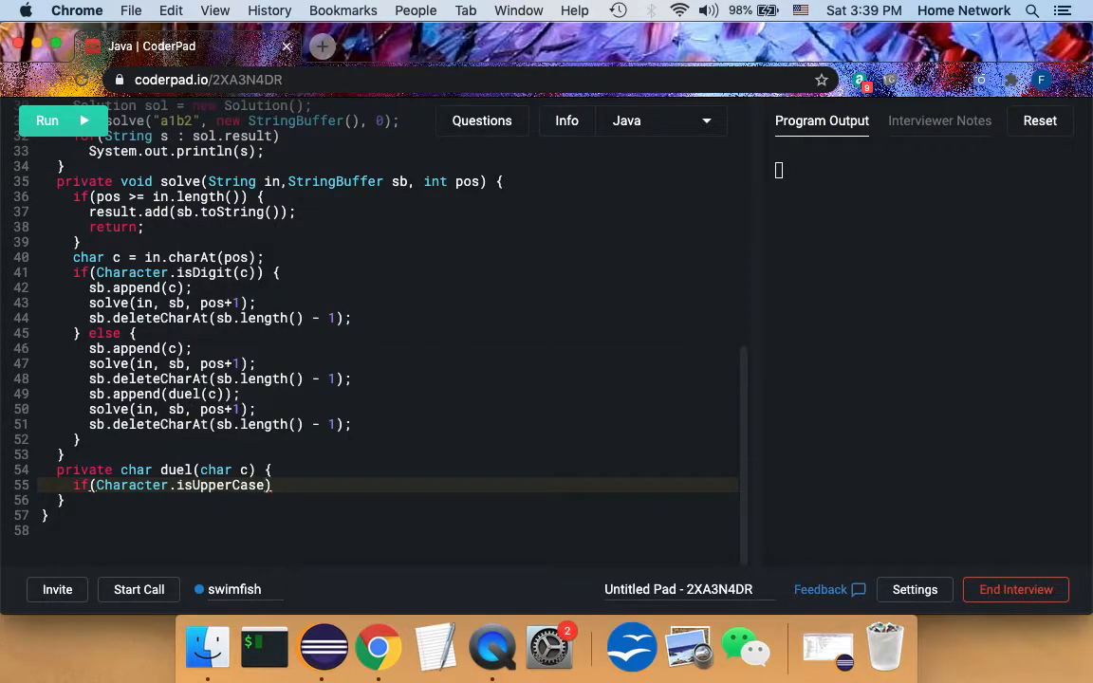
text(c))
text(return)
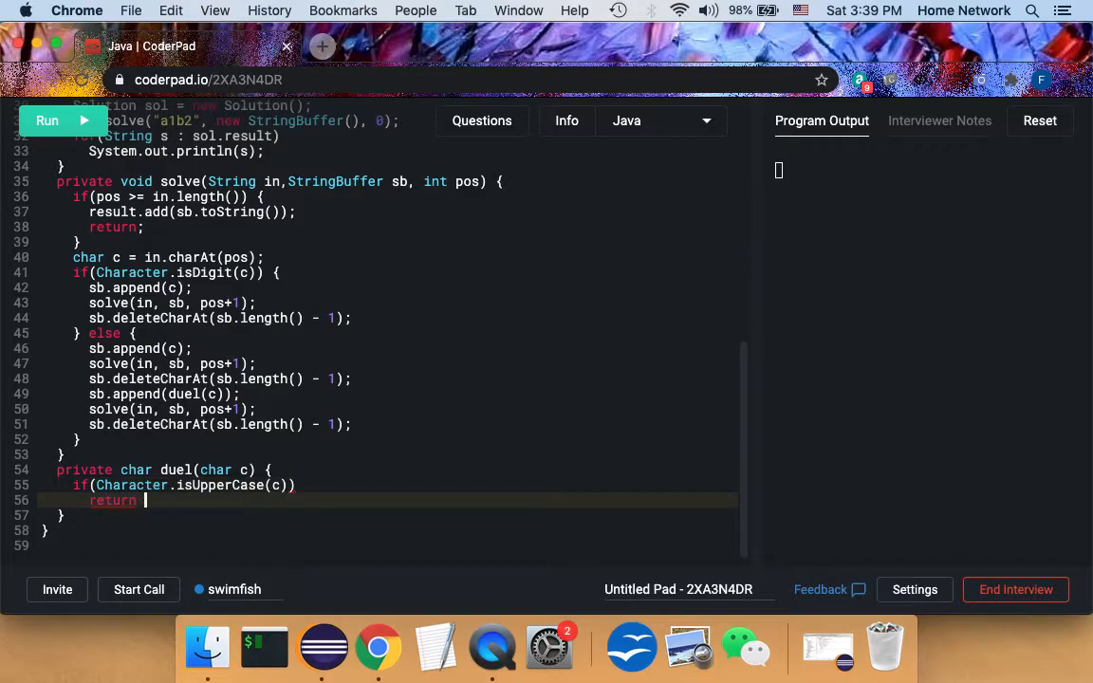
text(Character)
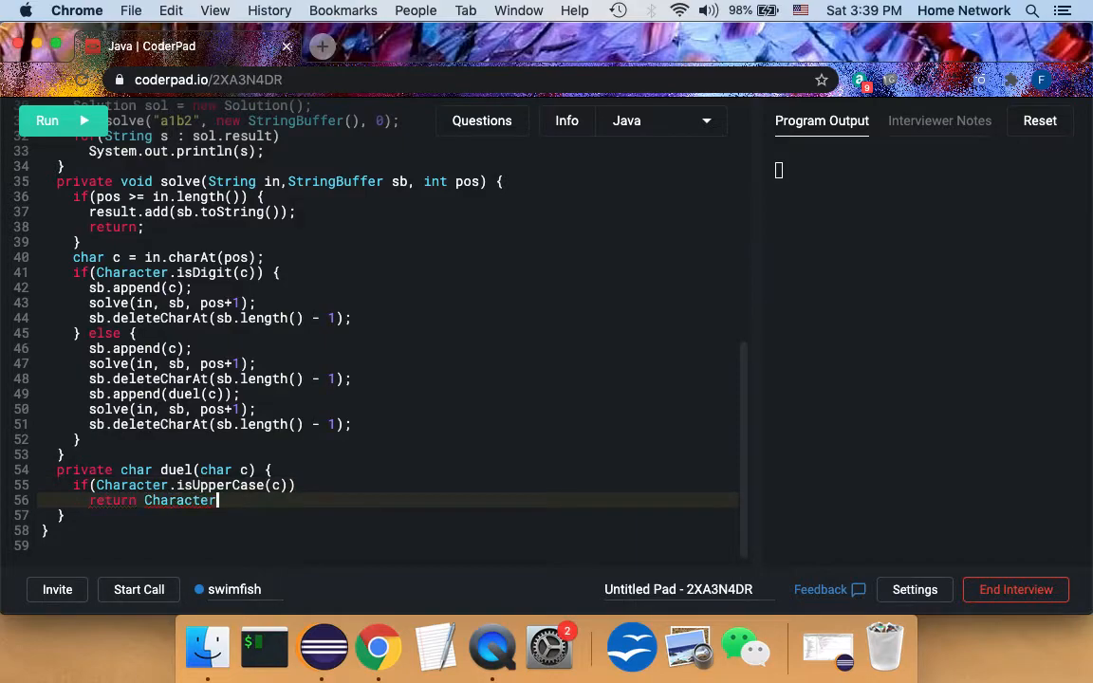
text(.toLowerCase())
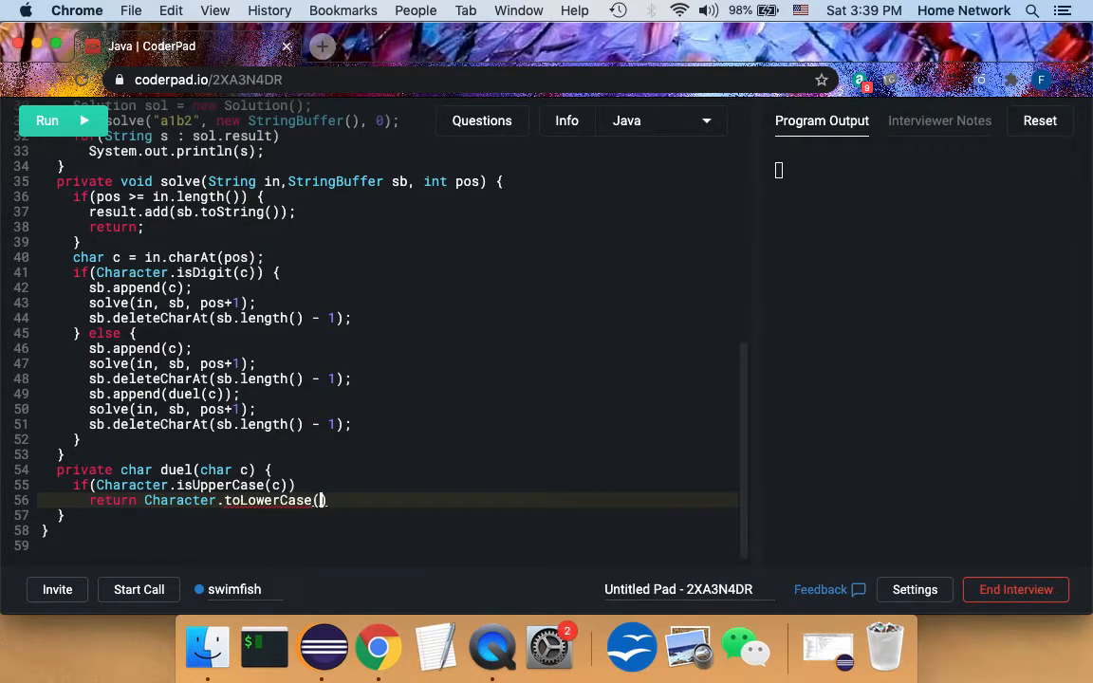
text(c);)
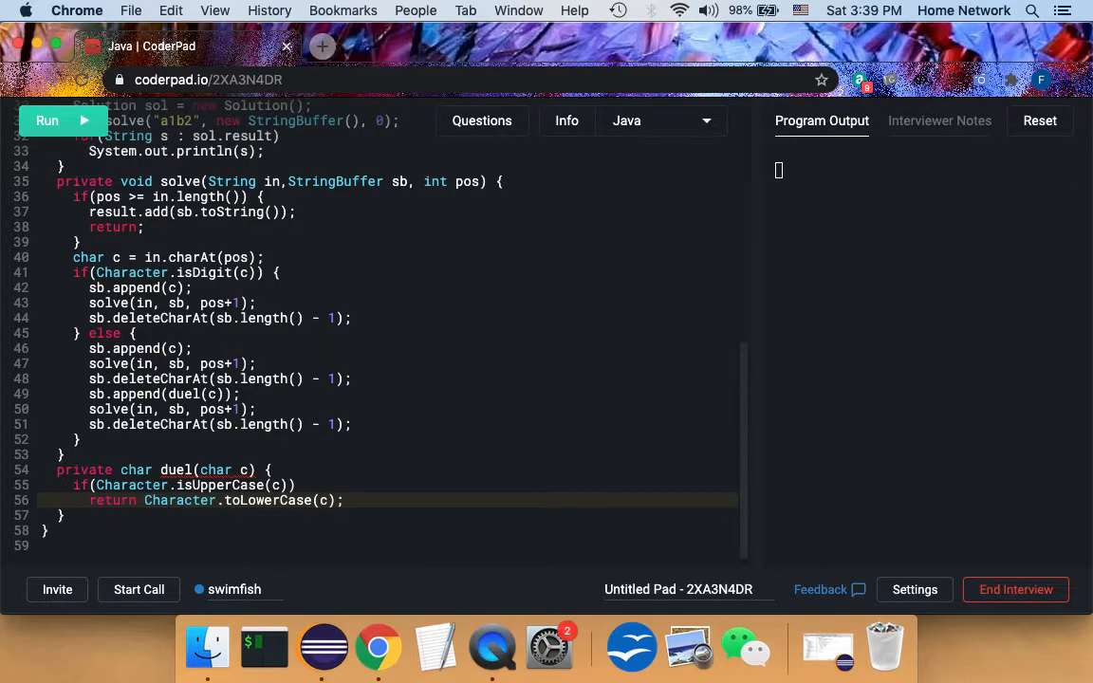
text(else)
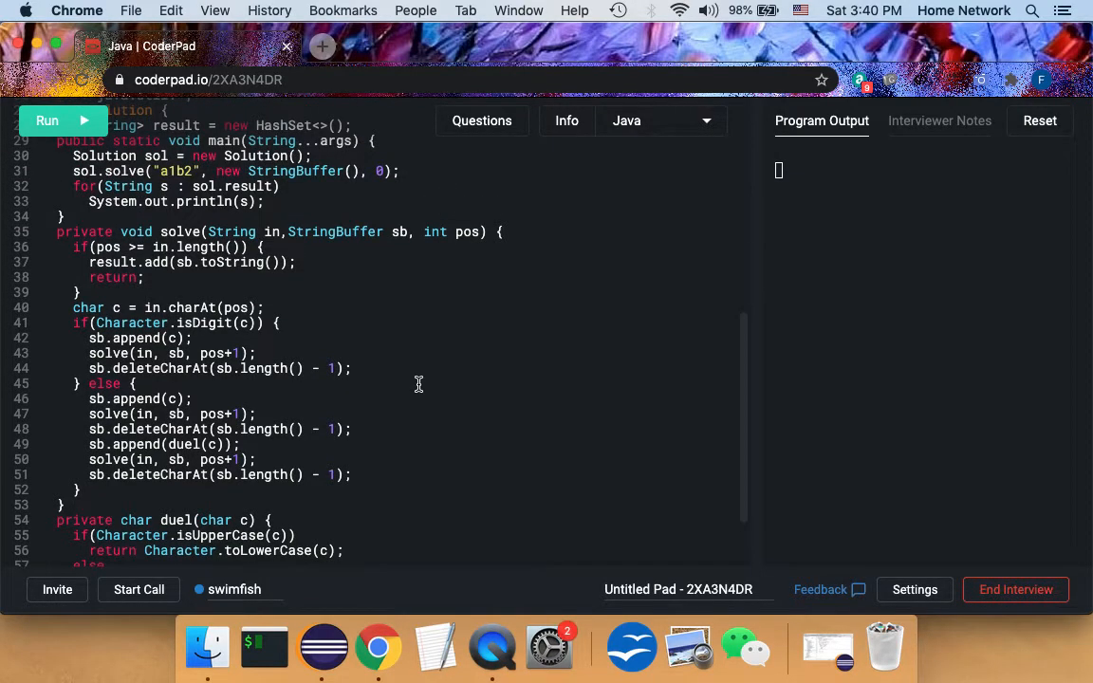
Step: Review the code and finish duel with else return Character.toUpperCase(c); and its closing brace
scroll(up, 3)
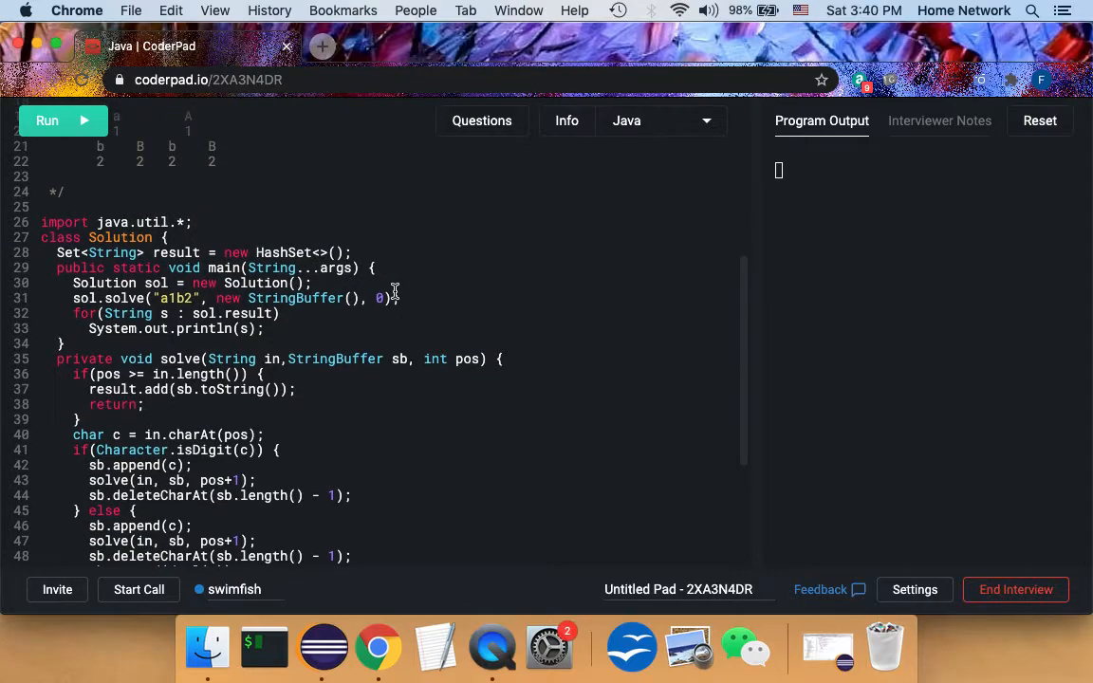
scroll(up, 3)
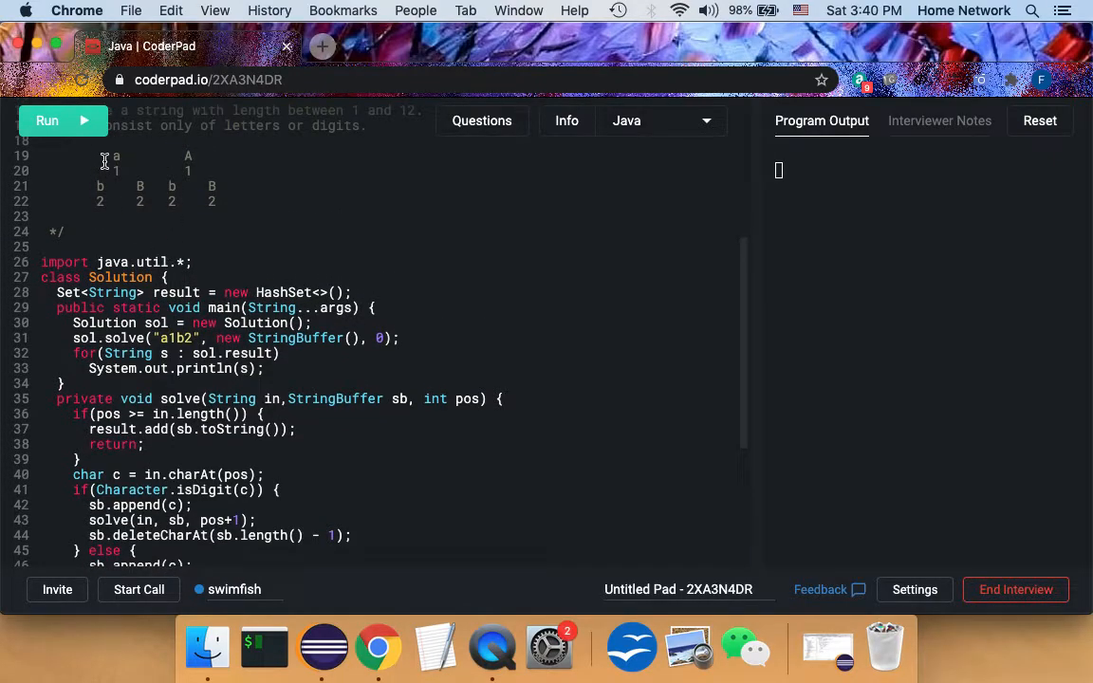
mouse_move(123, 490)
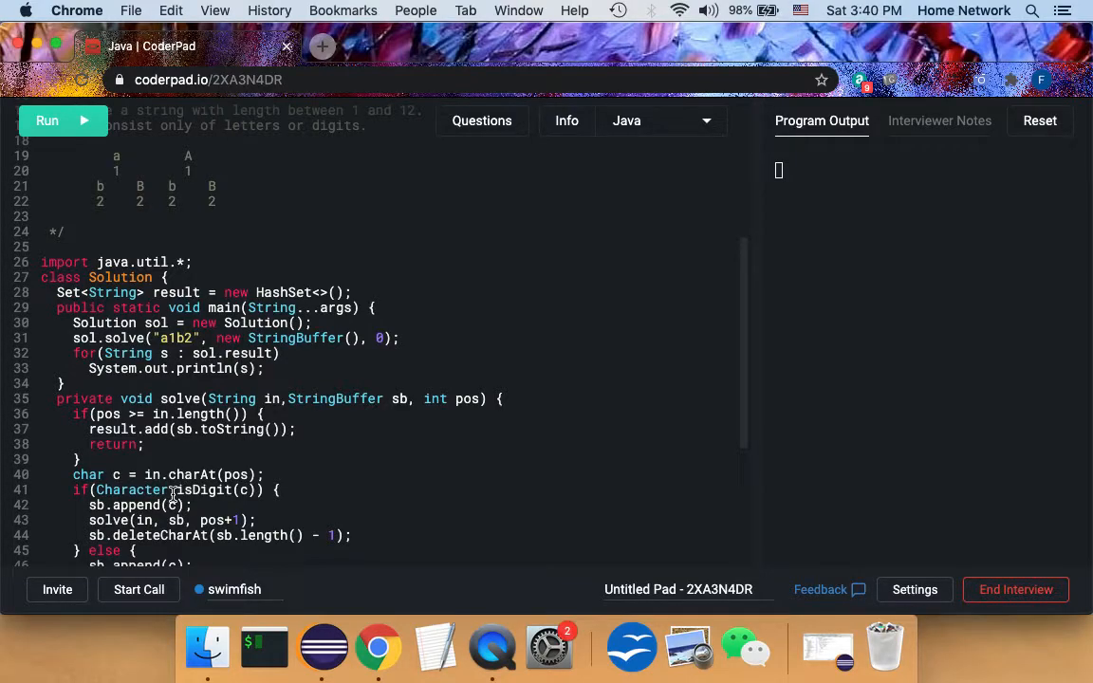
mouse_move(130, 389)
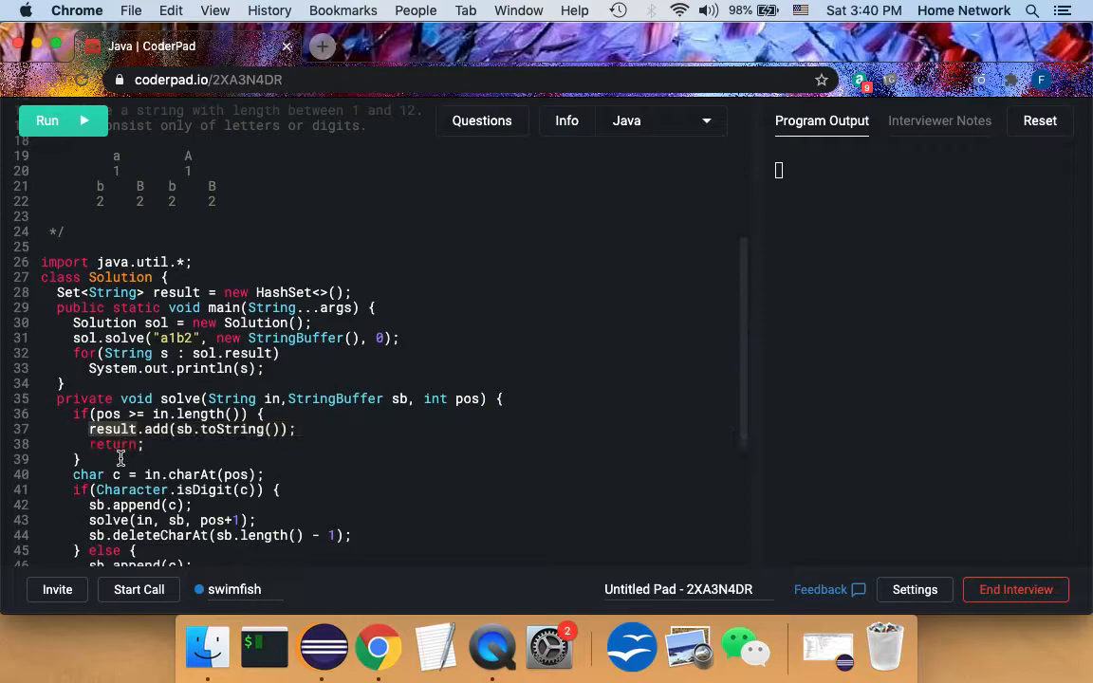
scroll(down, 3)
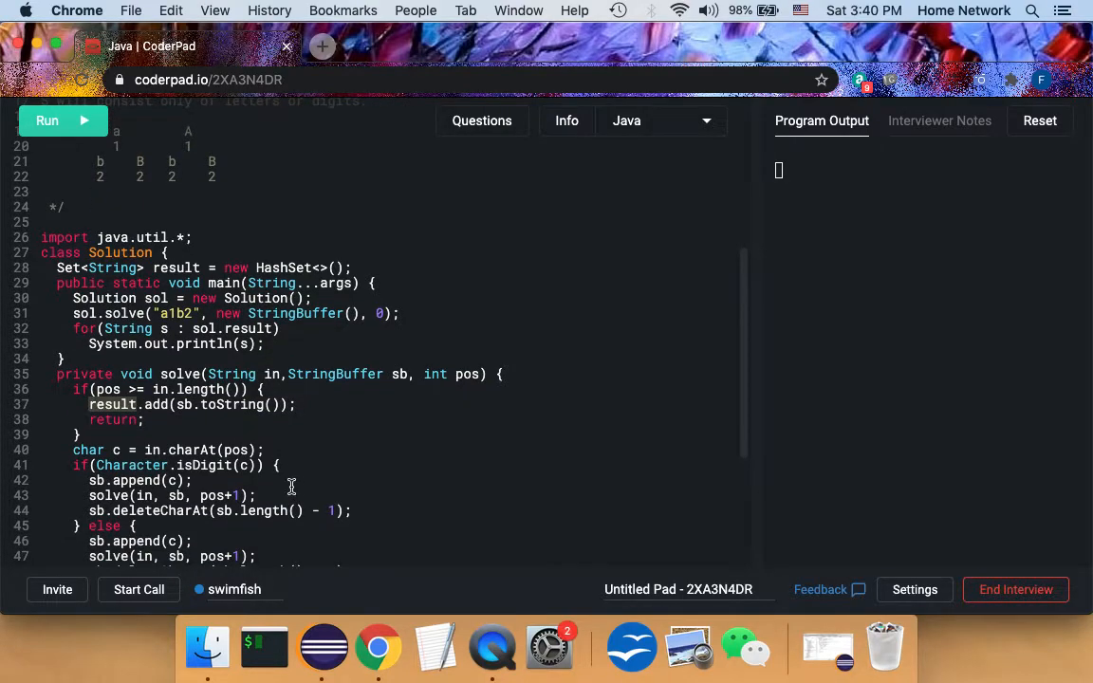
click(118, 450)
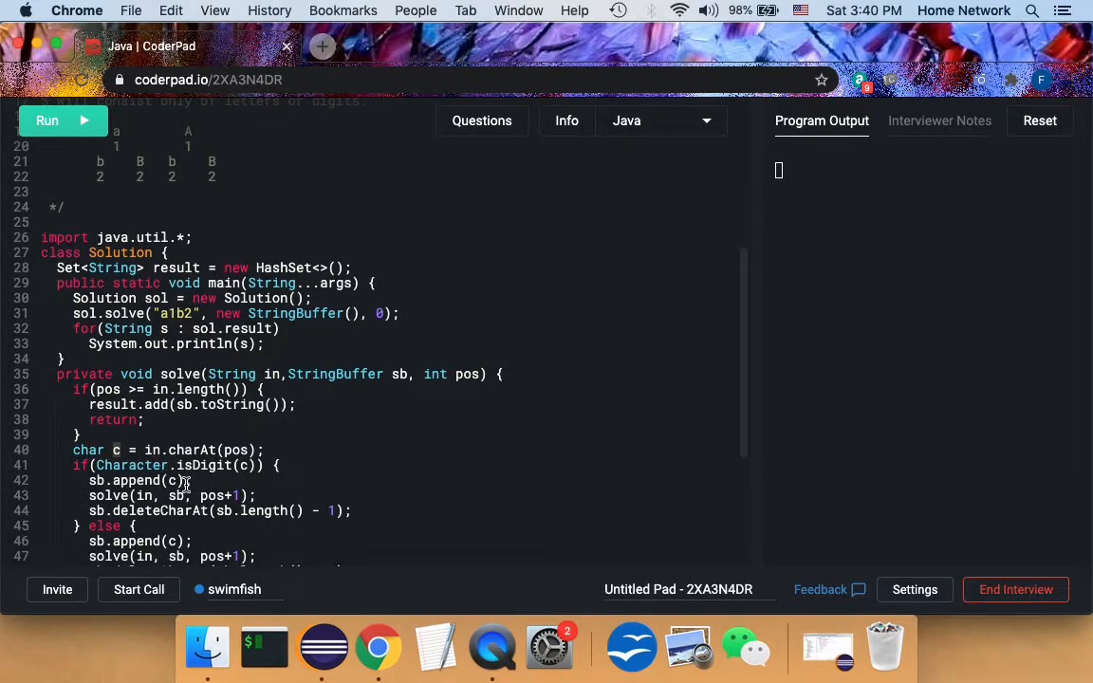
mouse_move(118, 150)
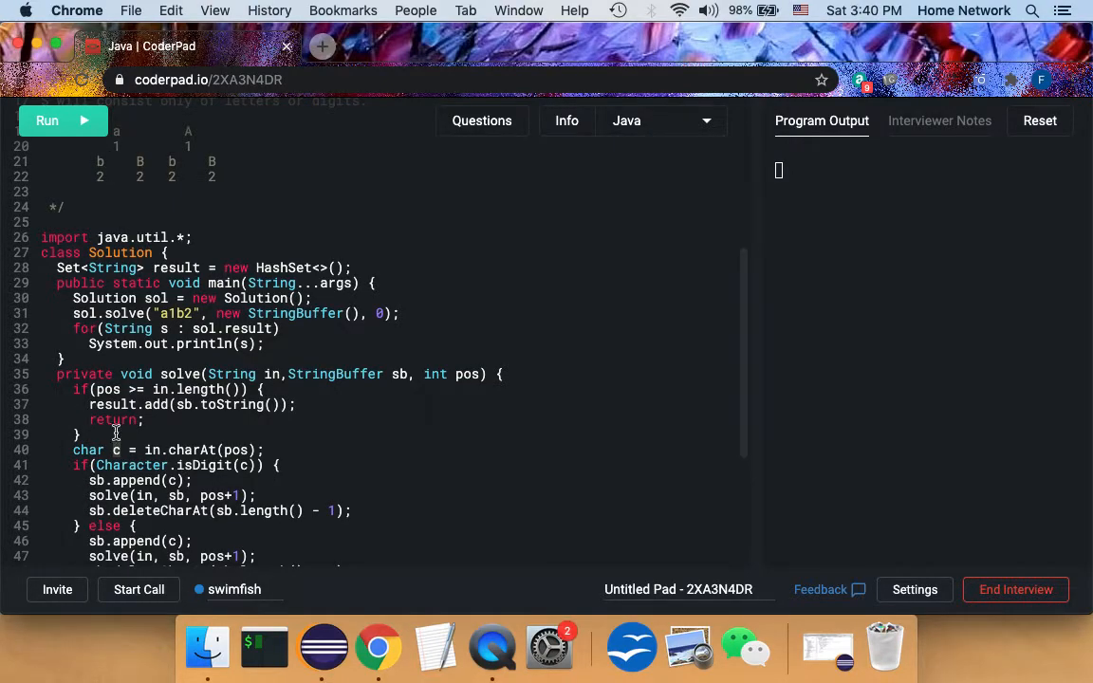
mouse_move(186, 520)
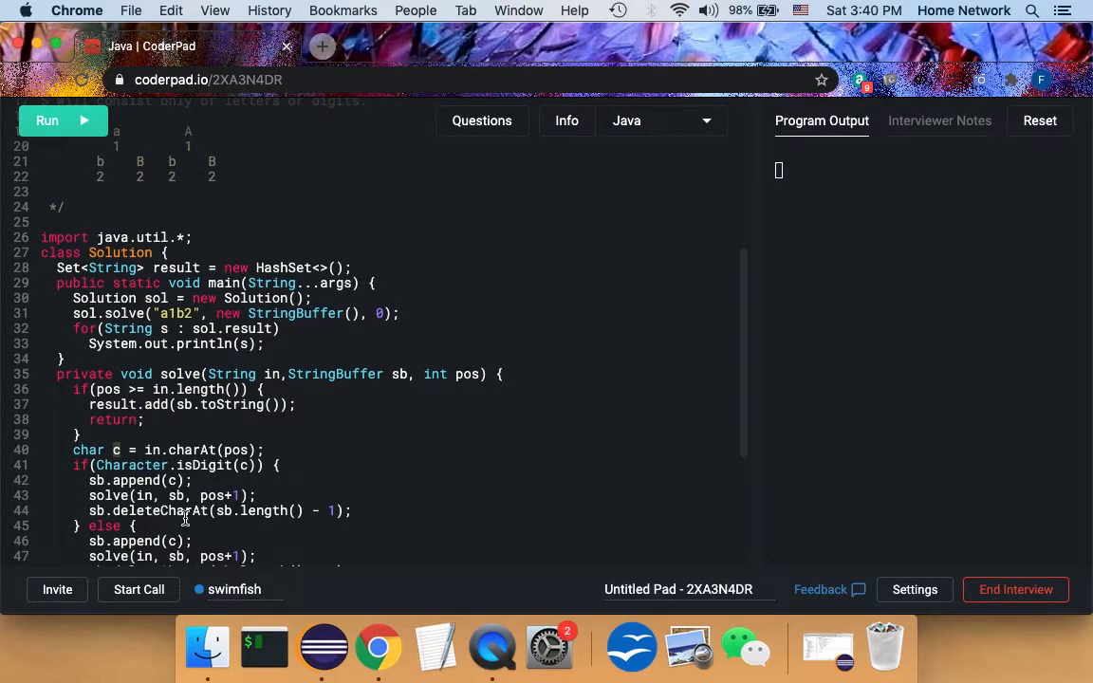
scroll(down, 3)
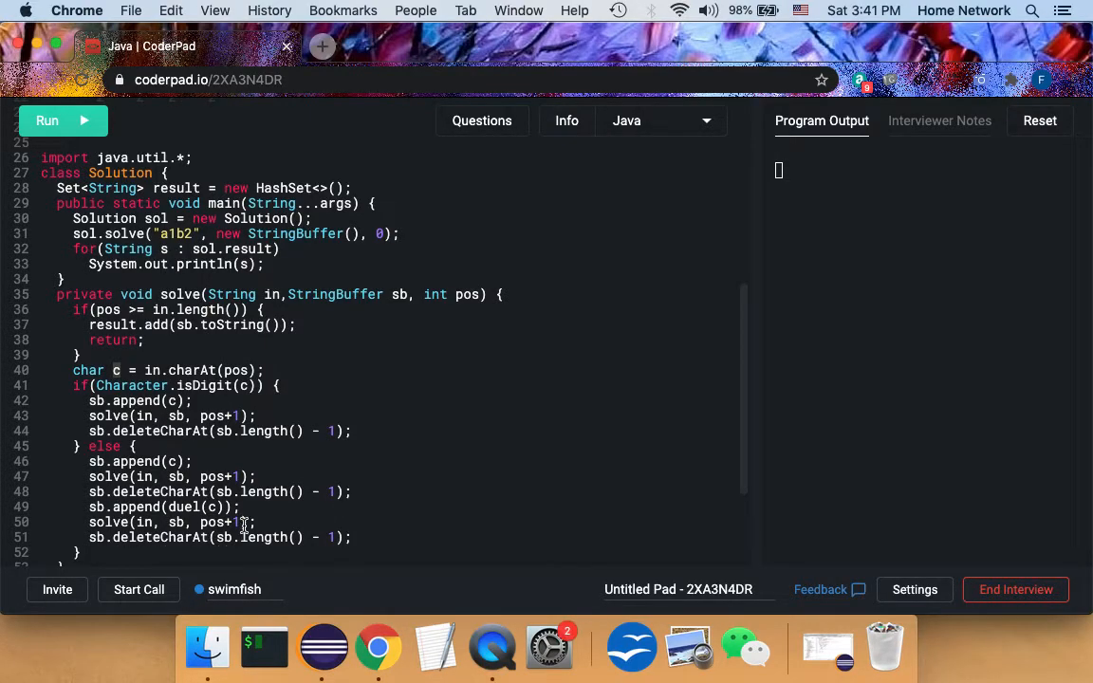
scroll(down, 3)
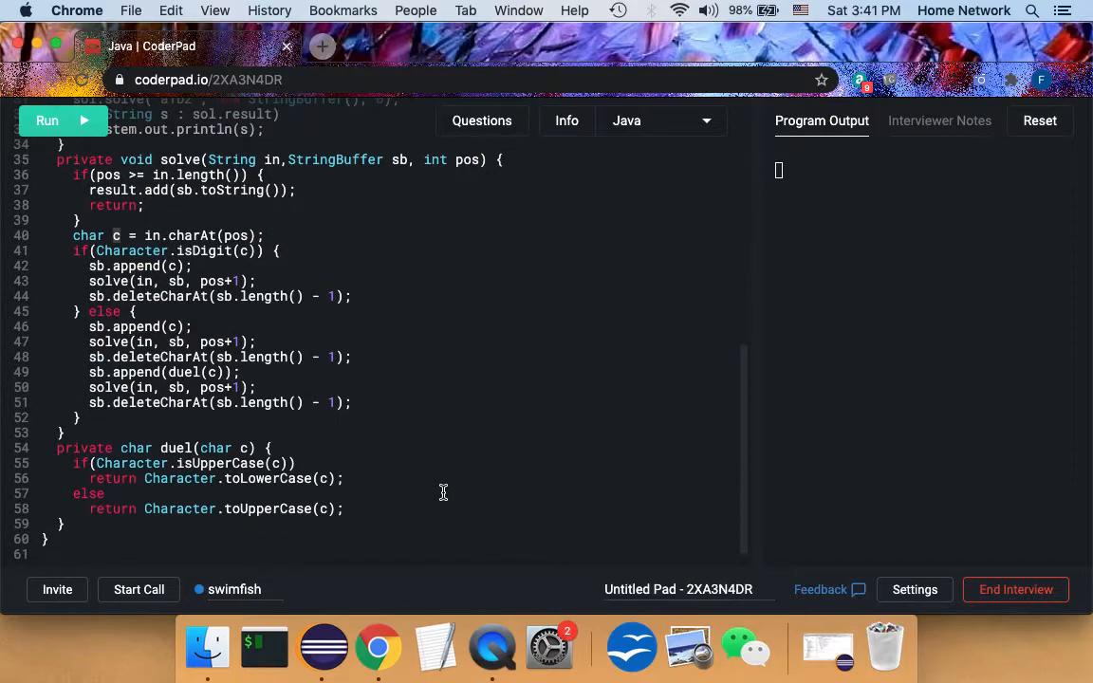
Step: Run the solution to print a1b2, a1B2, A1b2 and A1B2 in Program Output
click(61, 121)
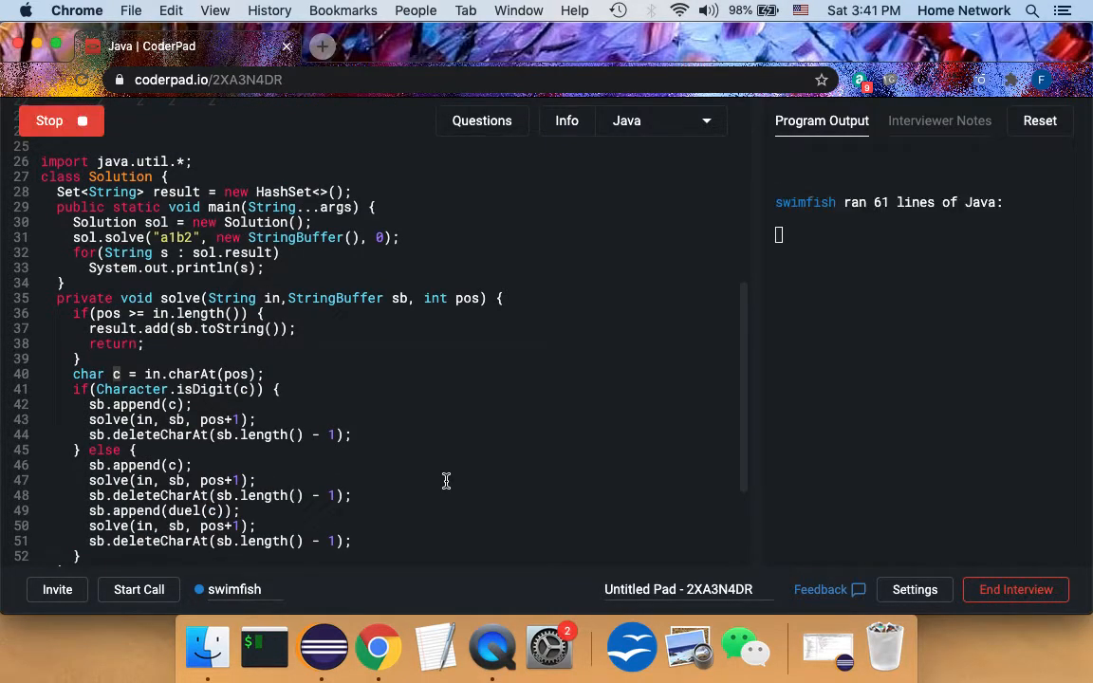
click(64, 121)
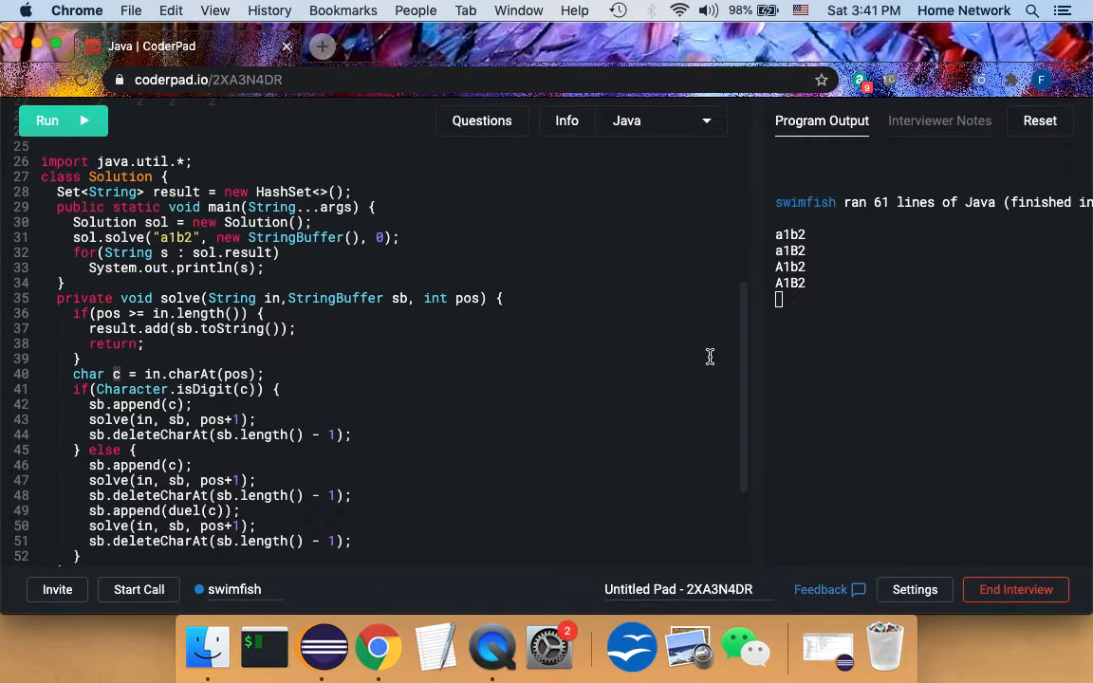
mouse_move(515, 326)
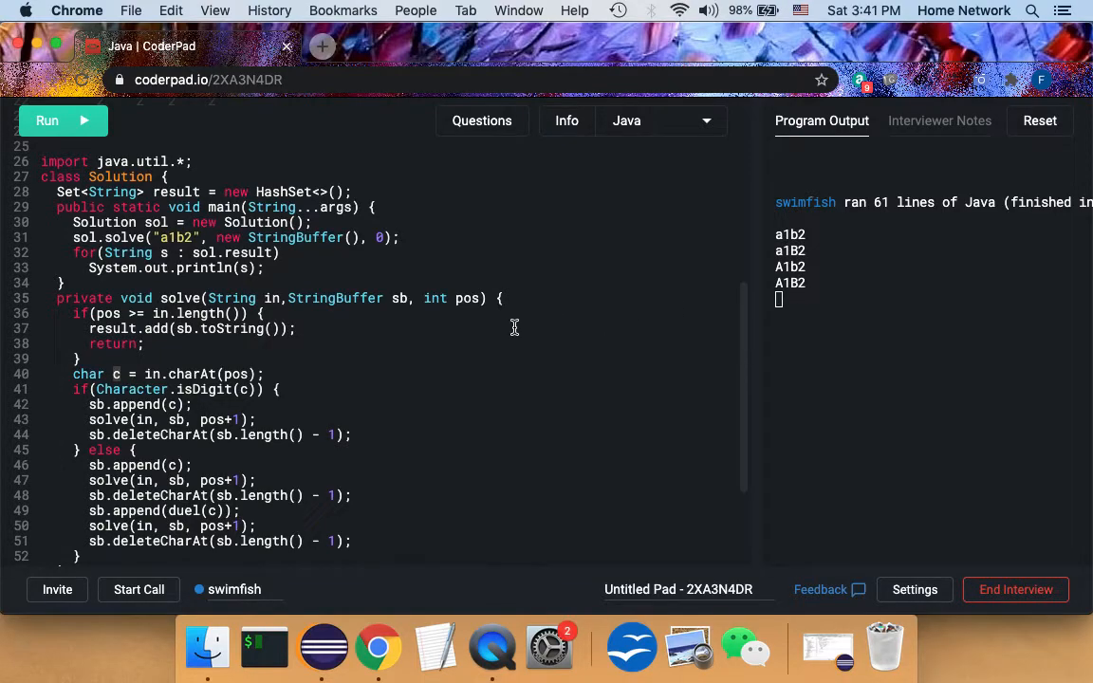
mouse_move(491, 647)
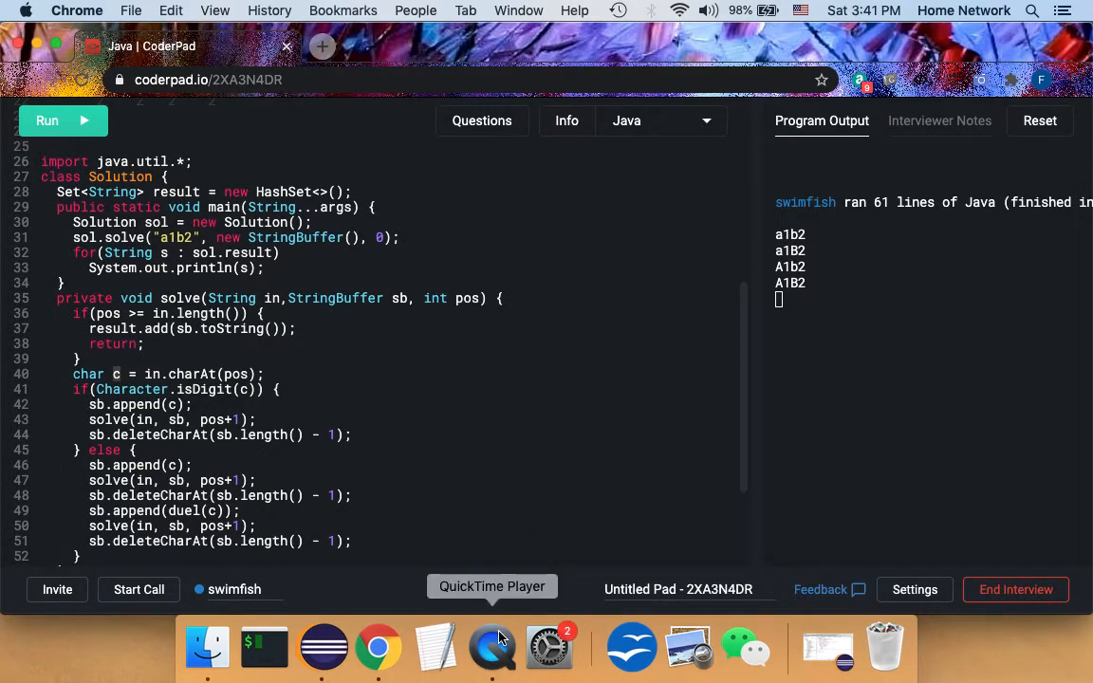